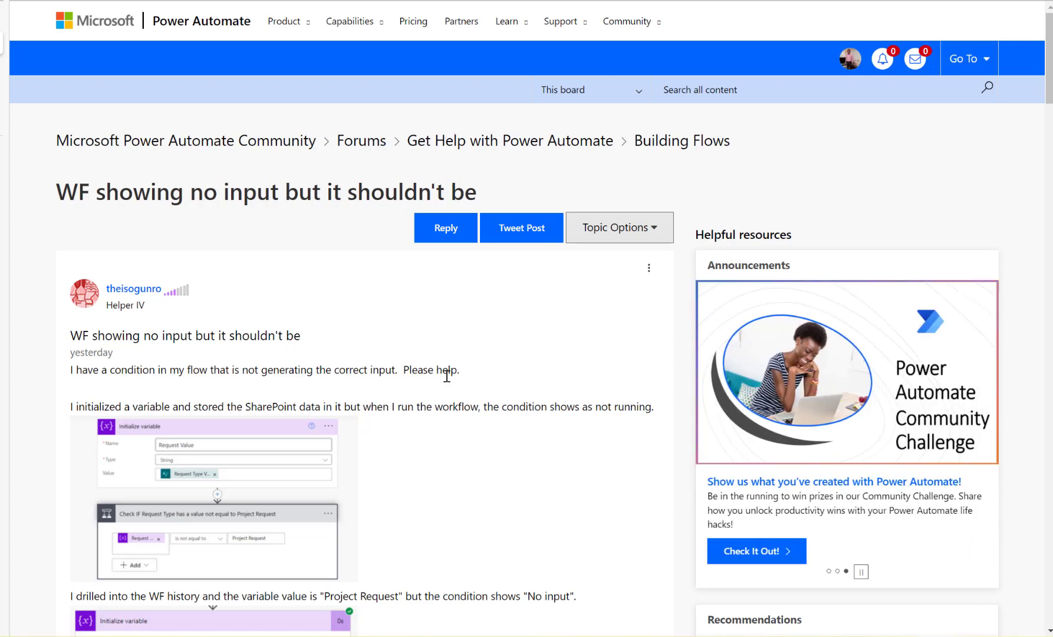
# - Scroll down the community thread to the reply's flow-run screenshot showing cancelled conditions and succeeded Terminate 2
pyautogui.scroll(-3)
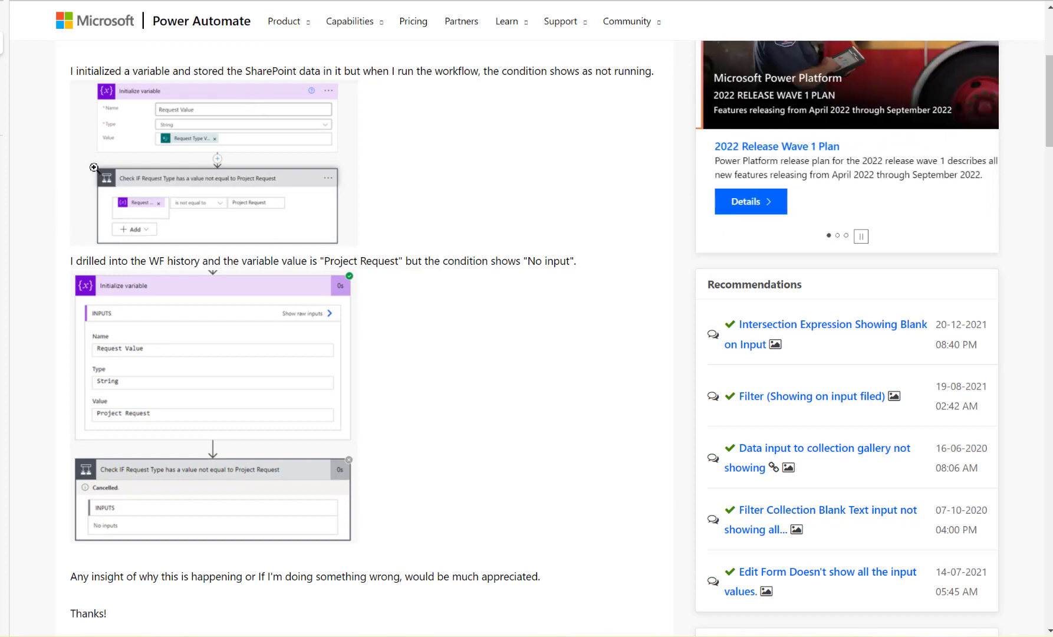
pyautogui.moveTo(85, 492)
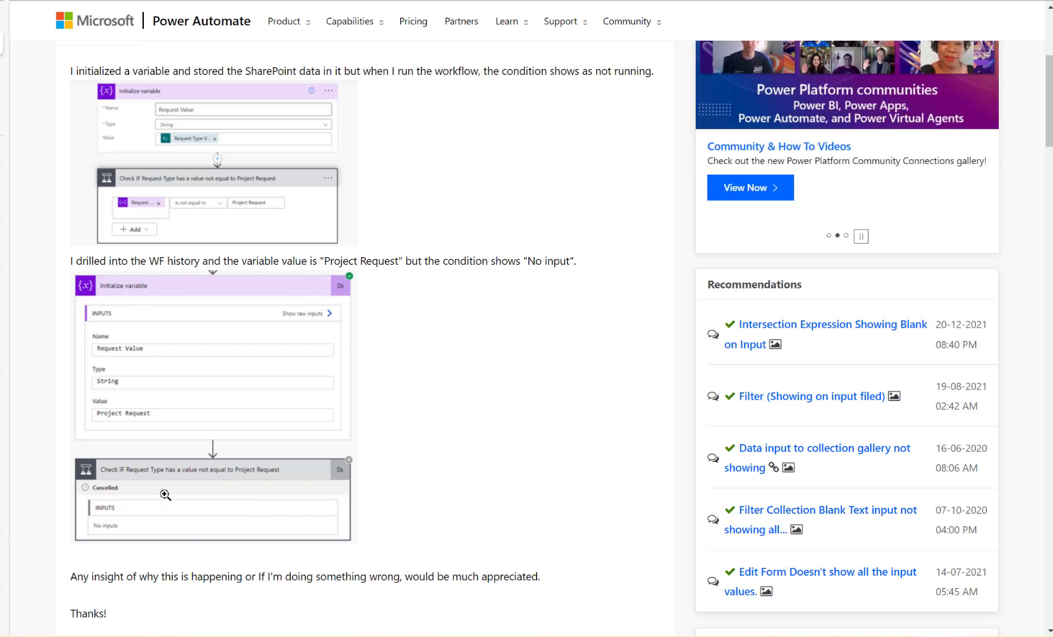
pyautogui.moveTo(272, 480)
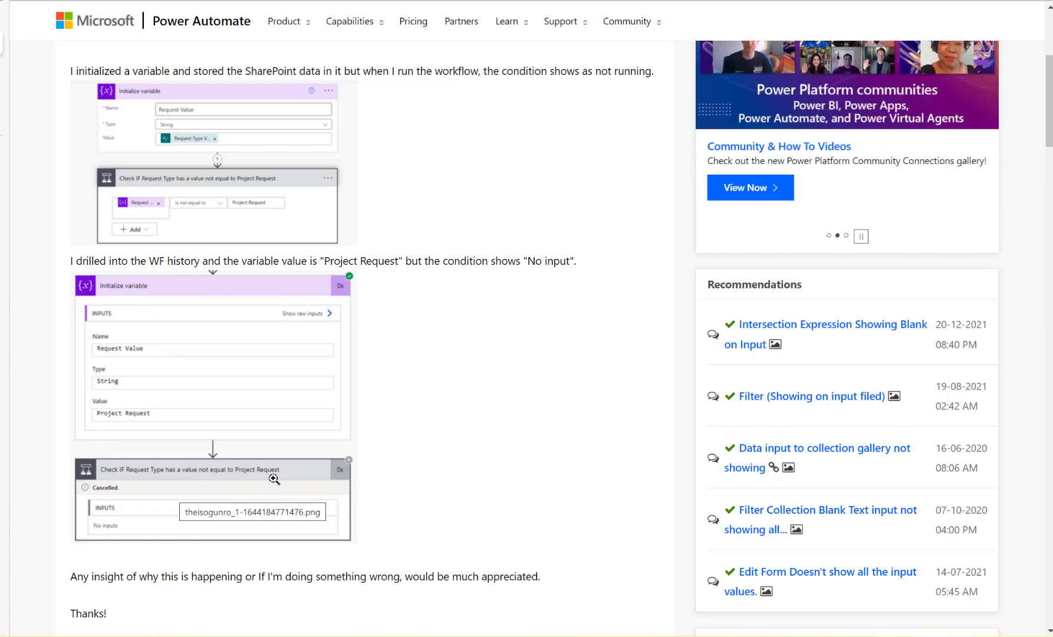
pyautogui.scroll(-3)
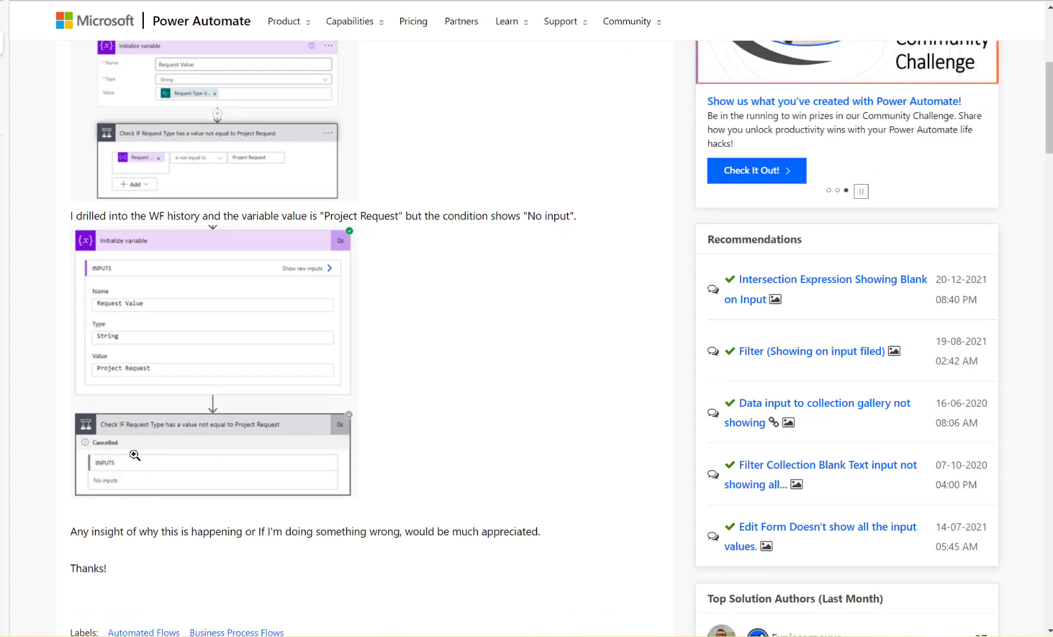
pyautogui.scroll(-3)
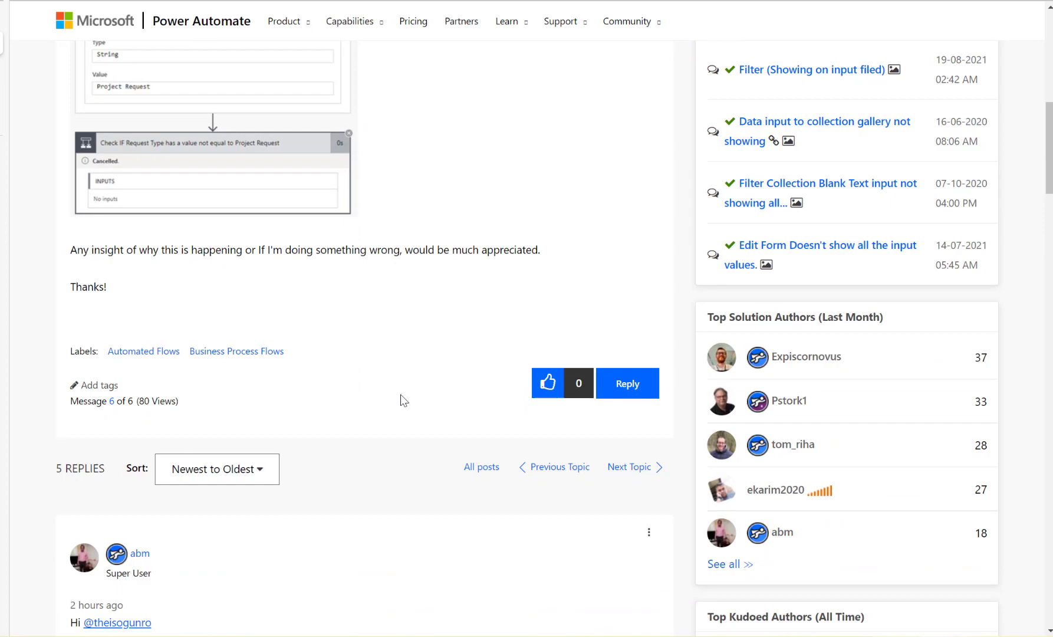
pyautogui.scroll(-3)
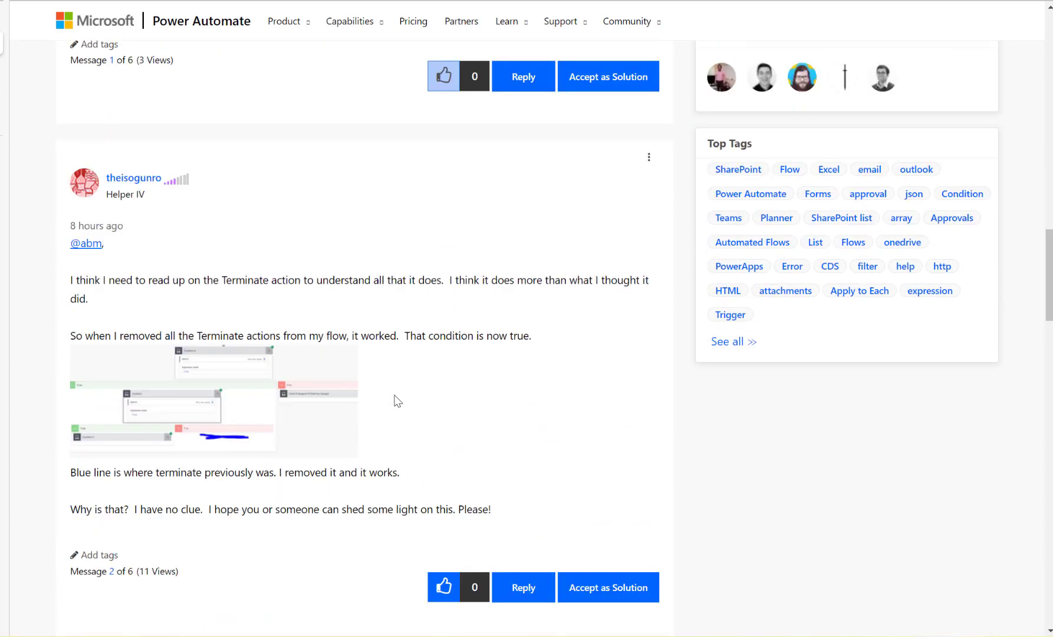
pyautogui.scroll(-3)
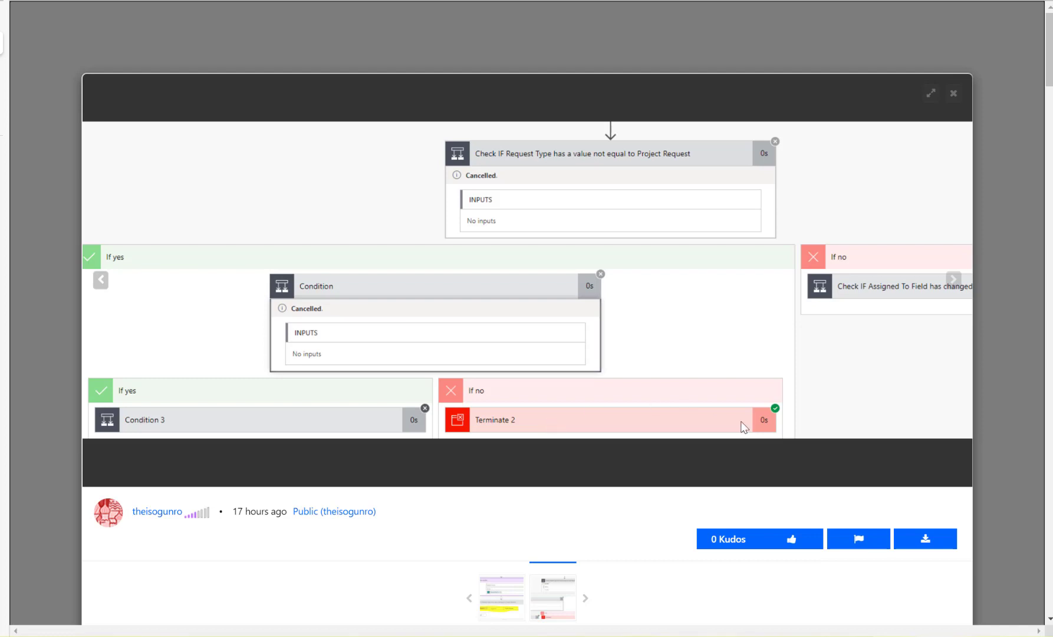
pyautogui.moveTo(778, 417)
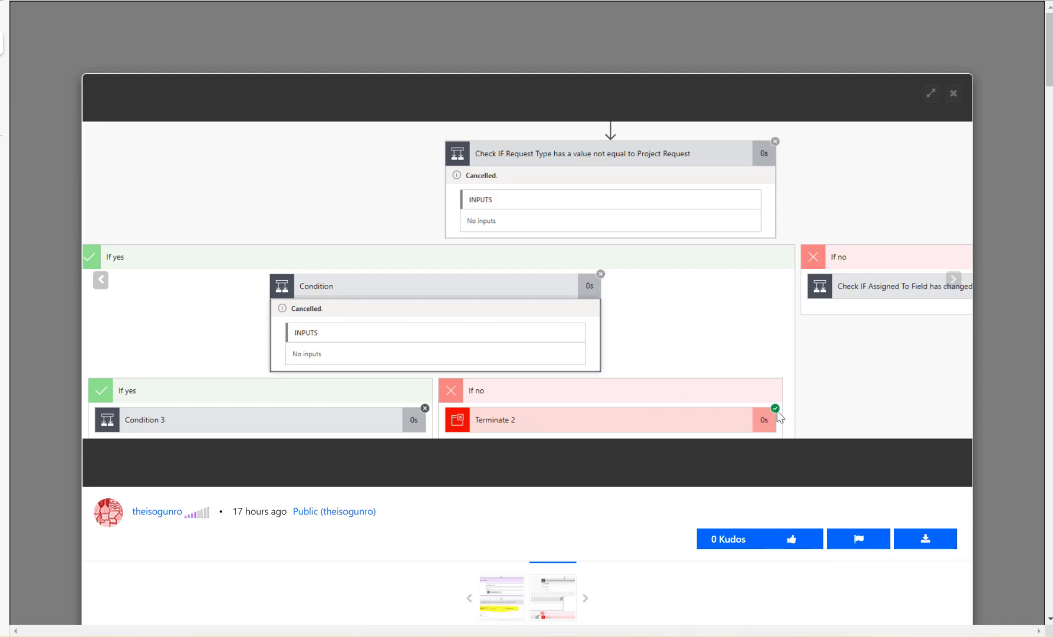
pyautogui.moveTo(774, 414)
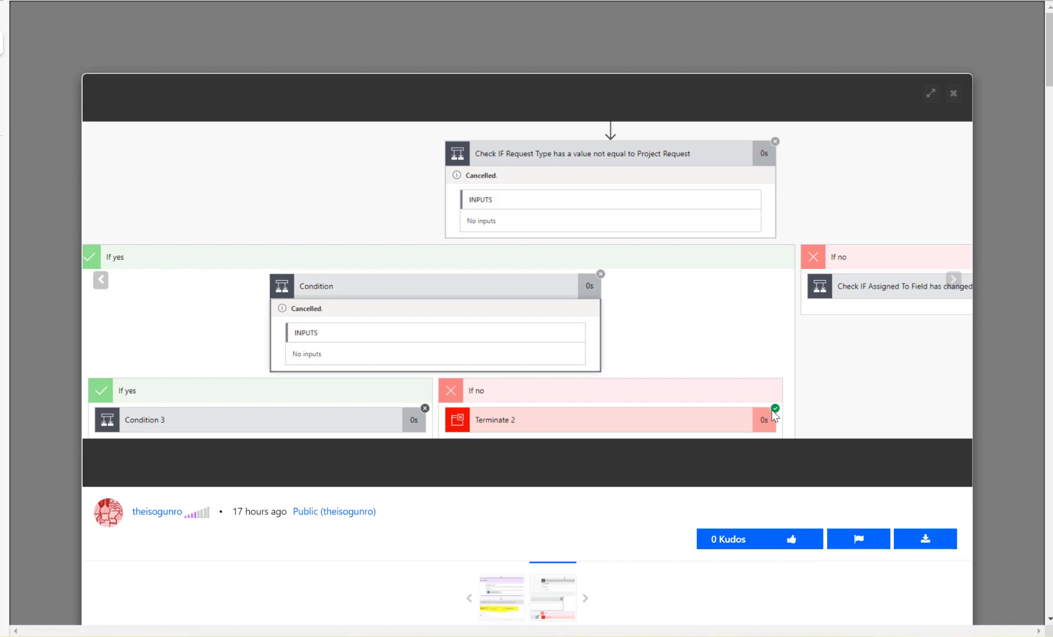
pyautogui.moveTo(774, 409)
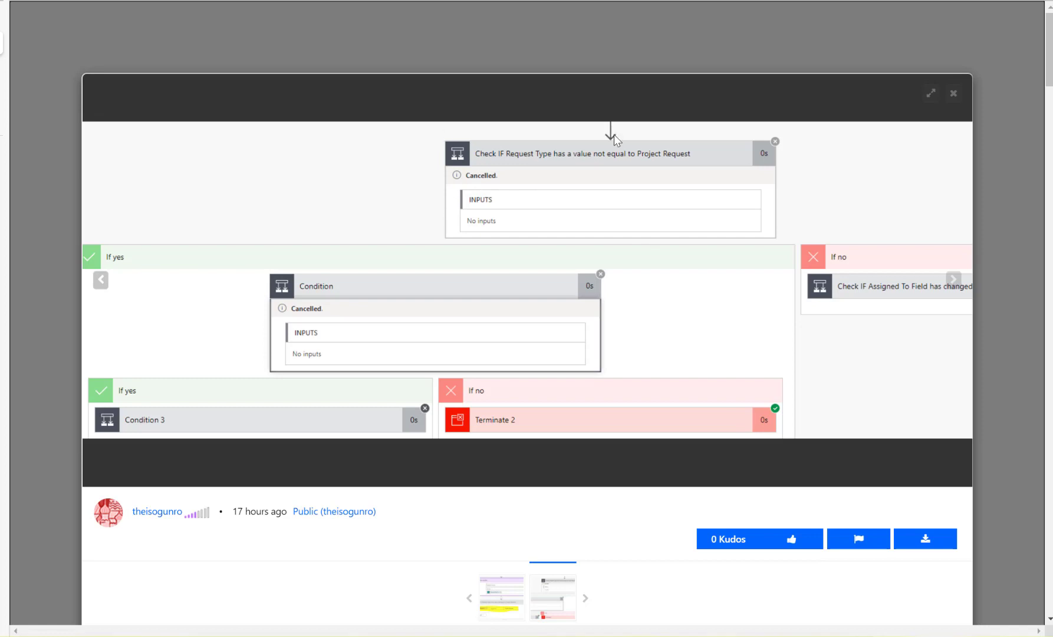
pyautogui.moveTo(712, 225)
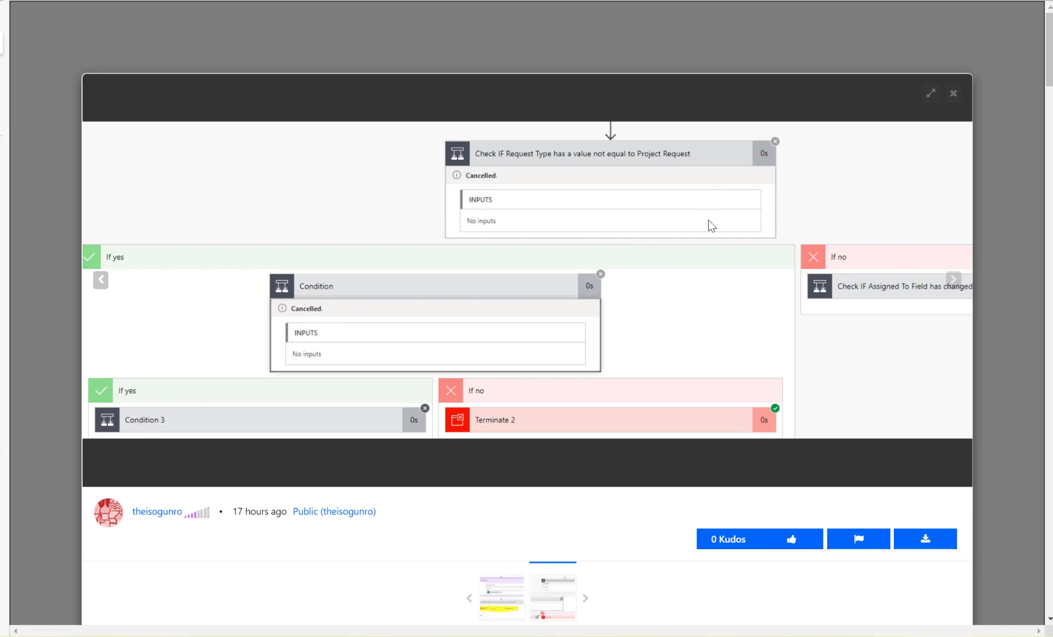
pyautogui.moveTo(495, 182)
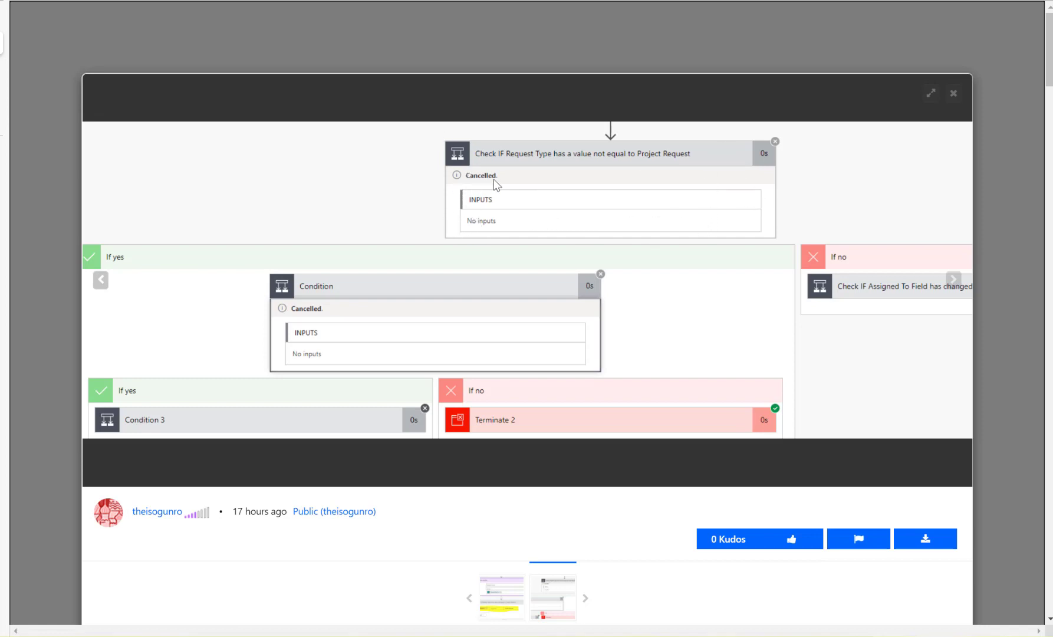
pyautogui.moveTo(932, 94)
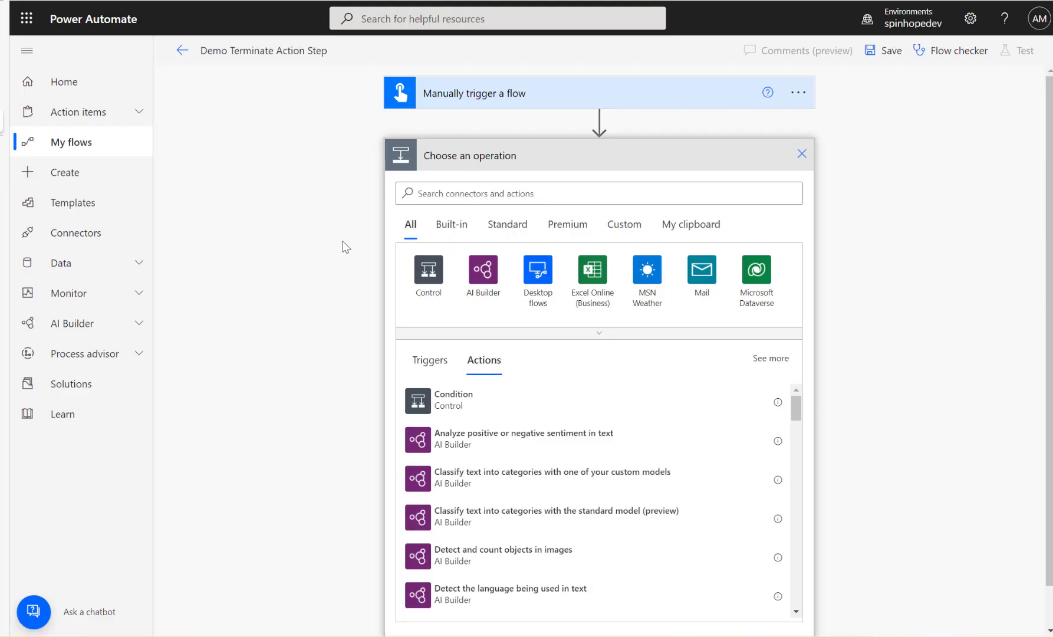
pyautogui.moveTo(548, 104)
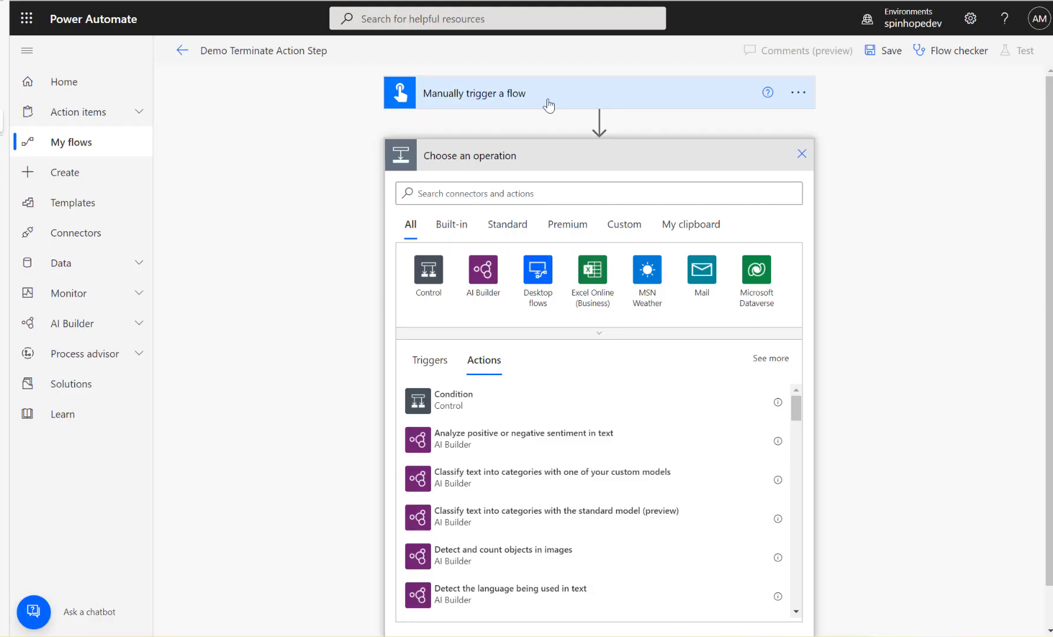
pyautogui.moveTo(440, 250)
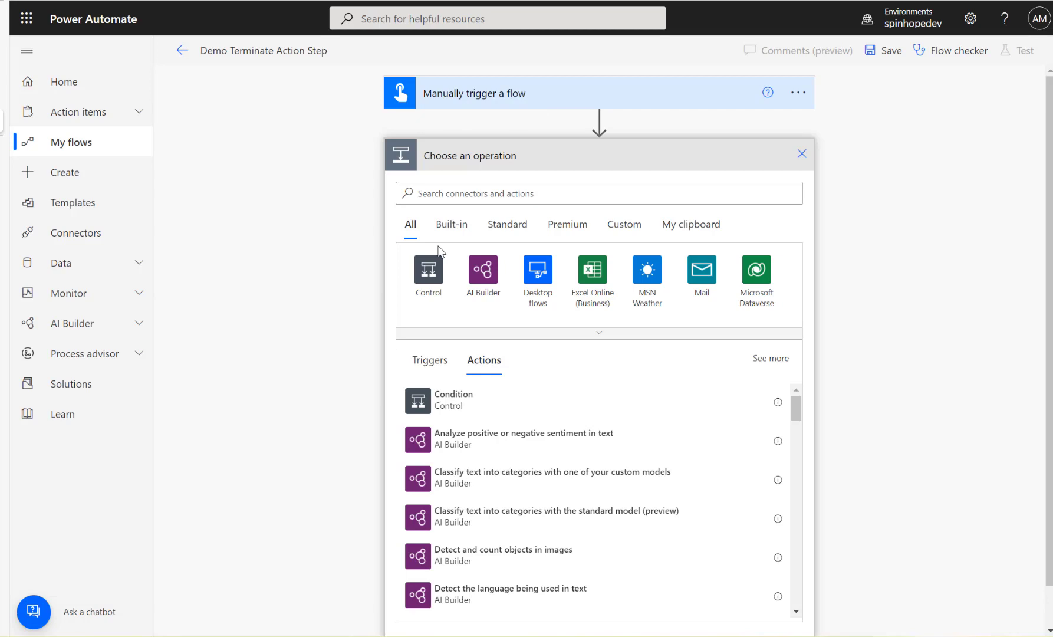
pyautogui.moveTo(480, 217)
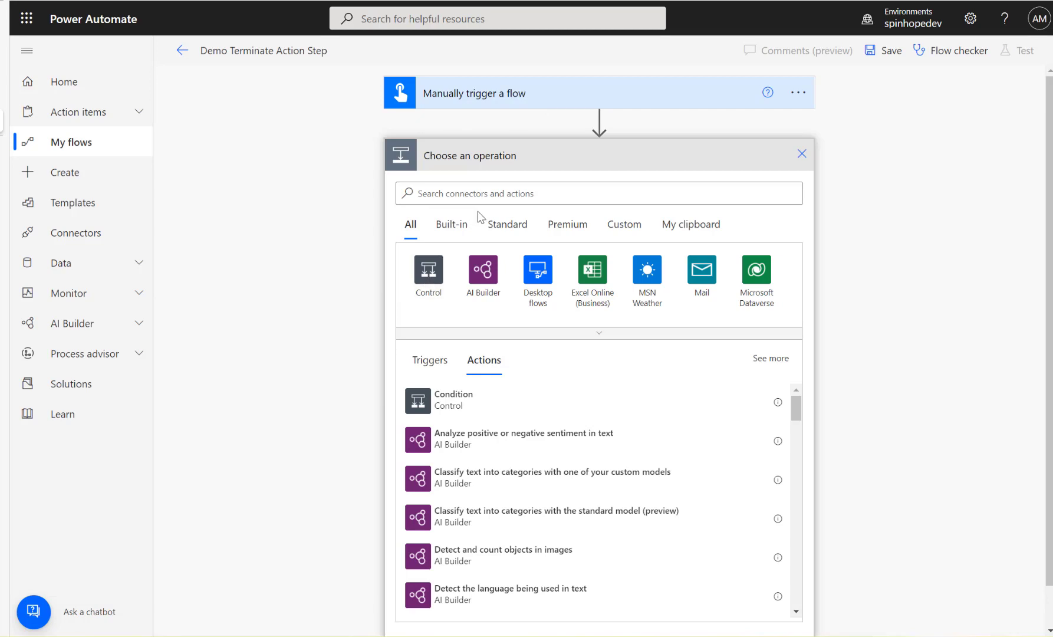
# - Add an Initialize variable step defining Counter as an Integer with value 0
pyautogui.write('variable')
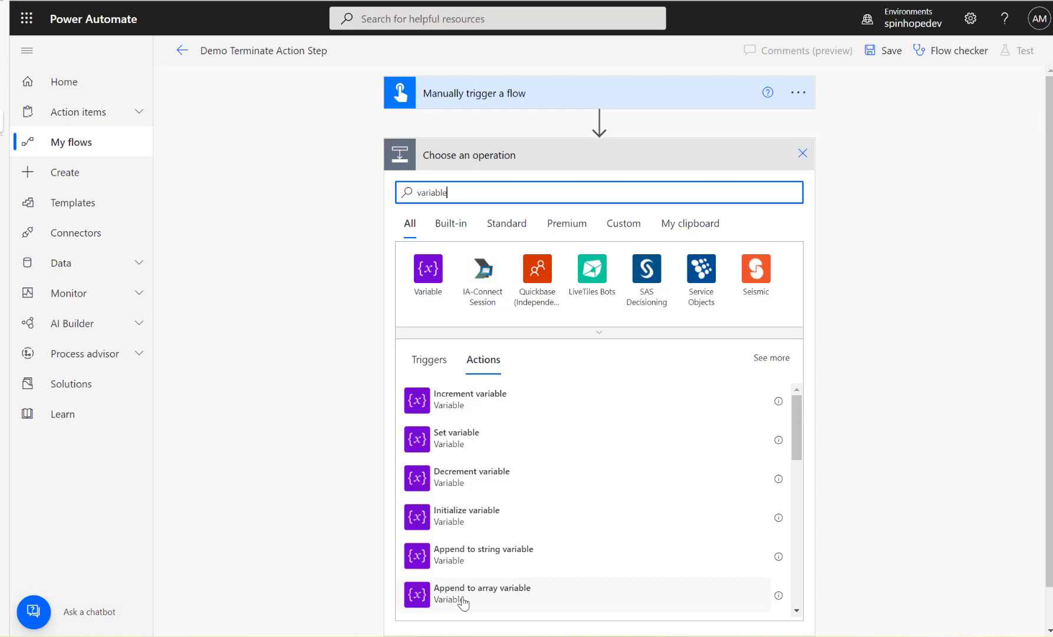
pyautogui.click(467, 517)
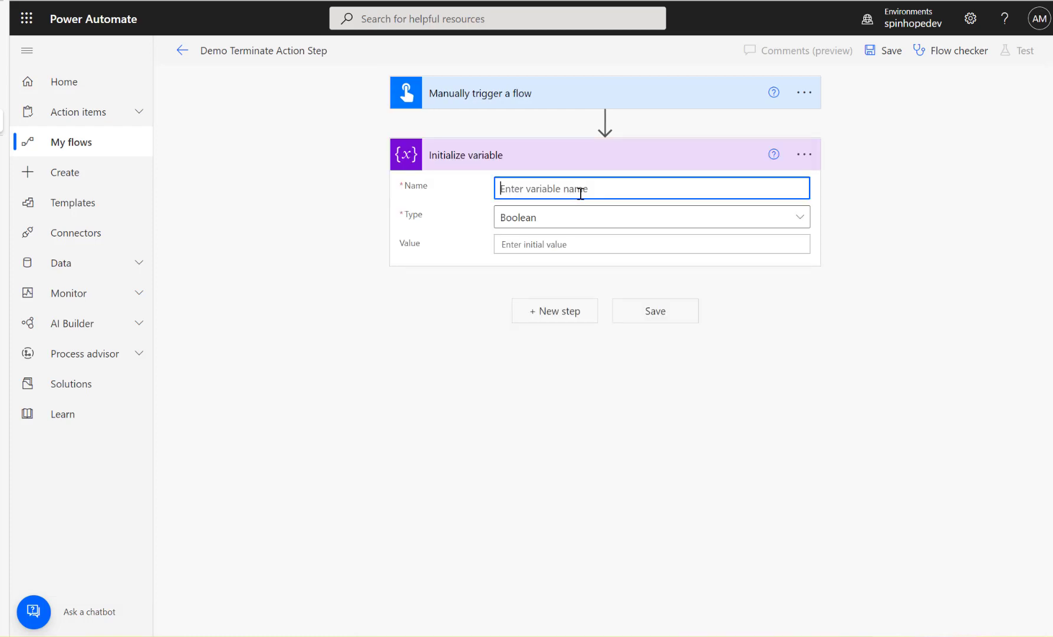
pyautogui.write('Counter')
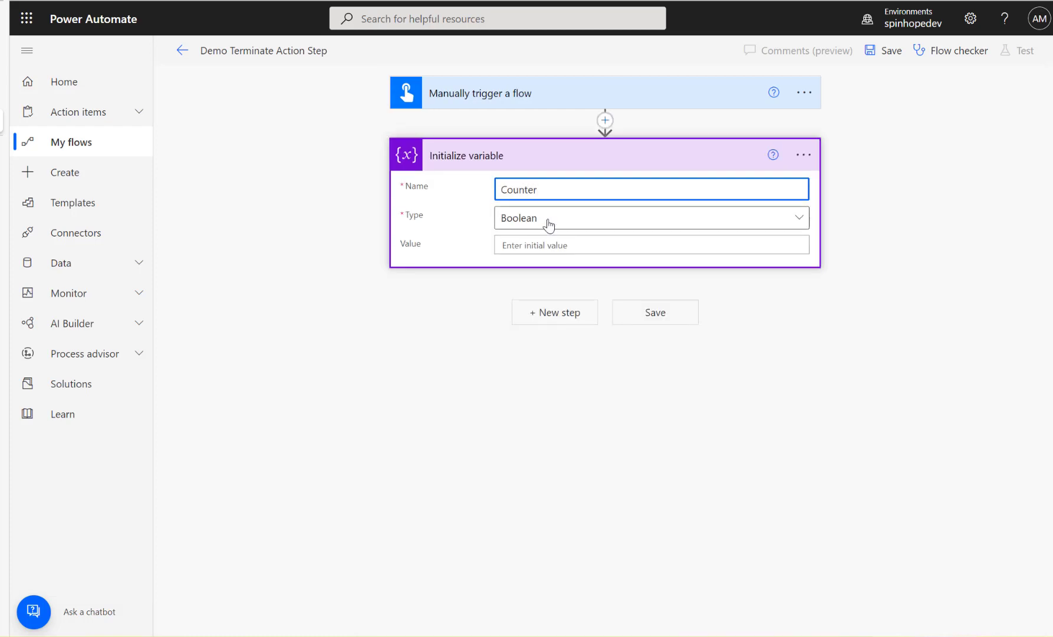
pyautogui.click(651, 218)
pyautogui.write('0')
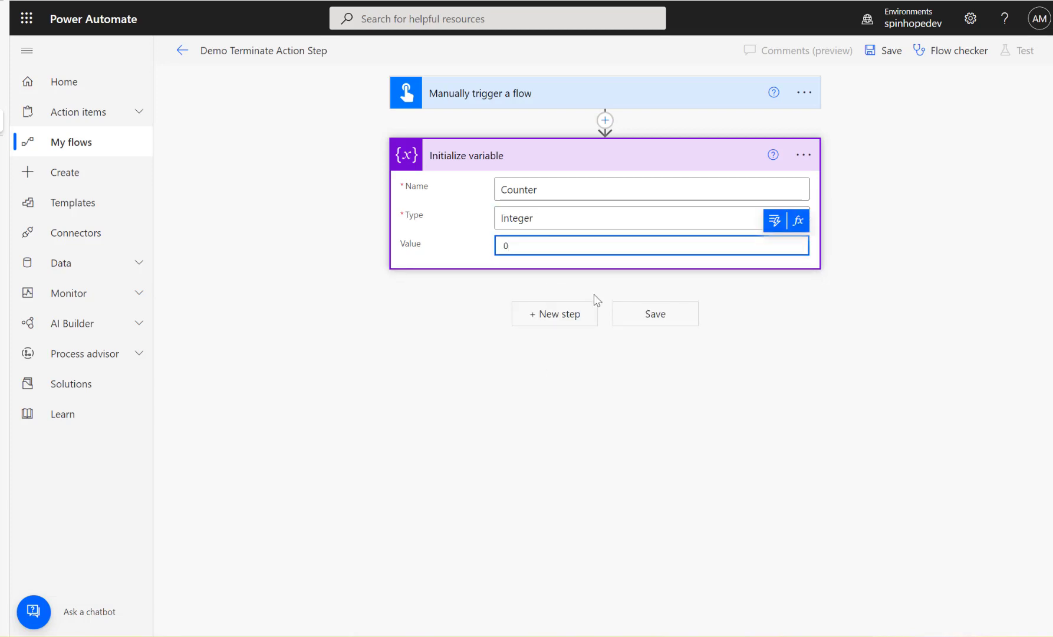
# - Add a Control Switch step evaluating the Counter dynamic value, with its first case equal to 1
pyautogui.click(554, 314)
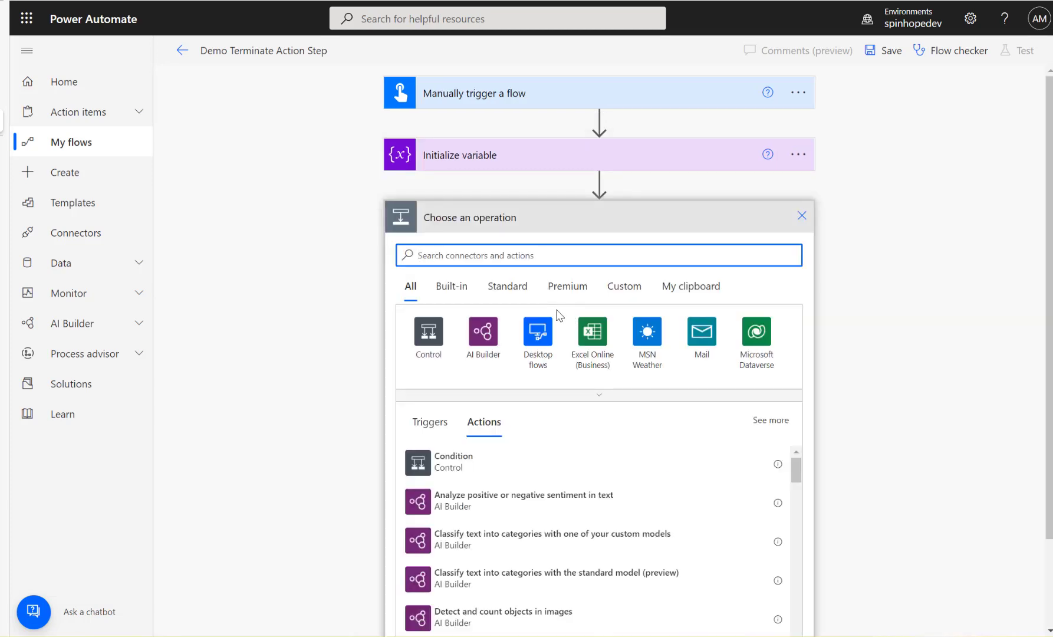
pyautogui.click(428, 334)
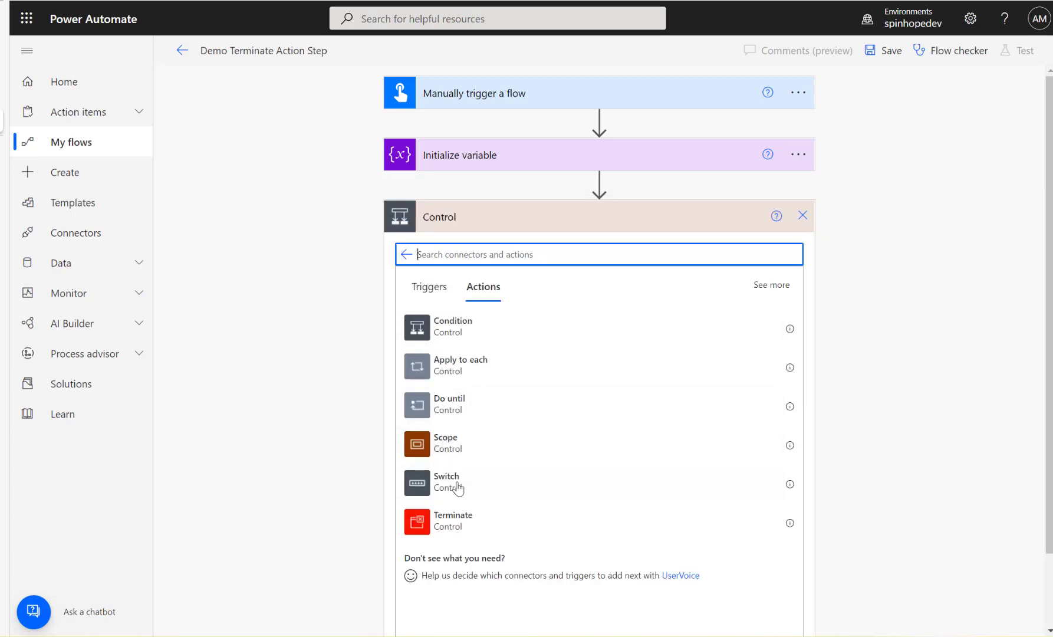
pyautogui.click(447, 483)
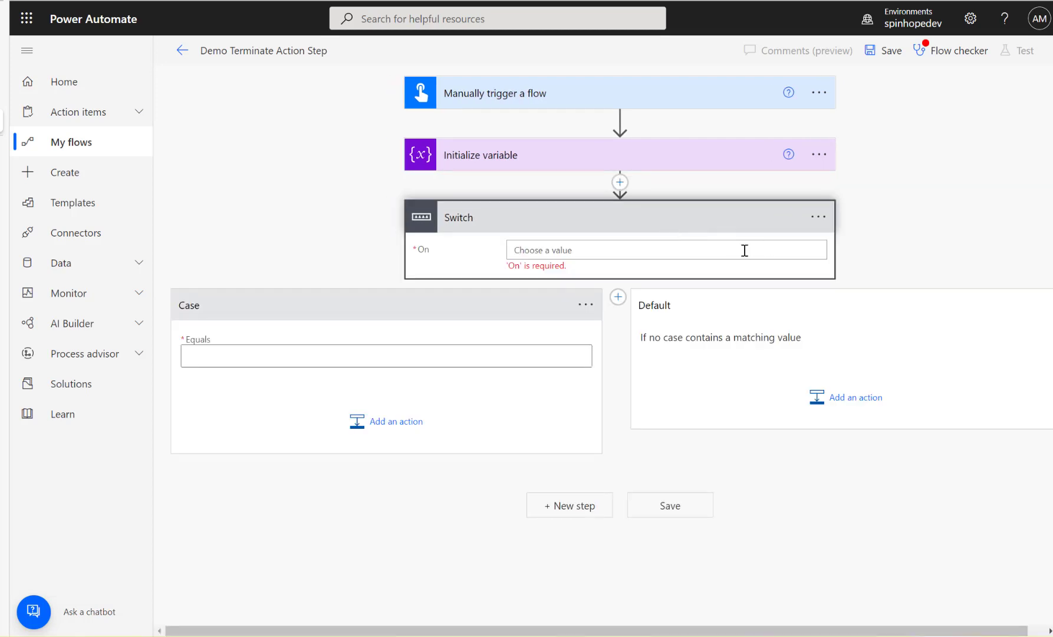
pyautogui.click(667, 249)
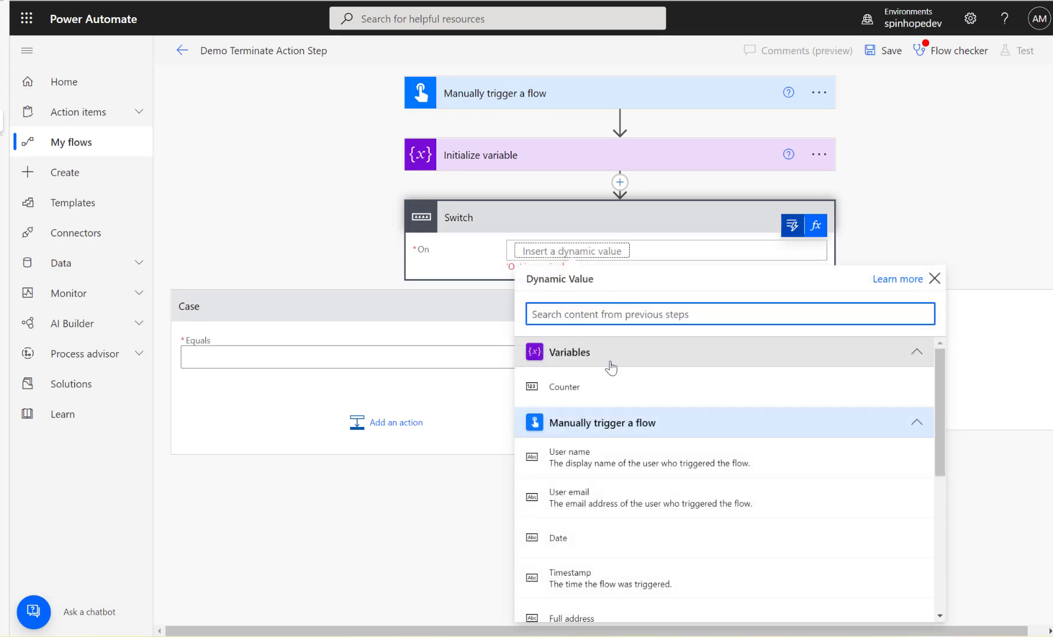
pyautogui.click(564, 386)
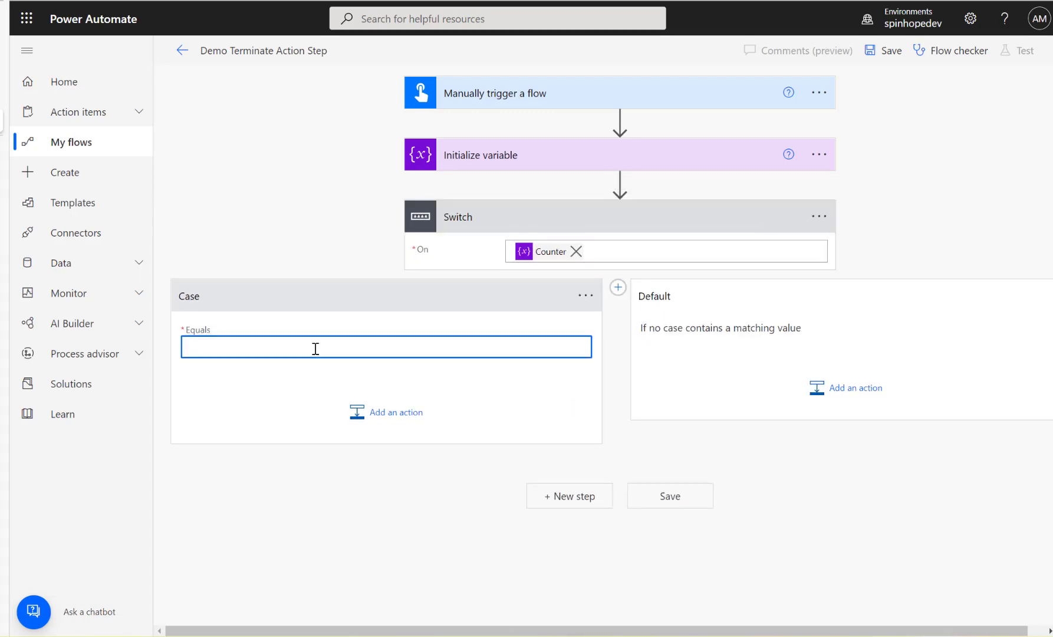
pyautogui.write('1')
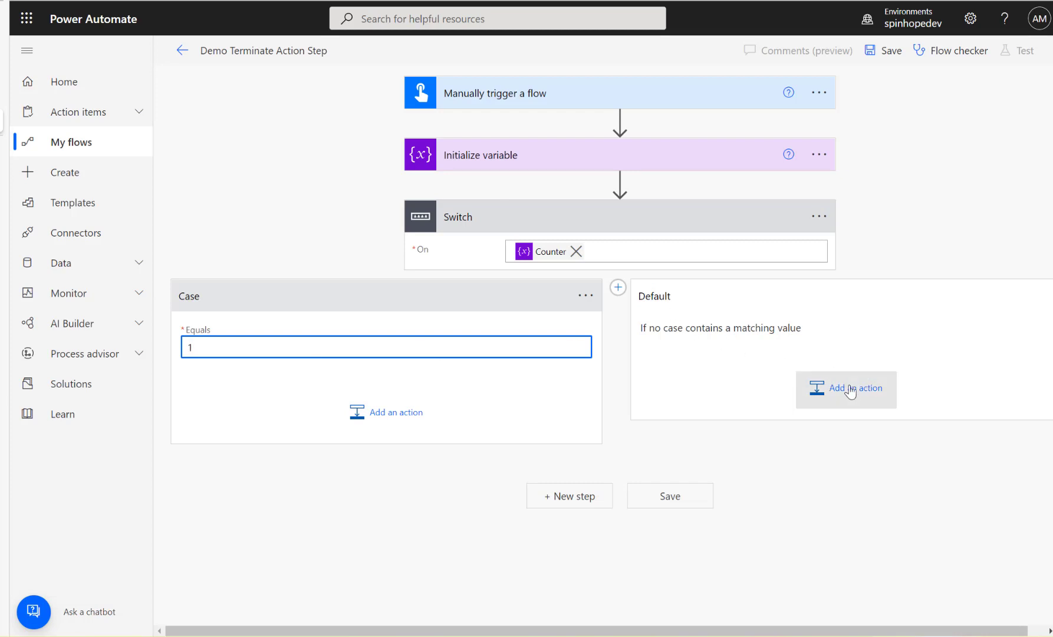
# - Add a Terminate action in the Default branch with status Failed and code 10
pyautogui.click(846, 388)
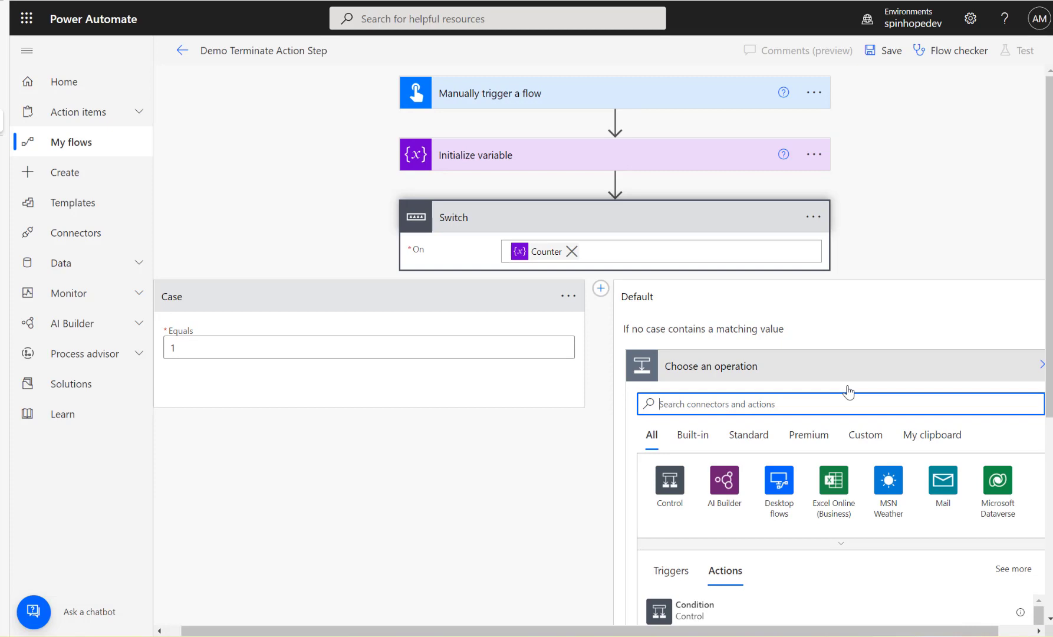
pyautogui.write('termin')
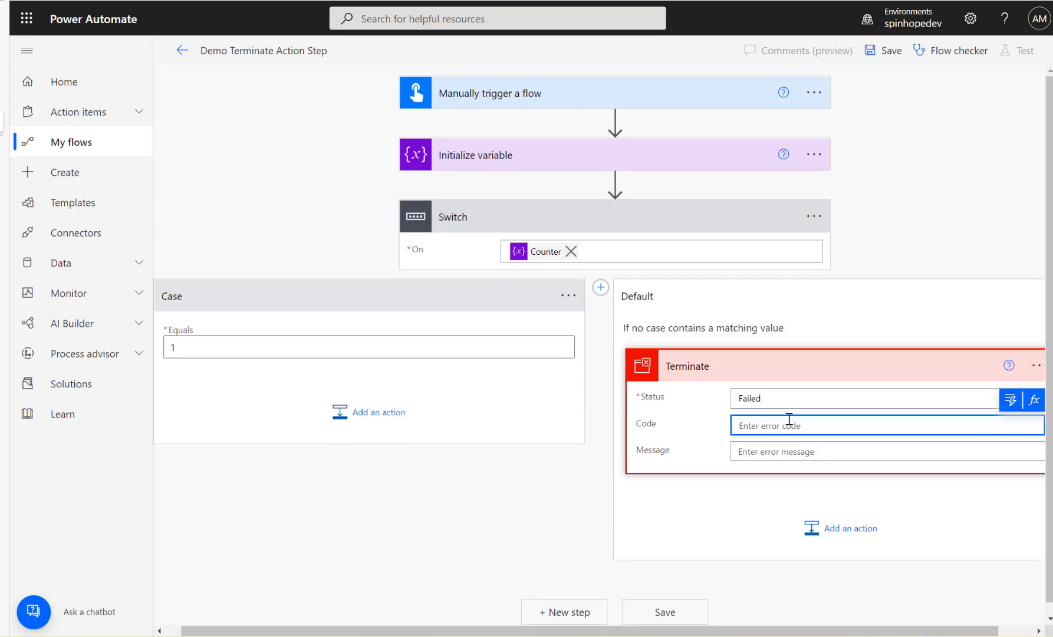
pyautogui.write('1')
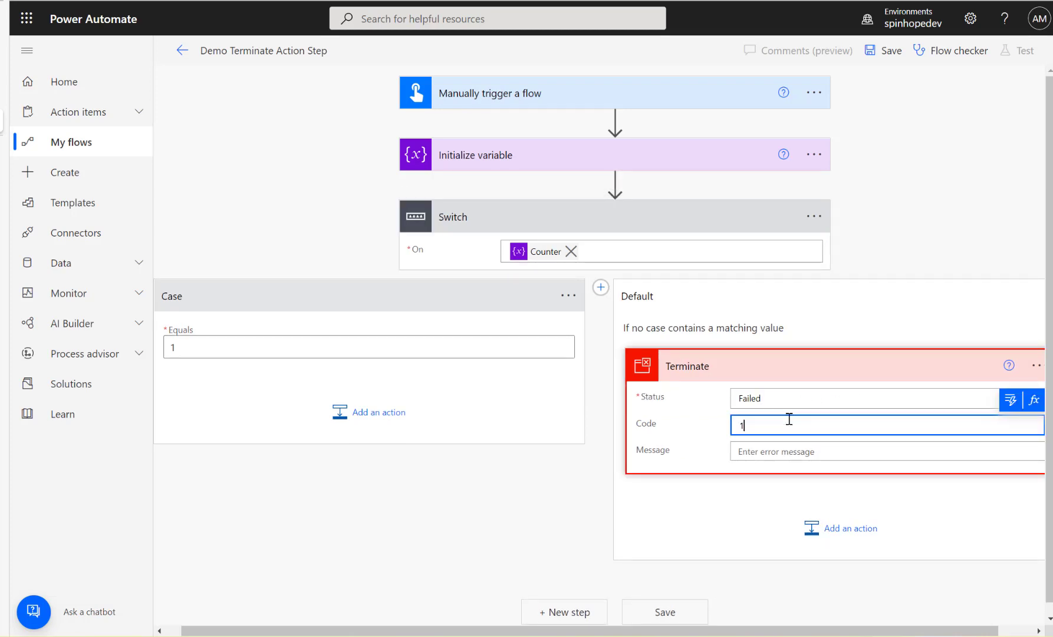
pyautogui.write('0')
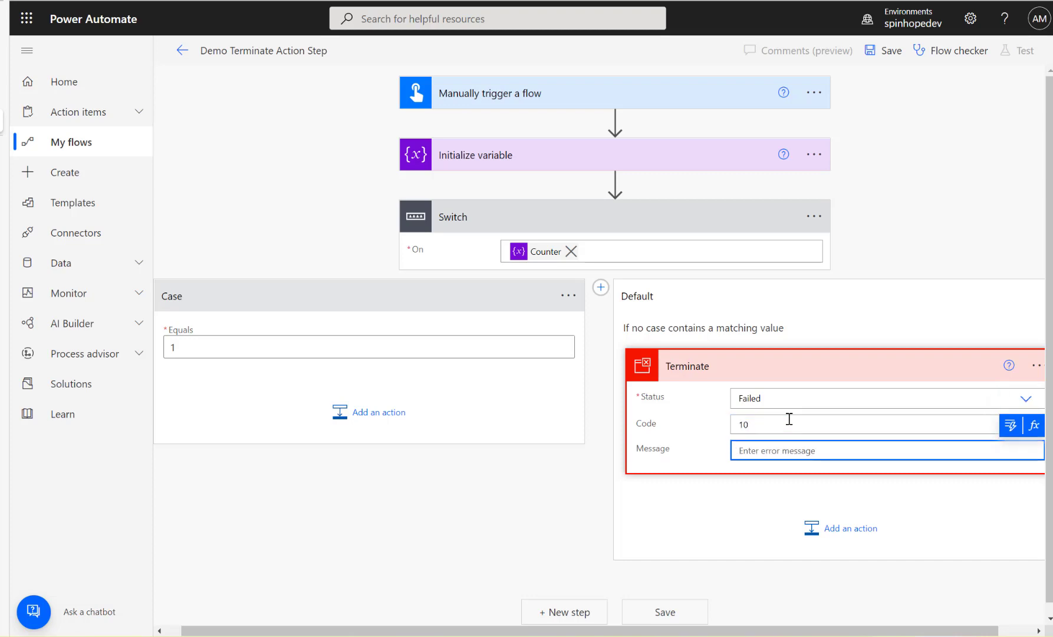
pyautogui.write('c')
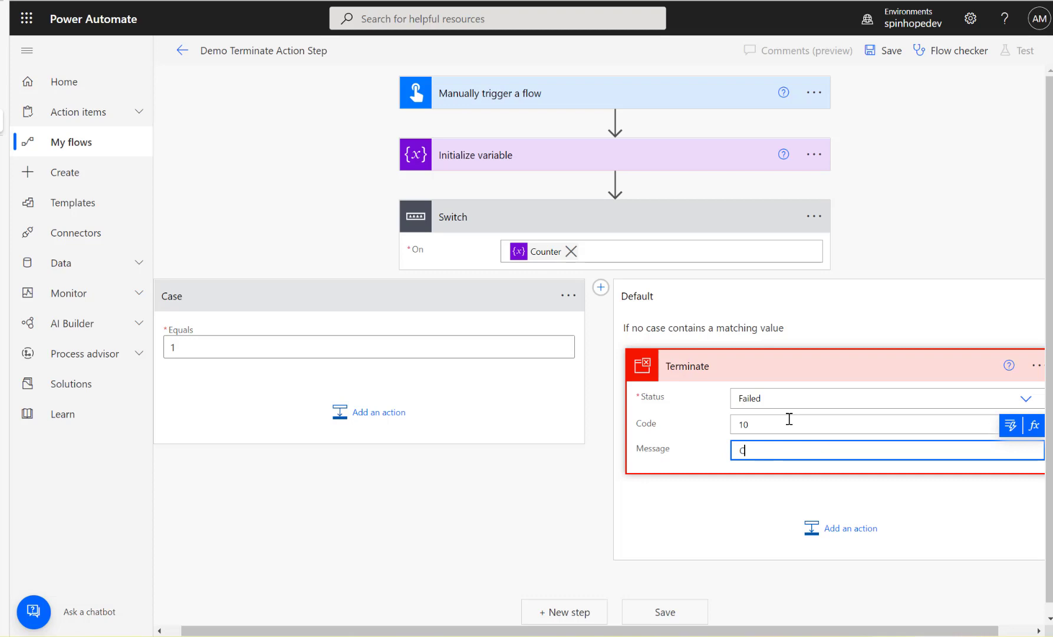
# - Set the Terminate message to 'Counter value is wrong' and save the flow
pyautogui.write('Counter value')
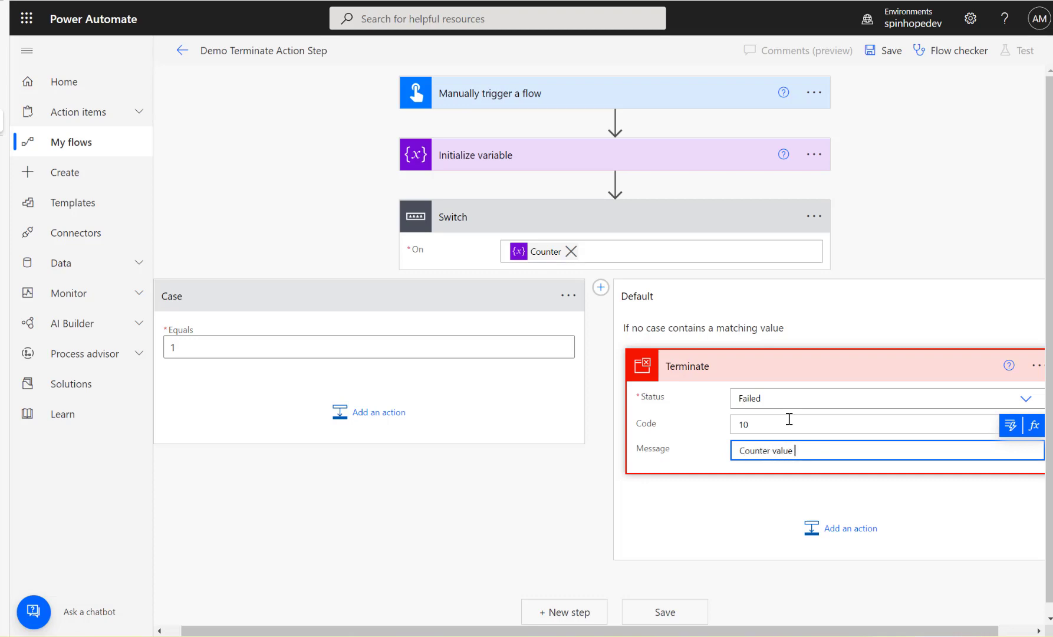
pyautogui.write('is')
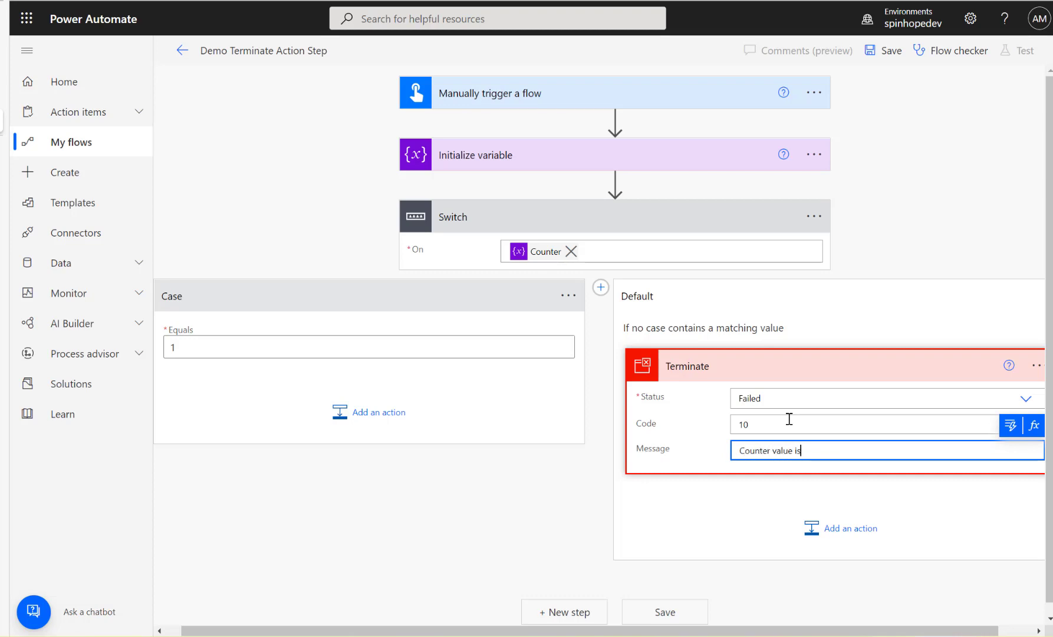
pyautogui.write('wrong')
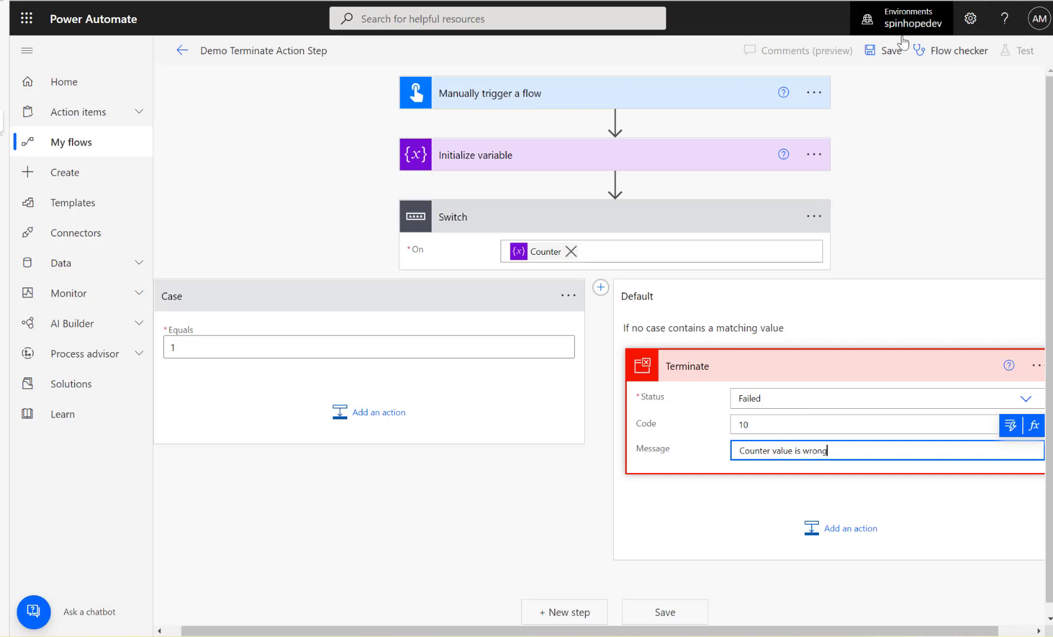
pyautogui.click(891, 51)
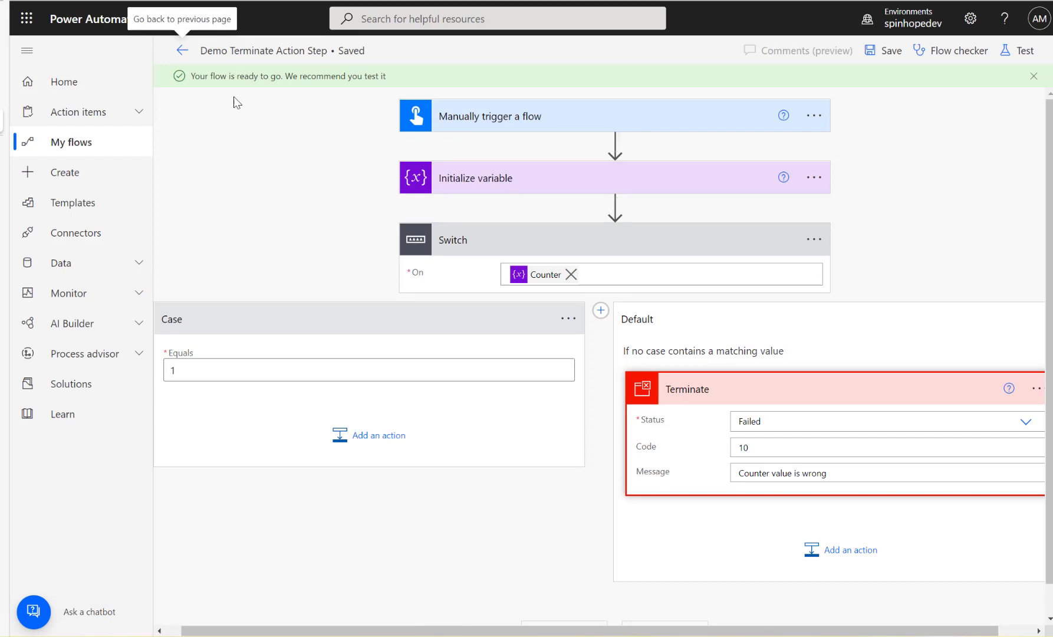
# - Run the flow manually from its details page and open the failed run from the run history
pyautogui.click(180, 51)
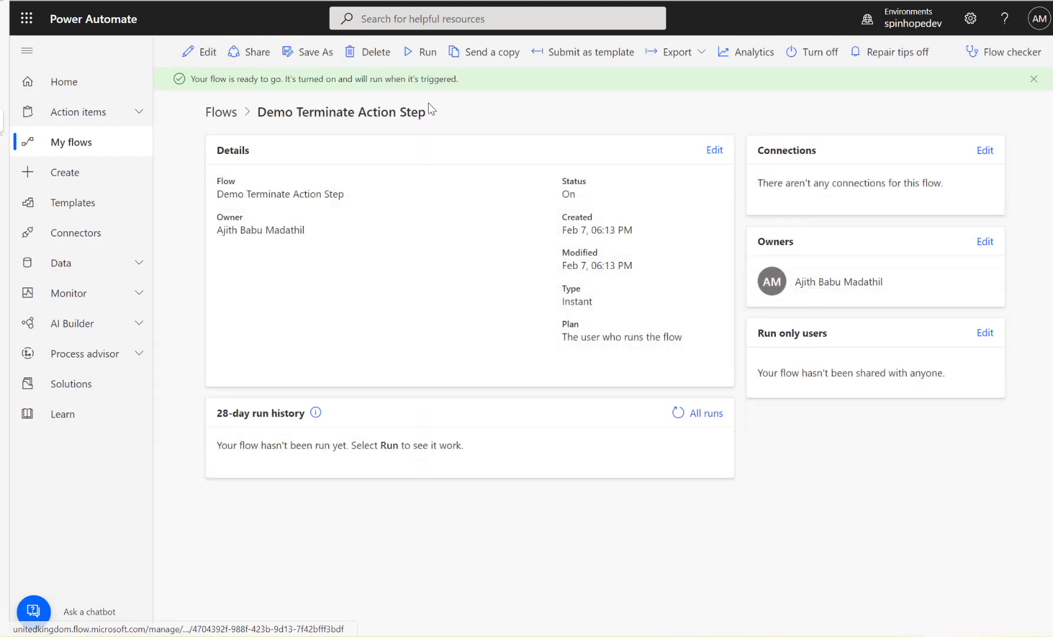
pyautogui.click(424, 52)
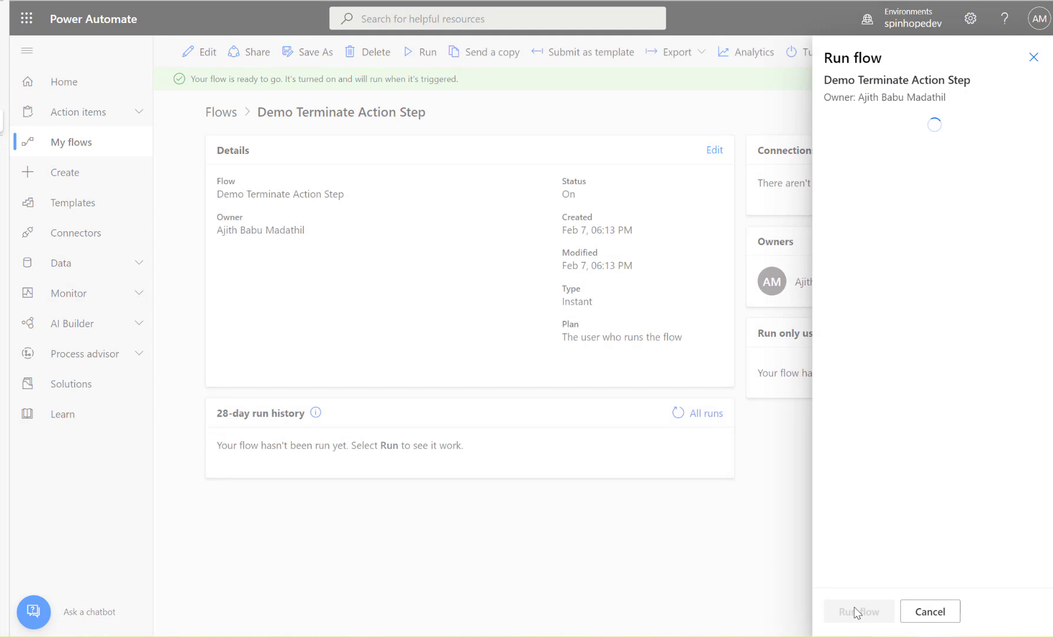
pyautogui.click(858, 611)
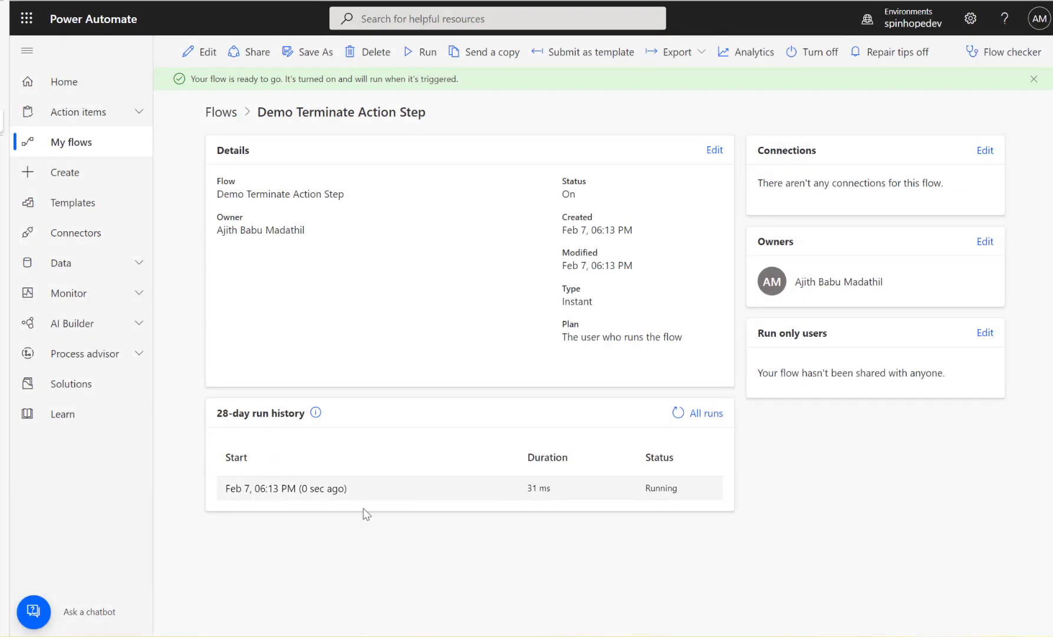
pyautogui.click(676, 413)
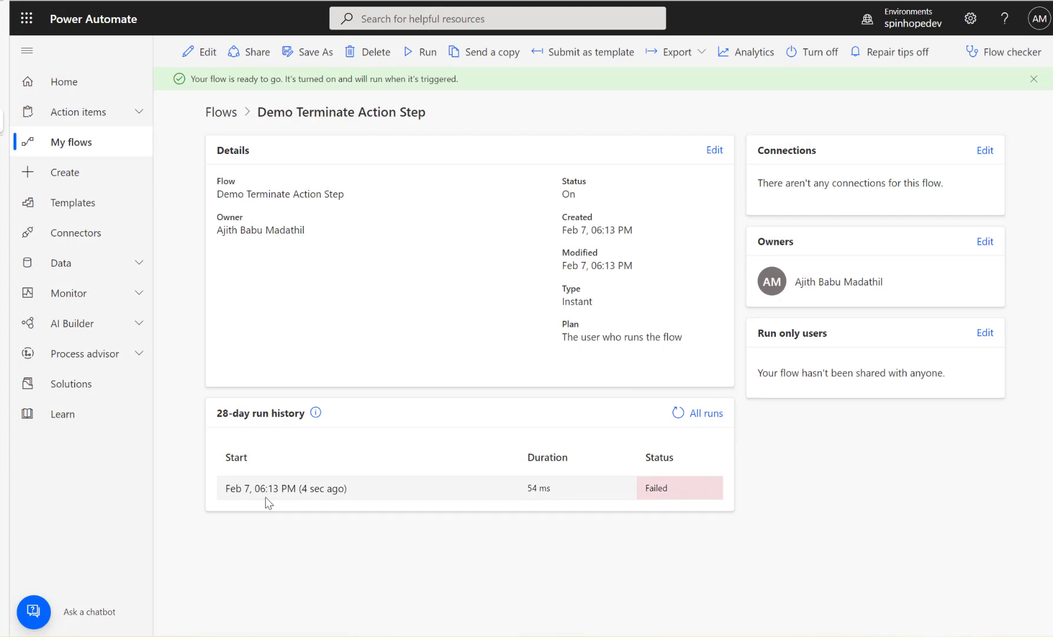
pyautogui.click(285, 488)
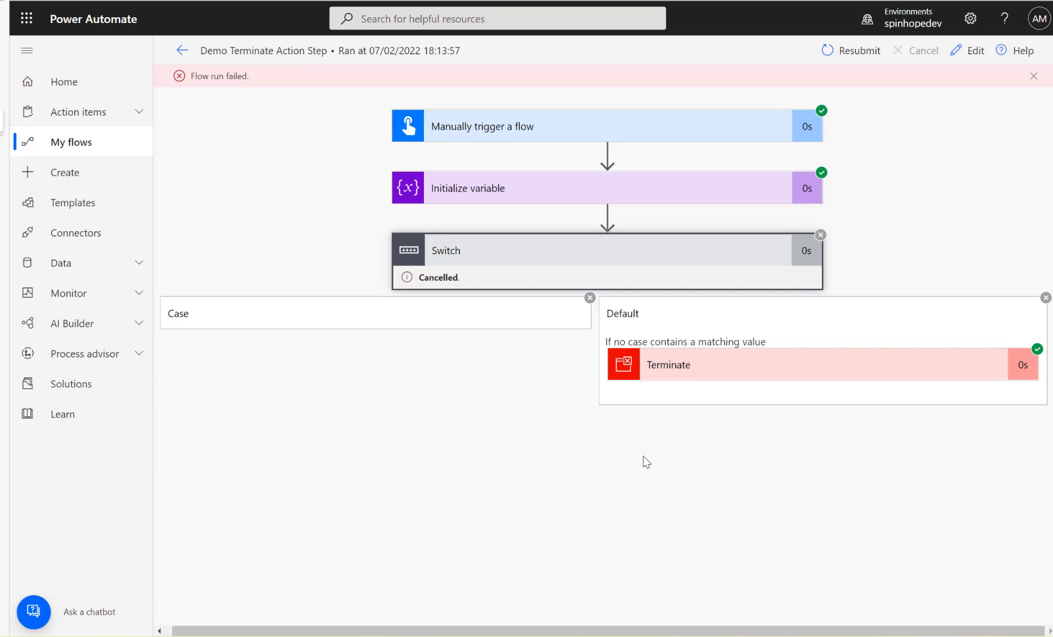
pyautogui.moveTo(806, 362)
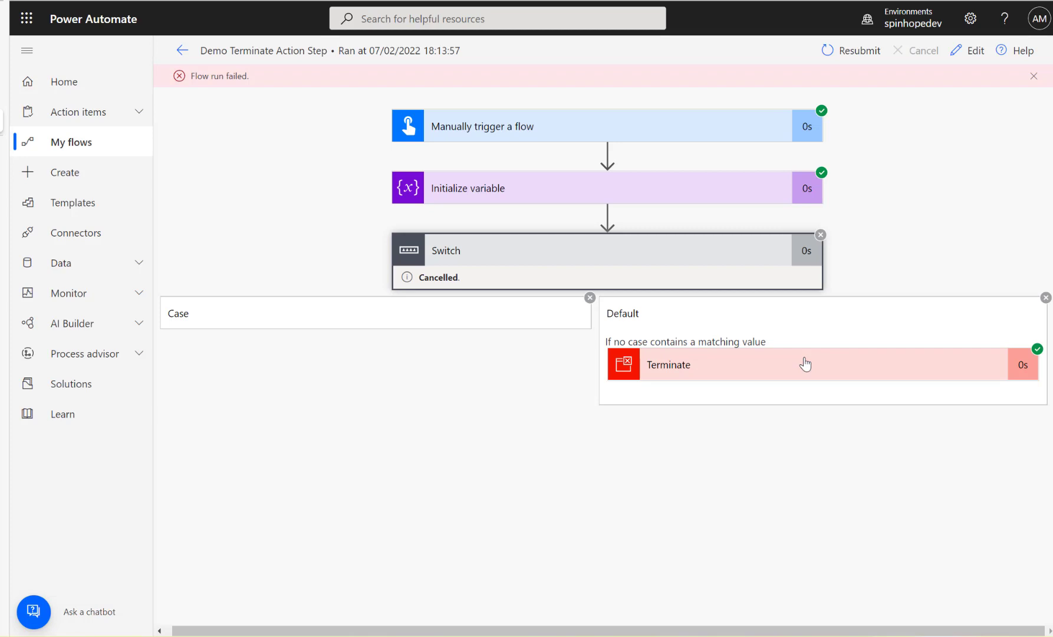
pyautogui.moveTo(770, 377)
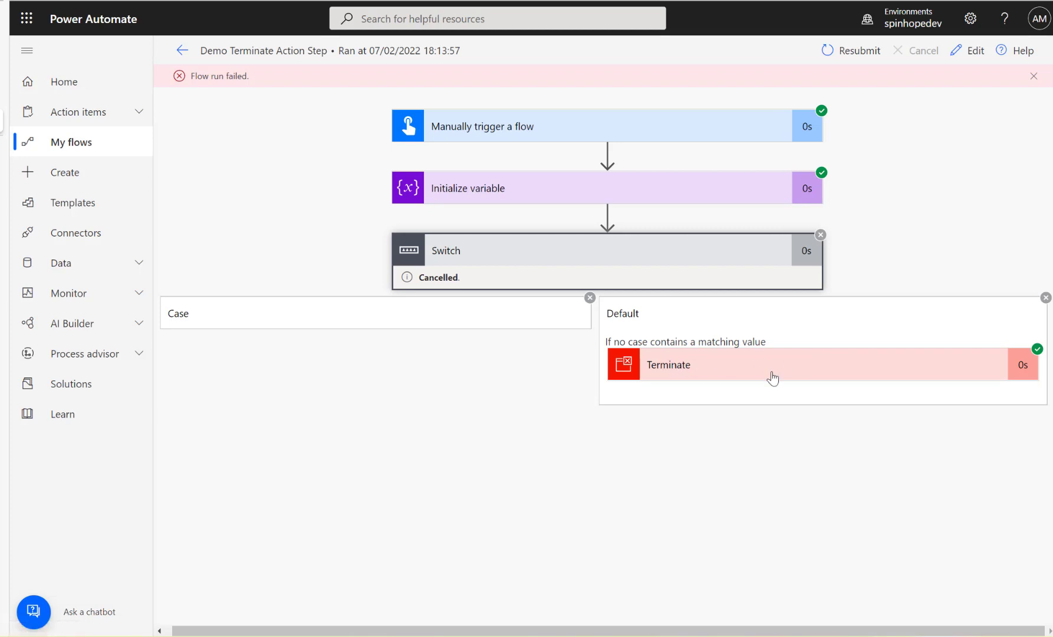
pyautogui.moveTo(453, 268)
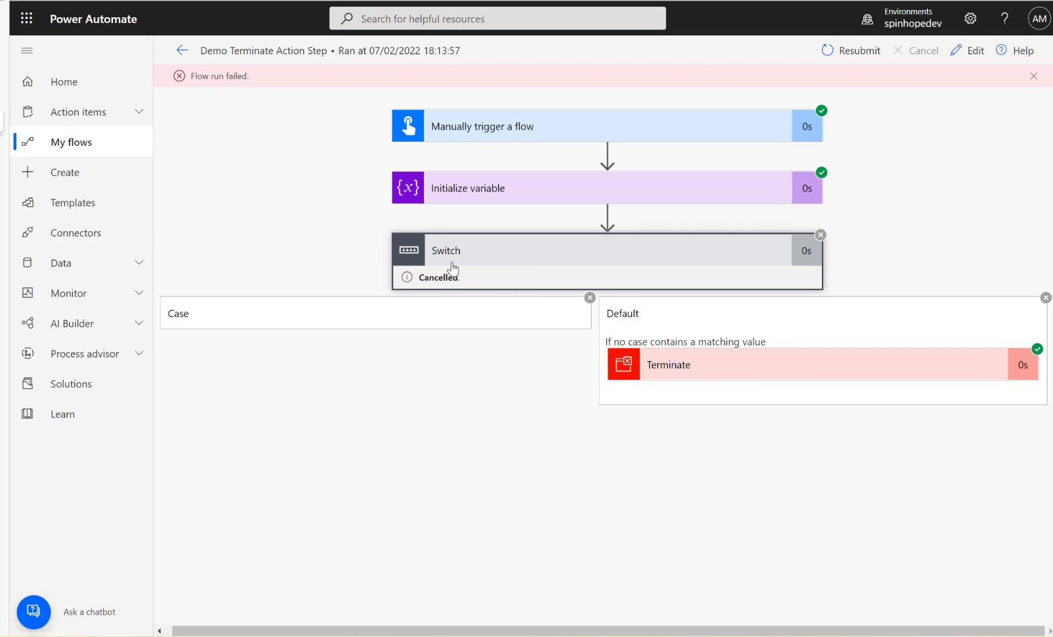
pyautogui.moveTo(384, 285)
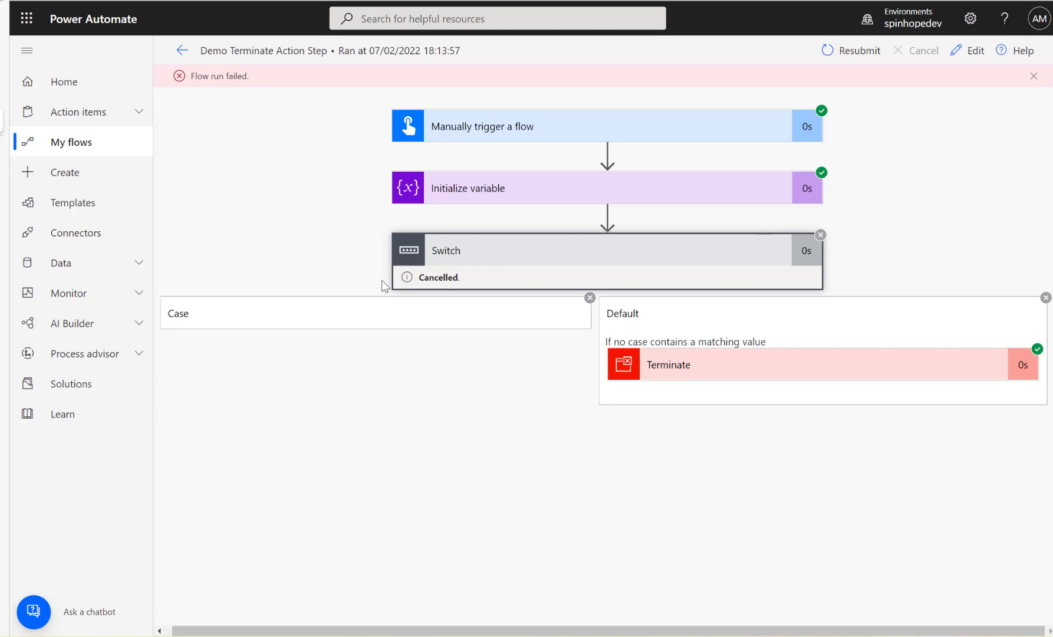
pyautogui.moveTo(414, 266)
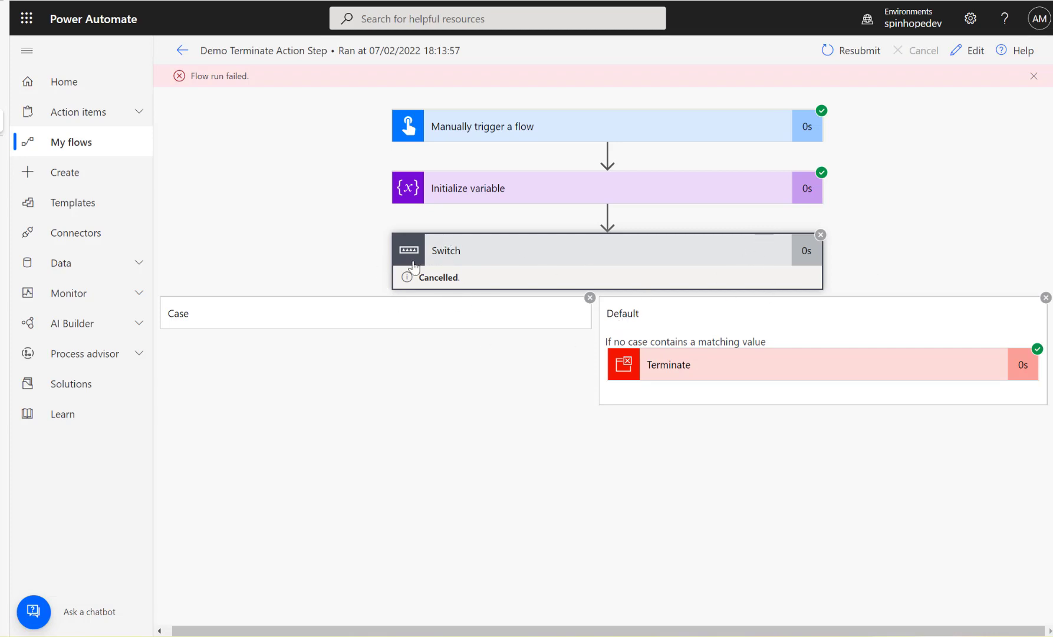
pyautogui.moveTo(974, 52)
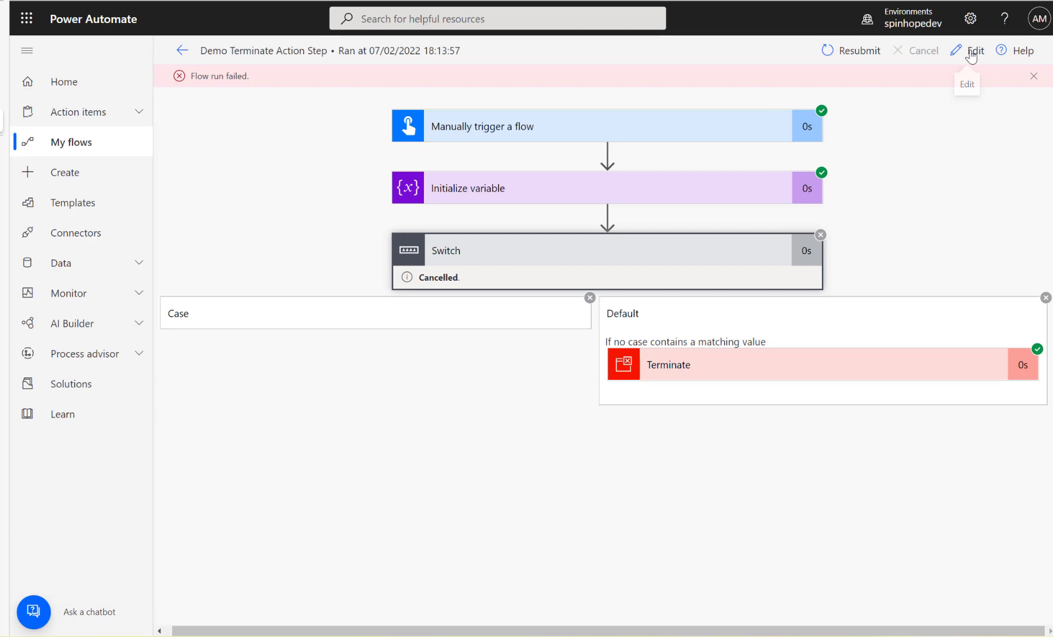
# - Edit the flow, set the Terminate status to Cancelled, and save
pyautogui.click(974, 50)
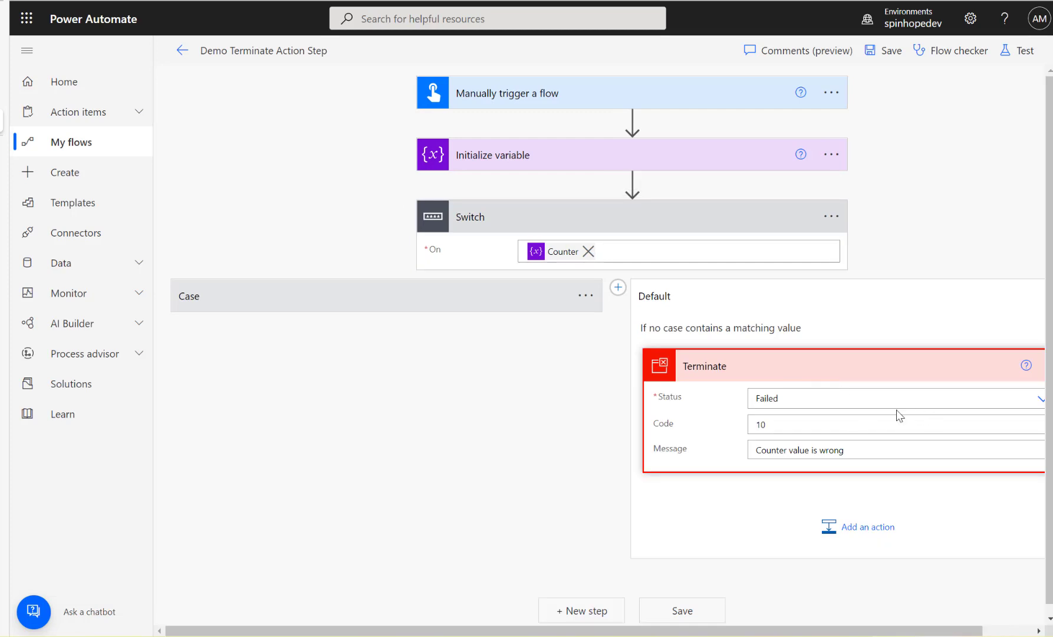
pyautogui.click(898, 398)
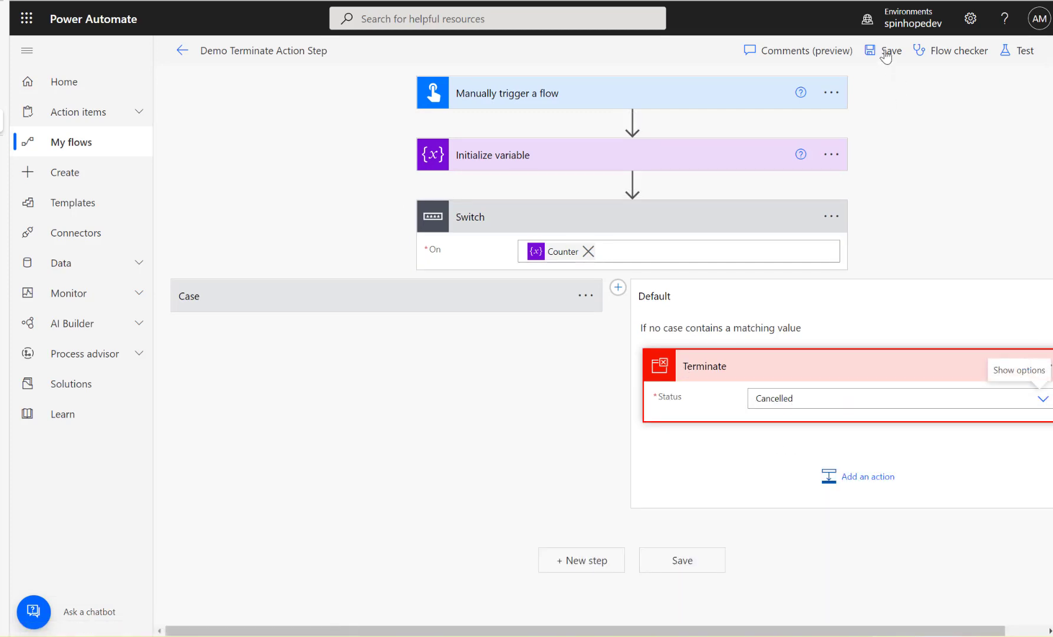
pyautogui.click(889, 51)
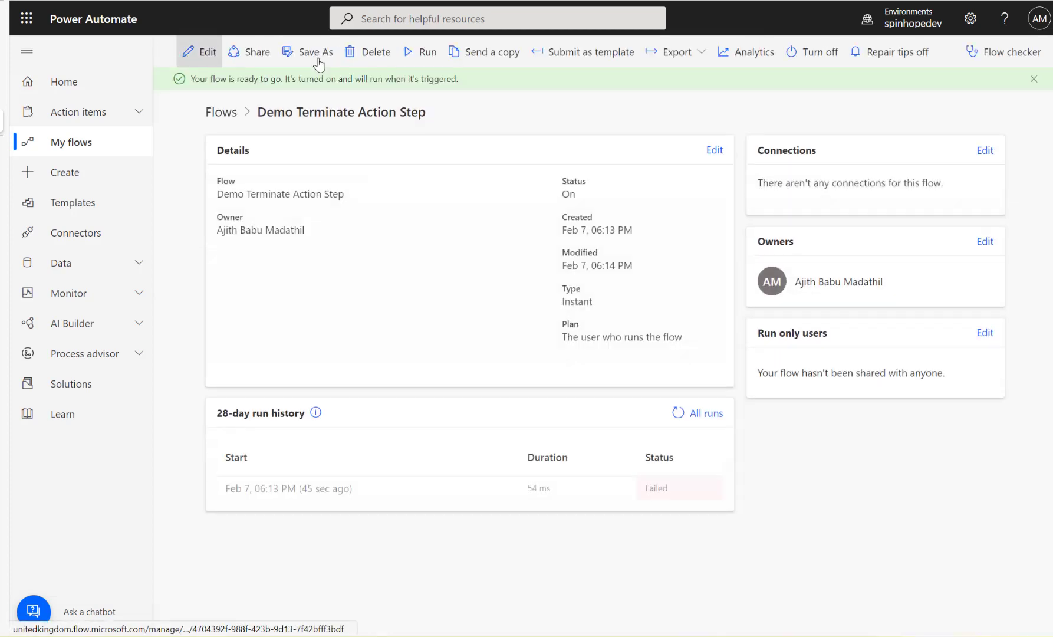
# - Run the flow again, refresh the run history, and open the new Canceled run's details
pyautogui.click(420, 52)
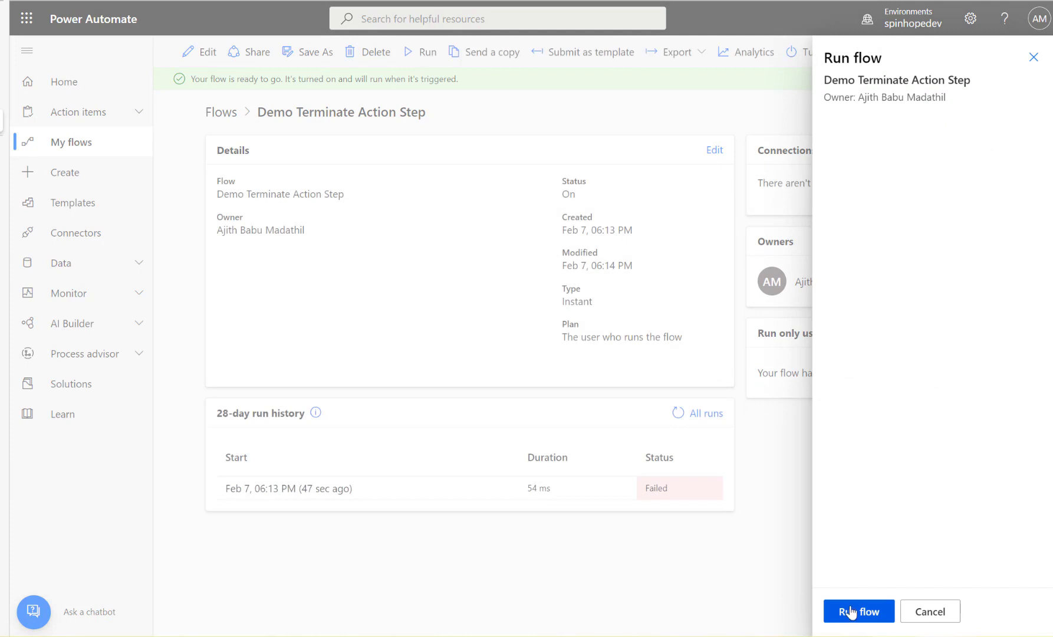
pyautogui.click(859, 611)
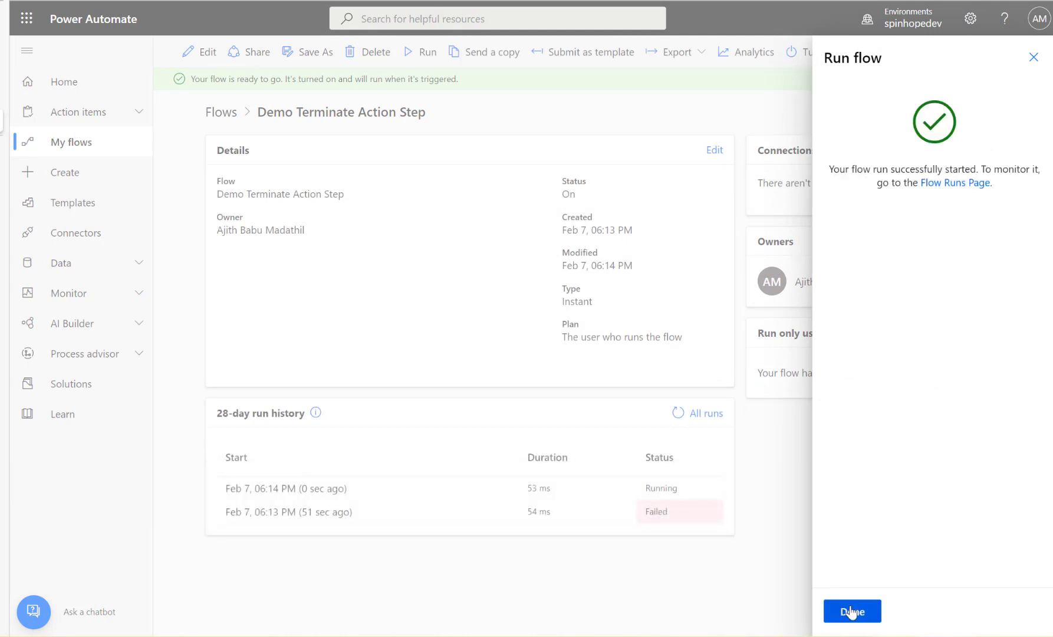
pyautogui.click(852, 627)
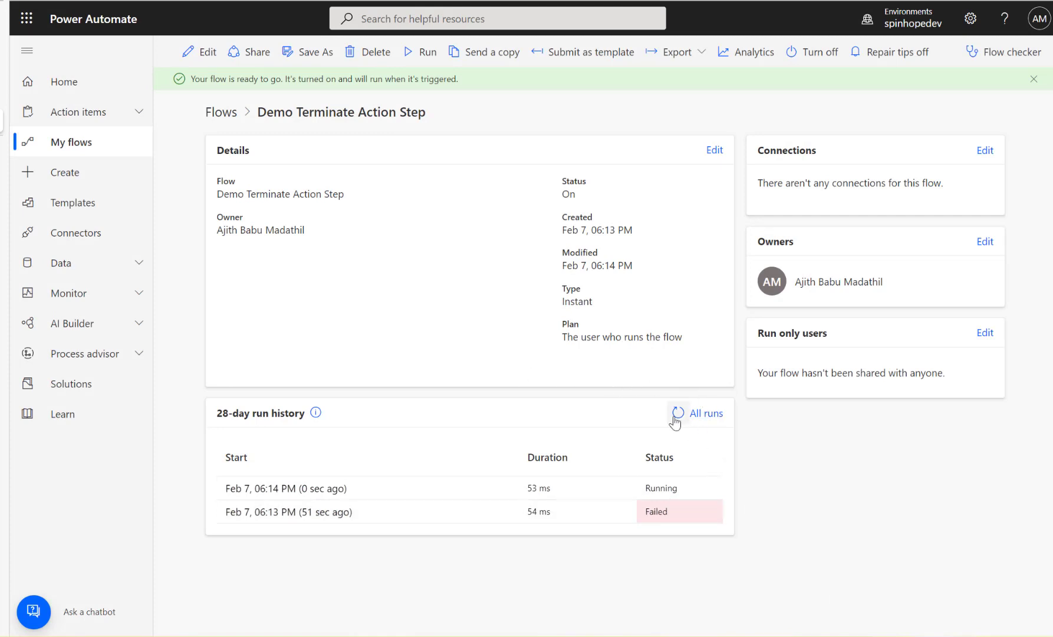
pyautogui.click(675, 412)
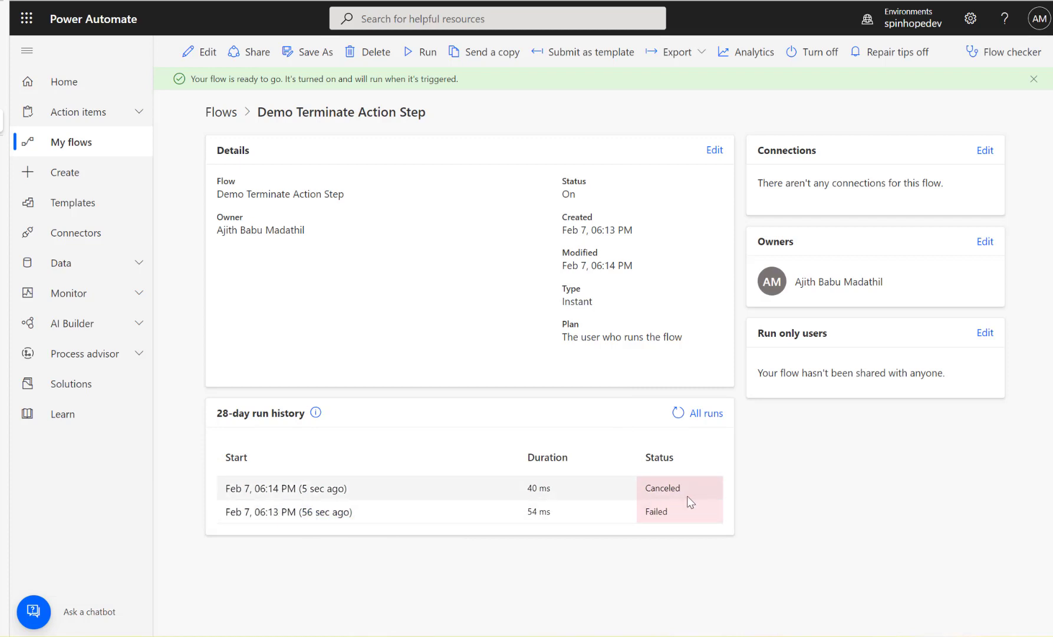
pyautogui.moveTo(652, 520)
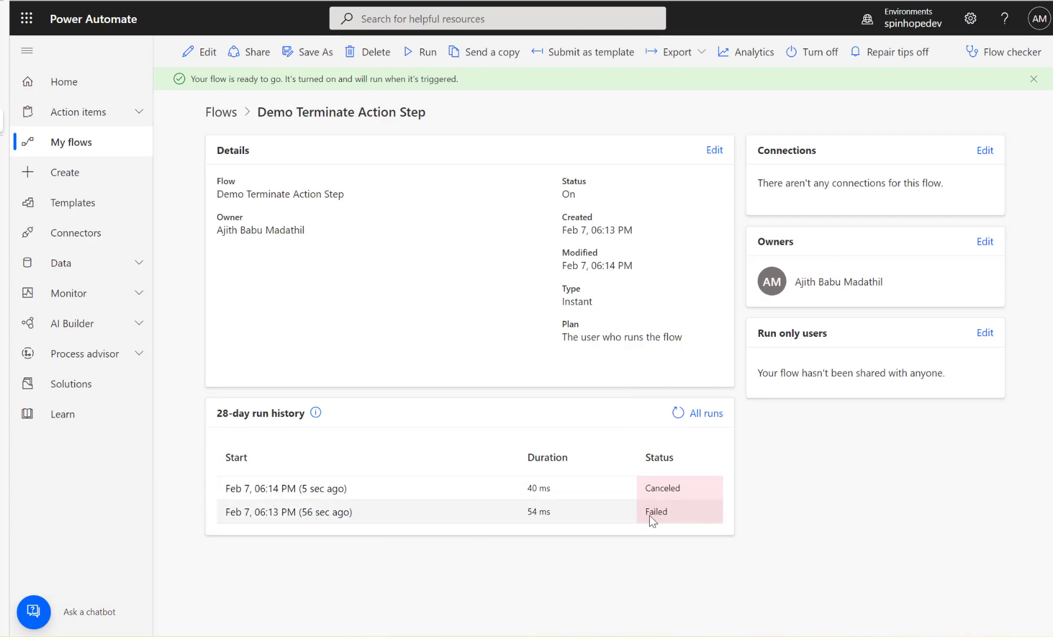
pyautogui.doubleClick(656, 511)
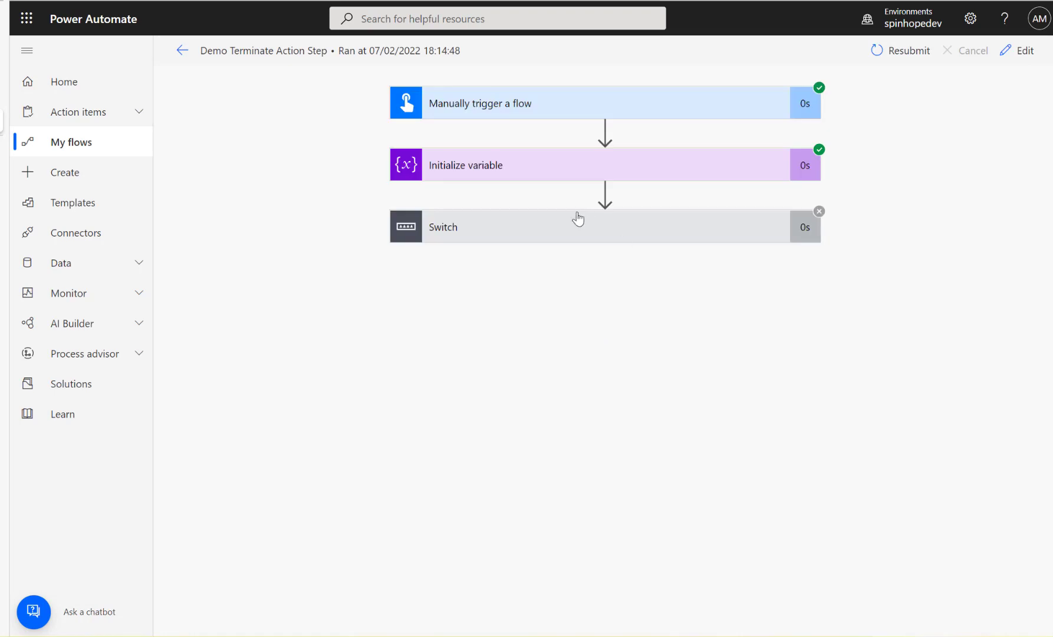
# - Expand the Switch to see which branch ran, then navigate back to the flow's overview page
pyautogui.click(603, 227)
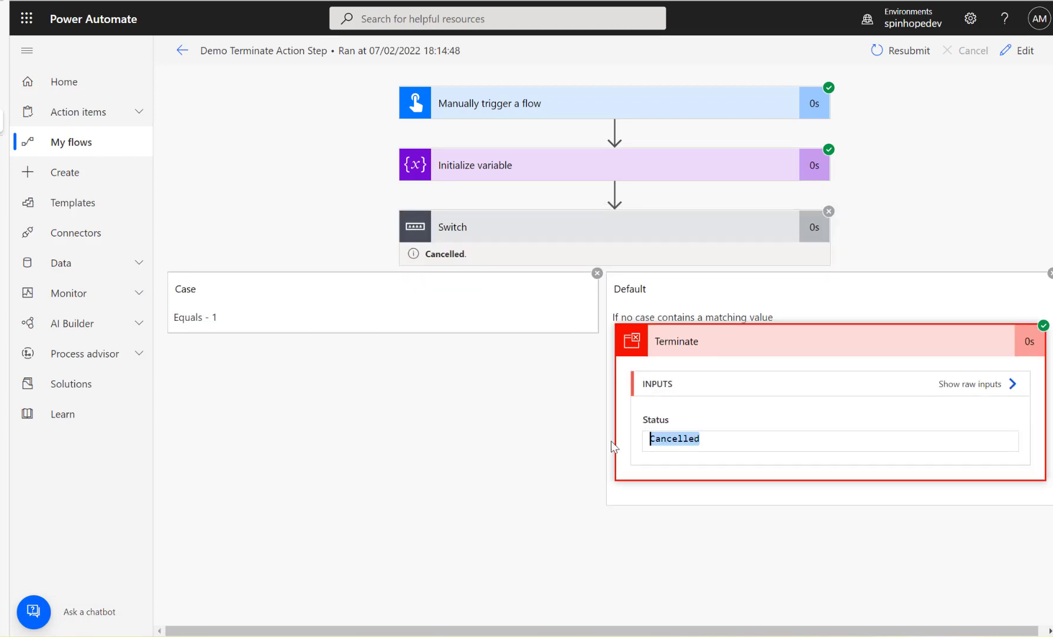
pyautogui.moveTo(183, 51)
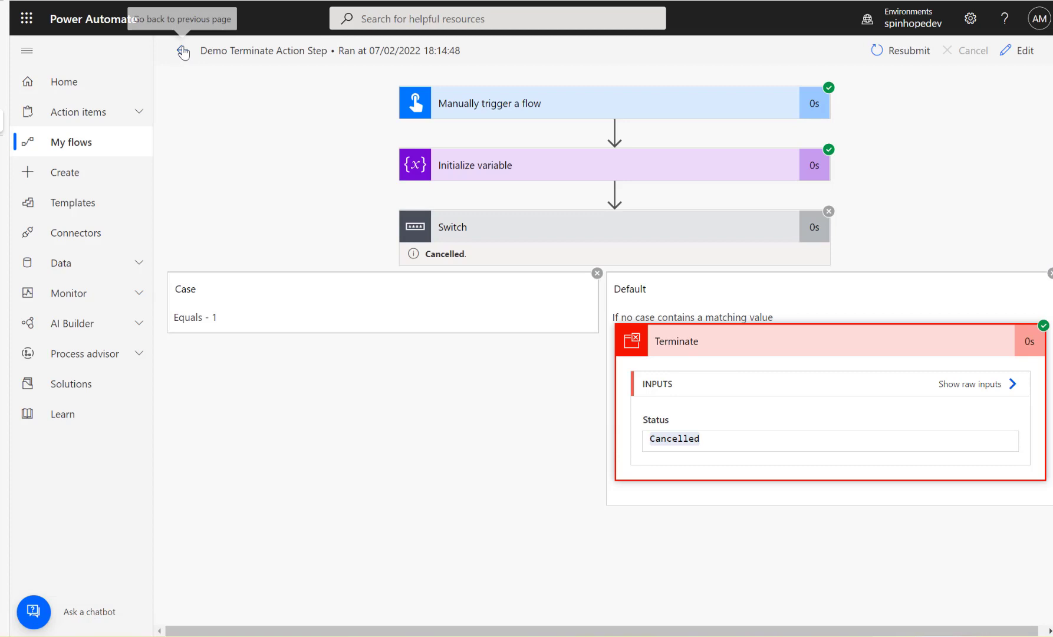
pyautogui.click(183, 51)
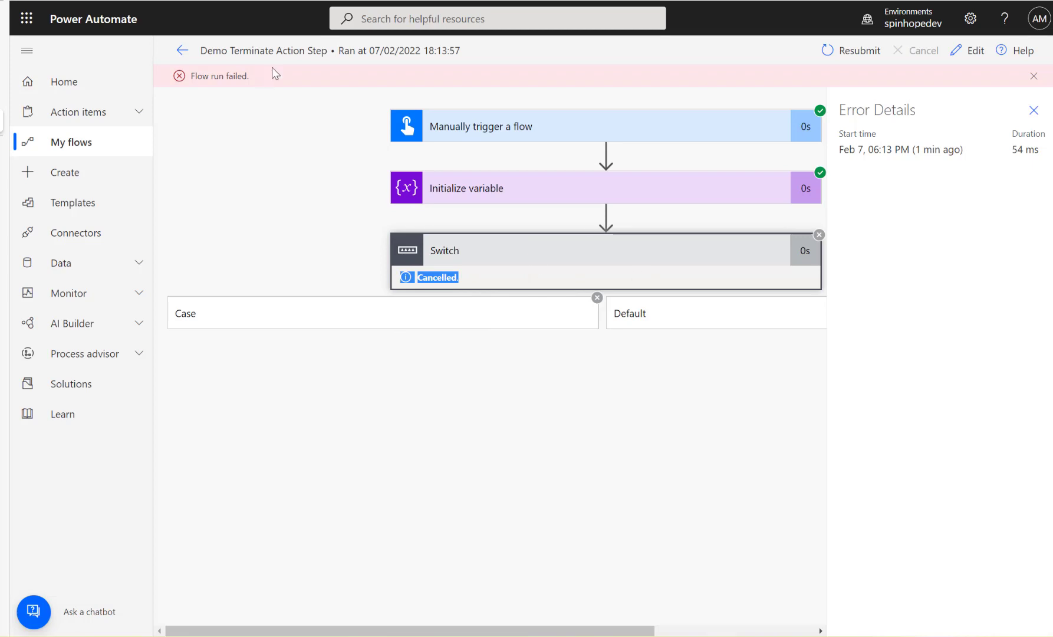
pyautogui.moveTo(907, 92)
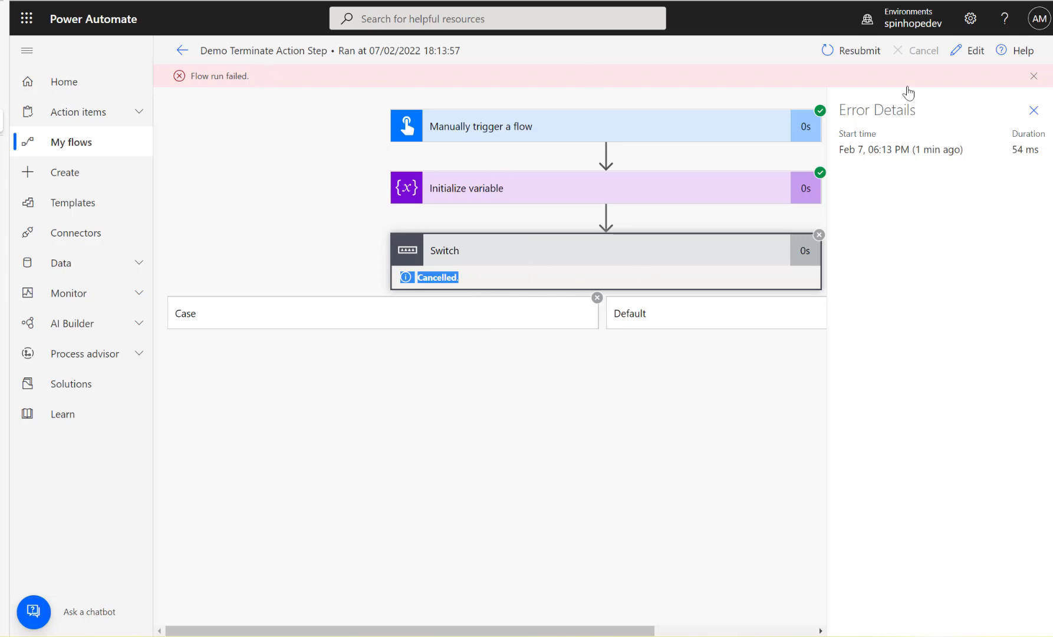
pyautogui.moveTo(217, 65)
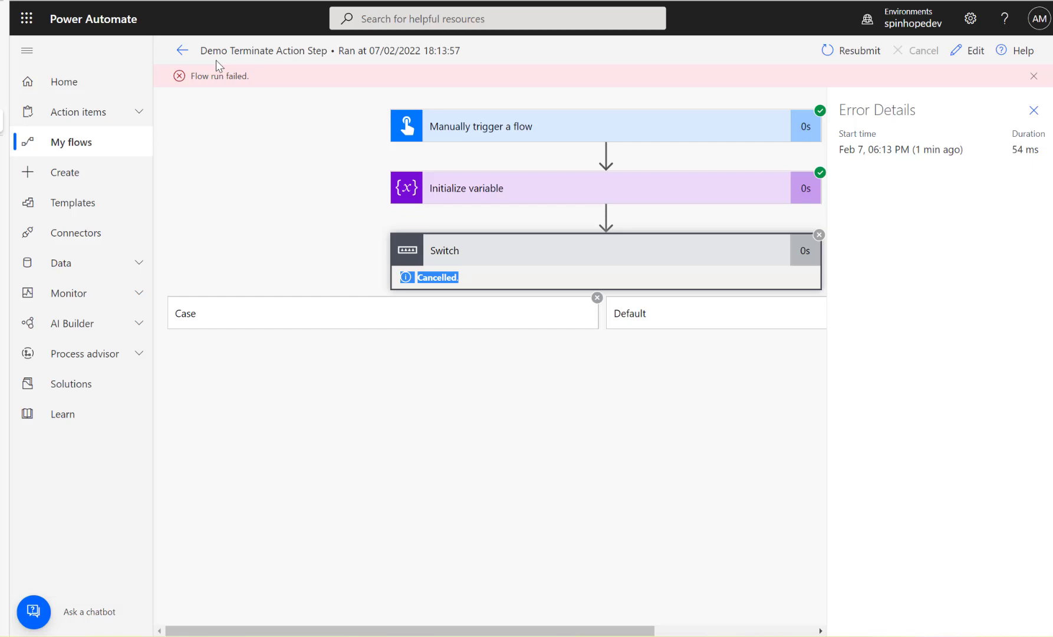
pyautogui.click(181, 50)
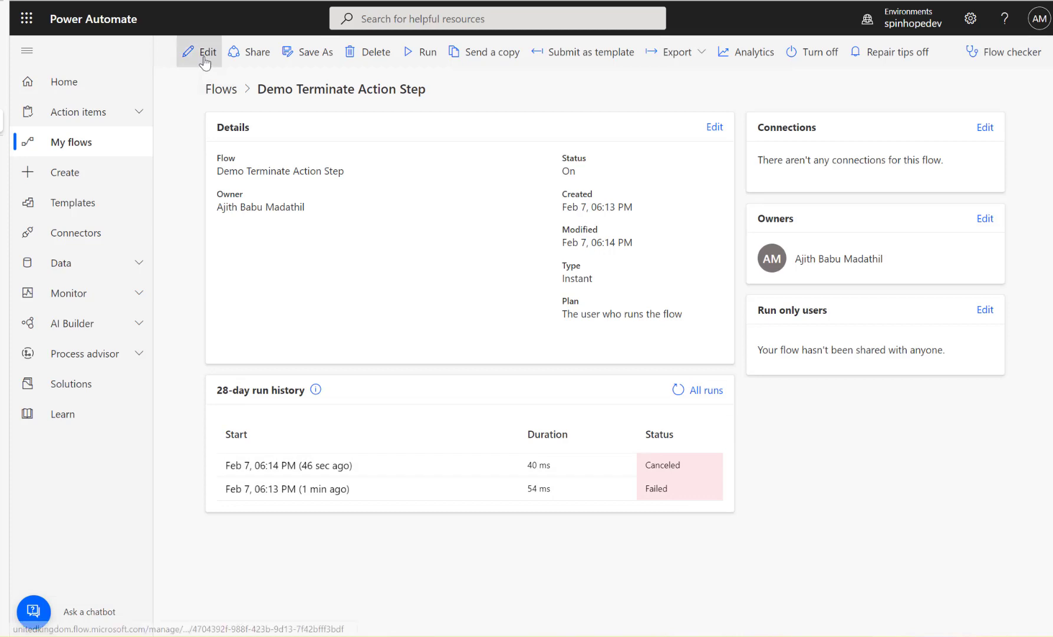
# - Edit the flow, set the Terminate status to Succeeded, save, and return to the overview
pyautogui.click(207, 52)
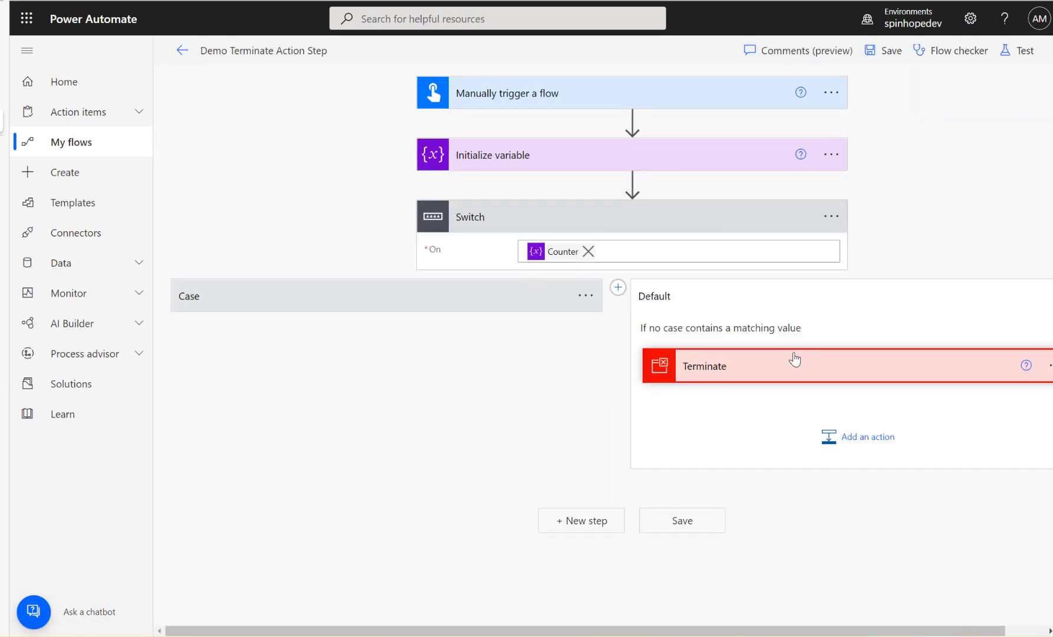
pyautogui.click(795, 364)
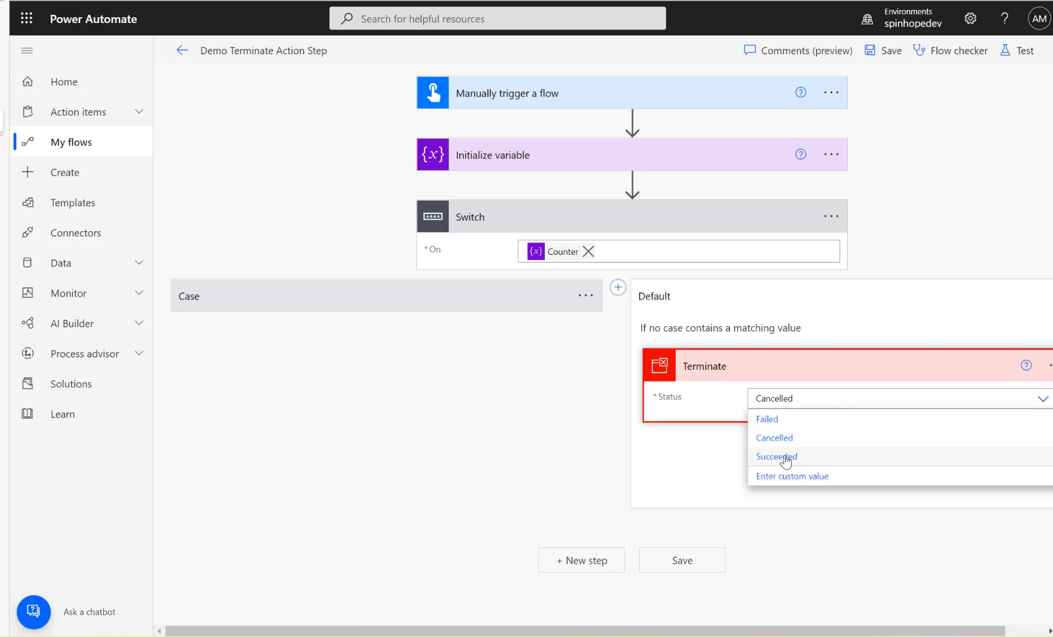
pyautogui.click(777, 456)
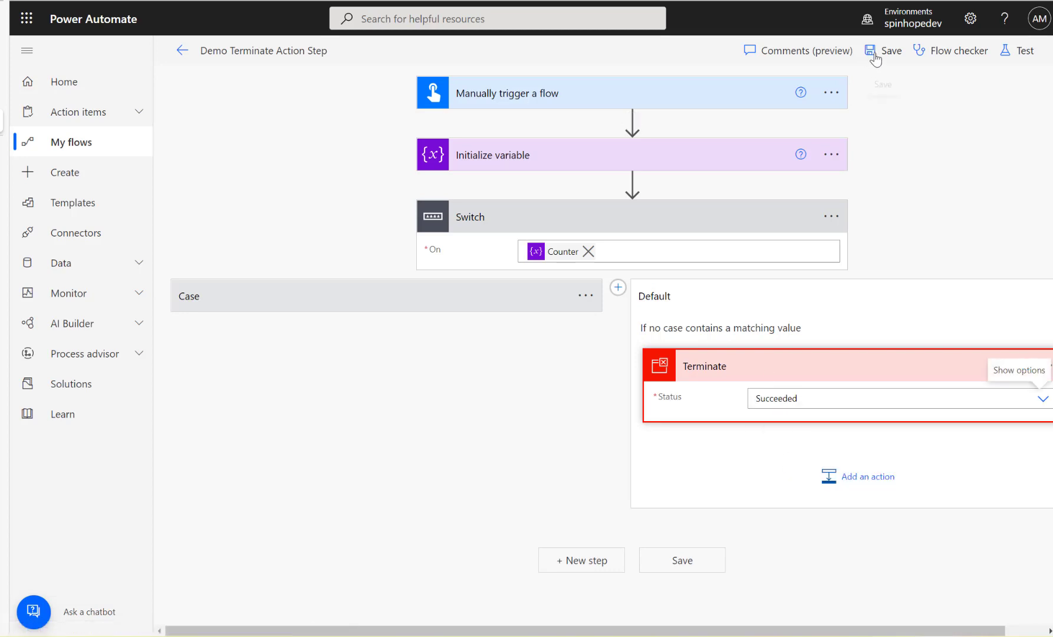
pyautogui.click(876, 51)
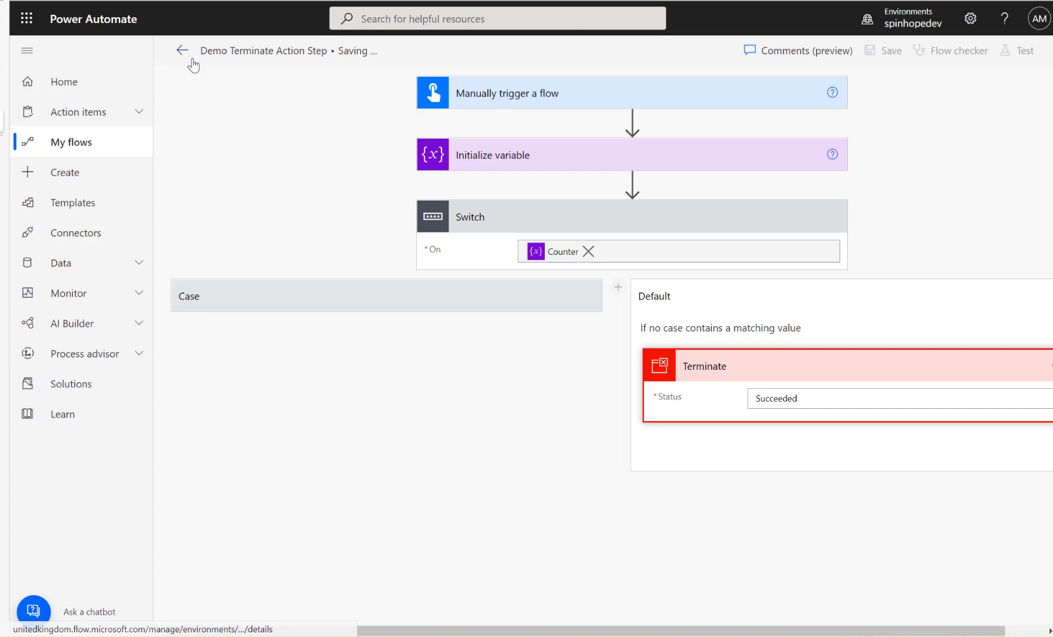
pyautogui.click(182, 51)
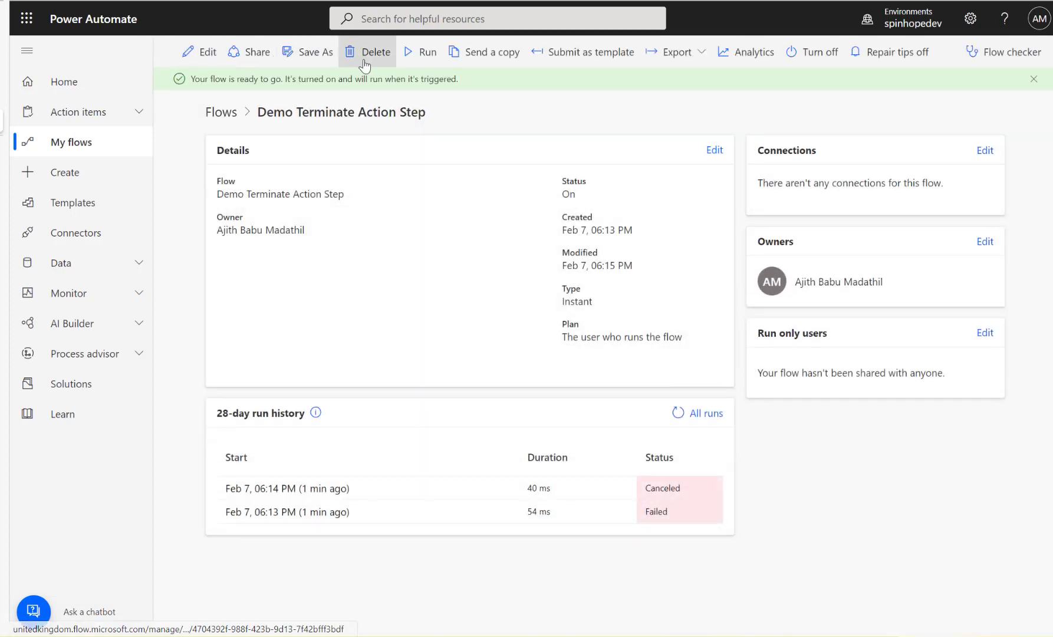
# - Run the flow, open the newest Succeeded run's details, then return to the flow overview
pyautogui.click(419, 52)
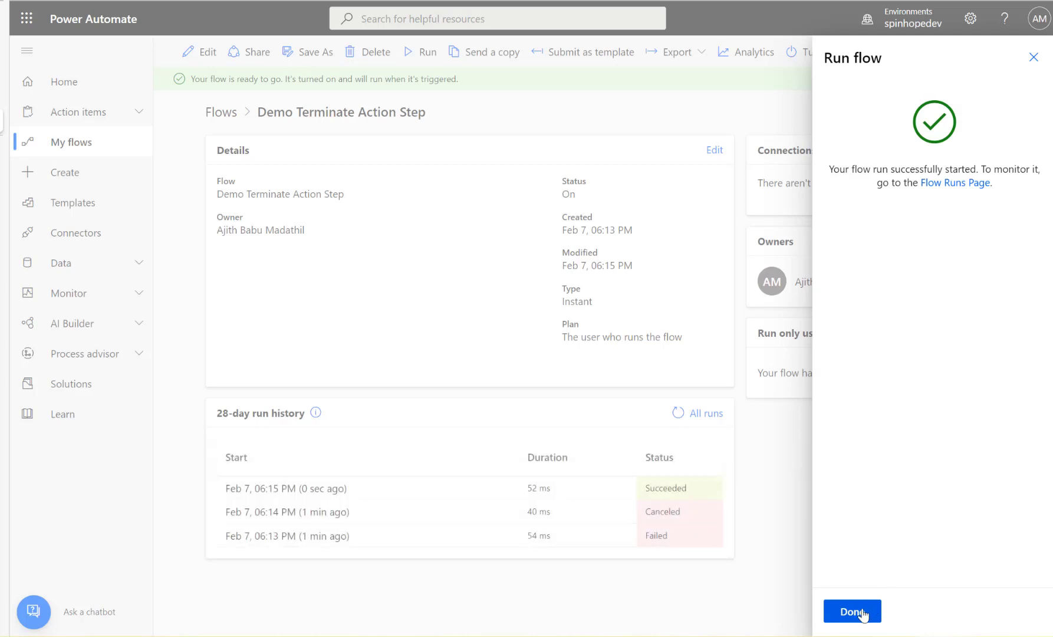
pyautogui.click(853, 610)
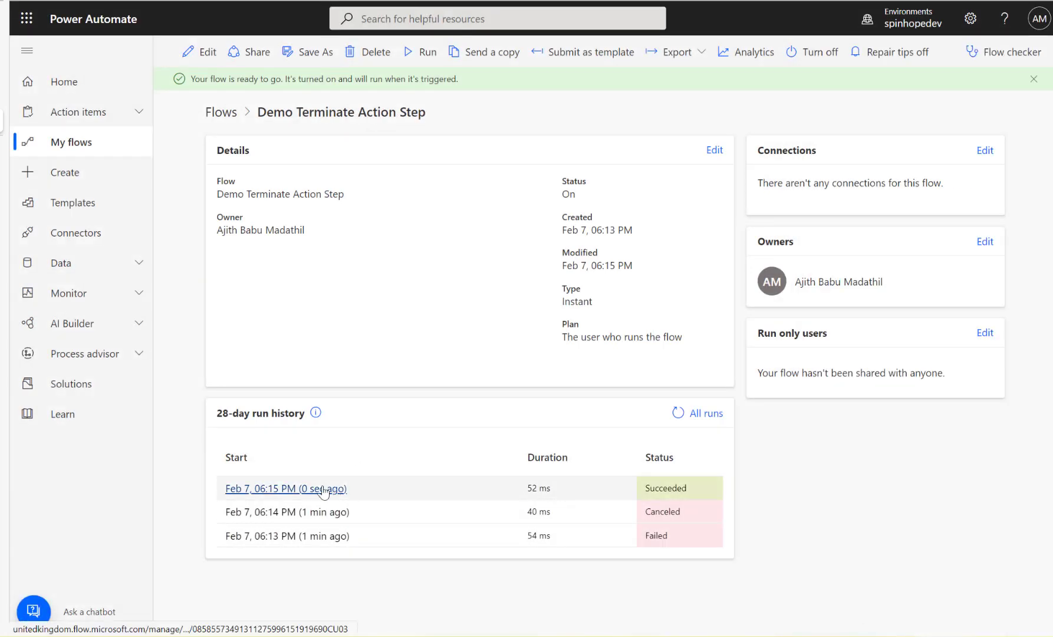
pyautogui.click(260, 489)
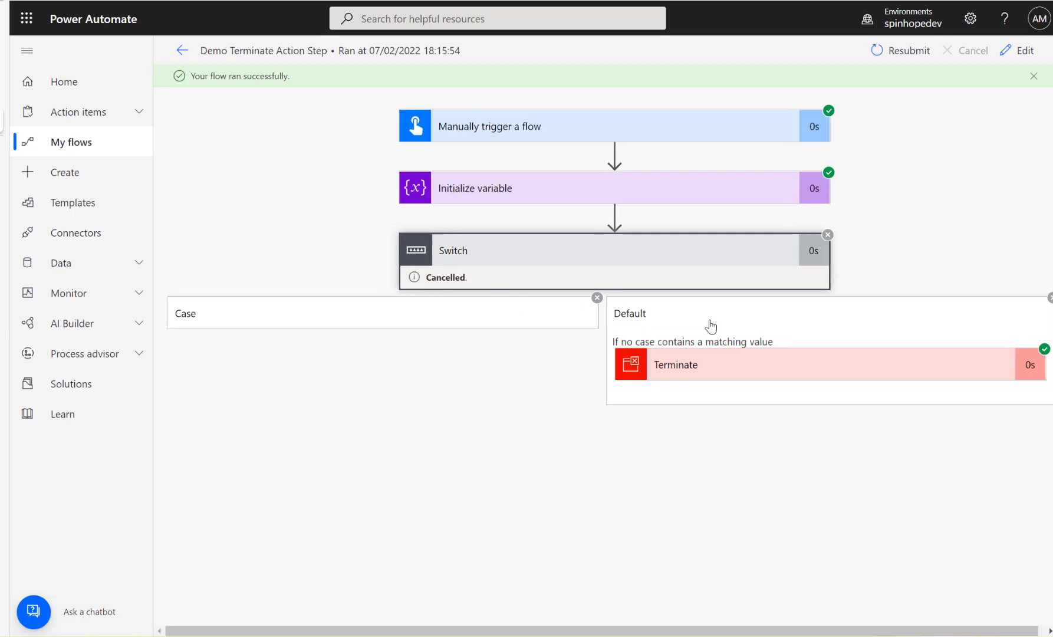
pyautogui.moveTo(1043, 364)
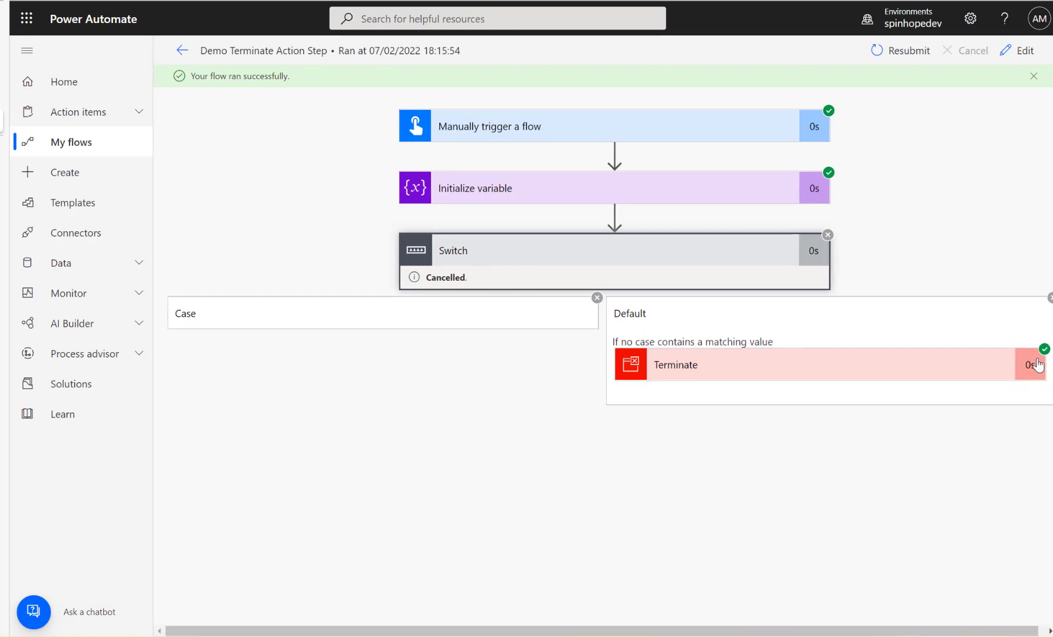
pyautogui.moveTo(180, 51)
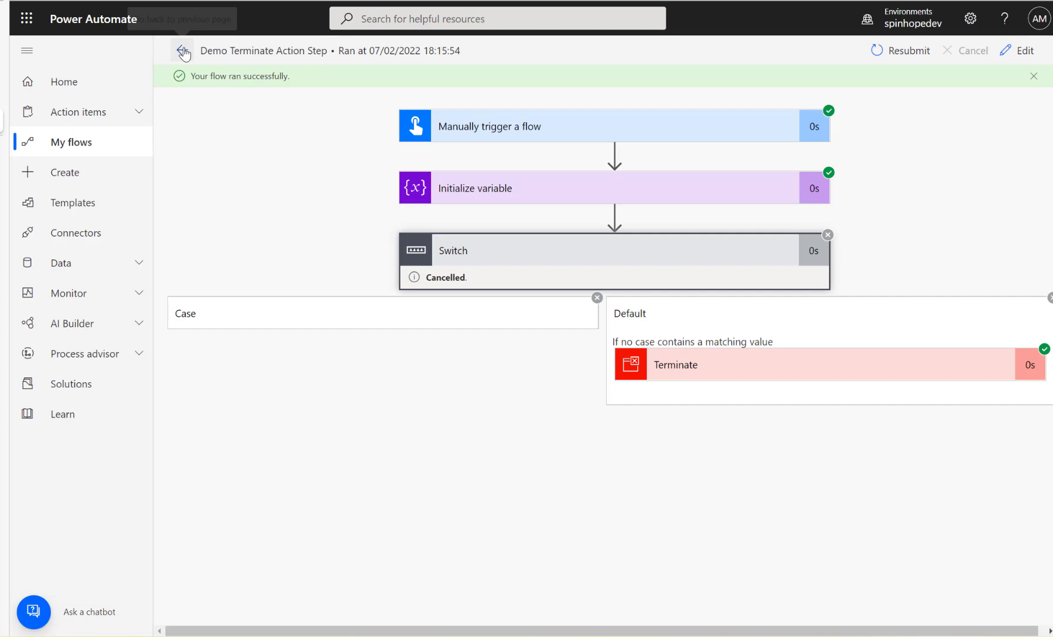
pyautogui.click(183, 51)
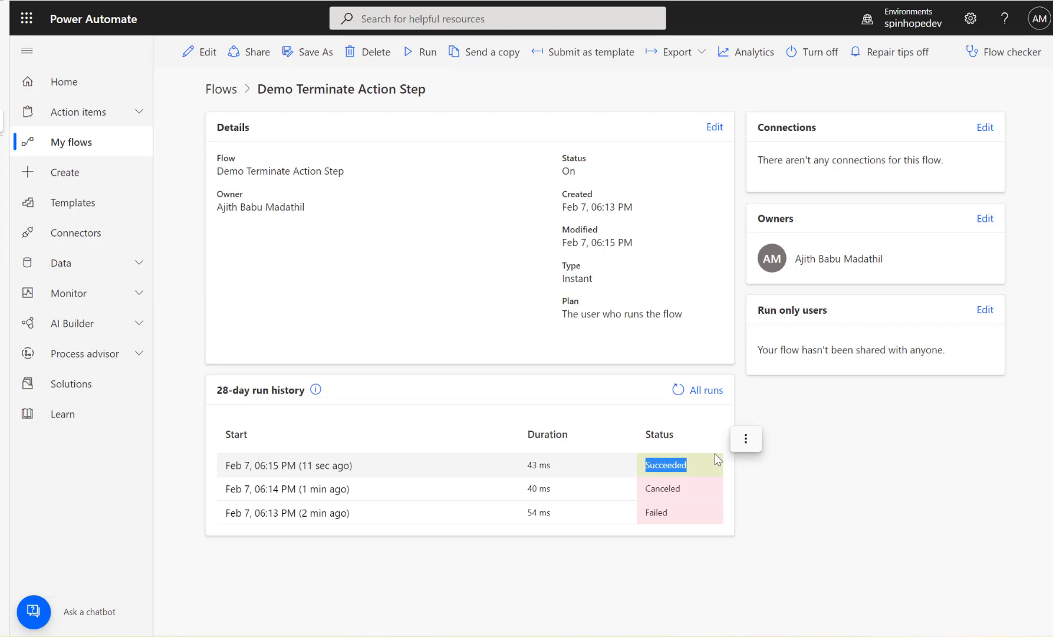
pyautogui.moveTo(61, 4)
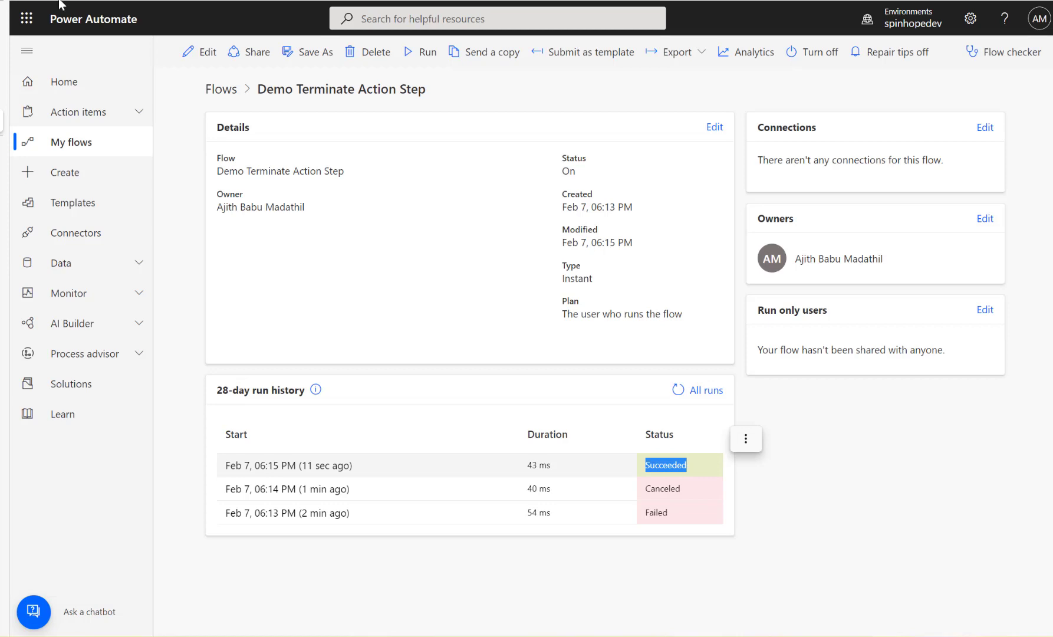
# - Edit the flow and set the Default branch's Terminate status to Failed, then to Cancelled
pyautogui.click(199, 52)
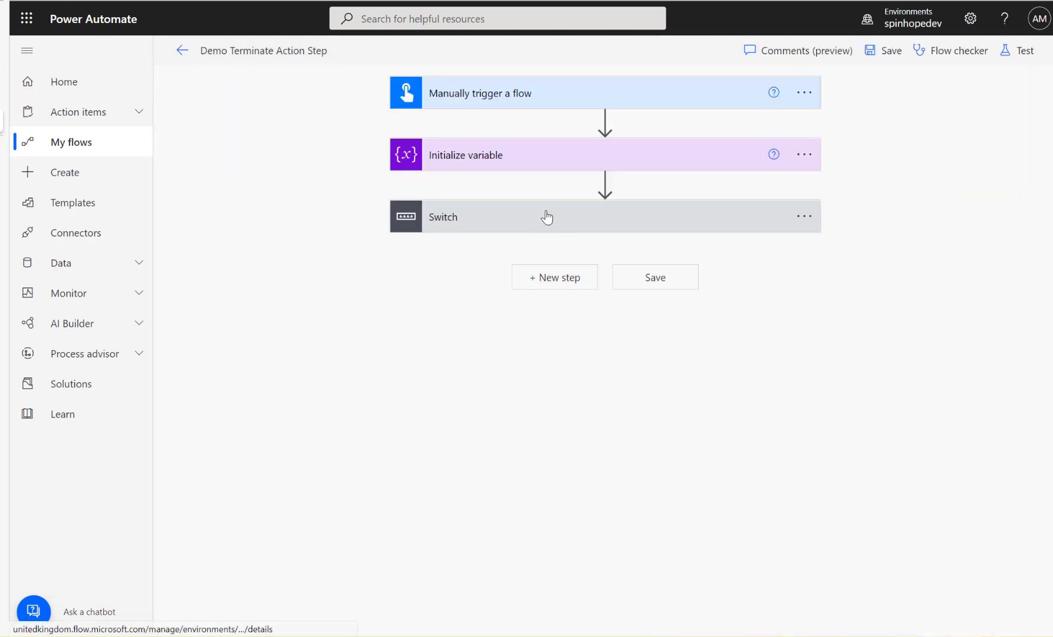
pyautogui.click(547, 217)
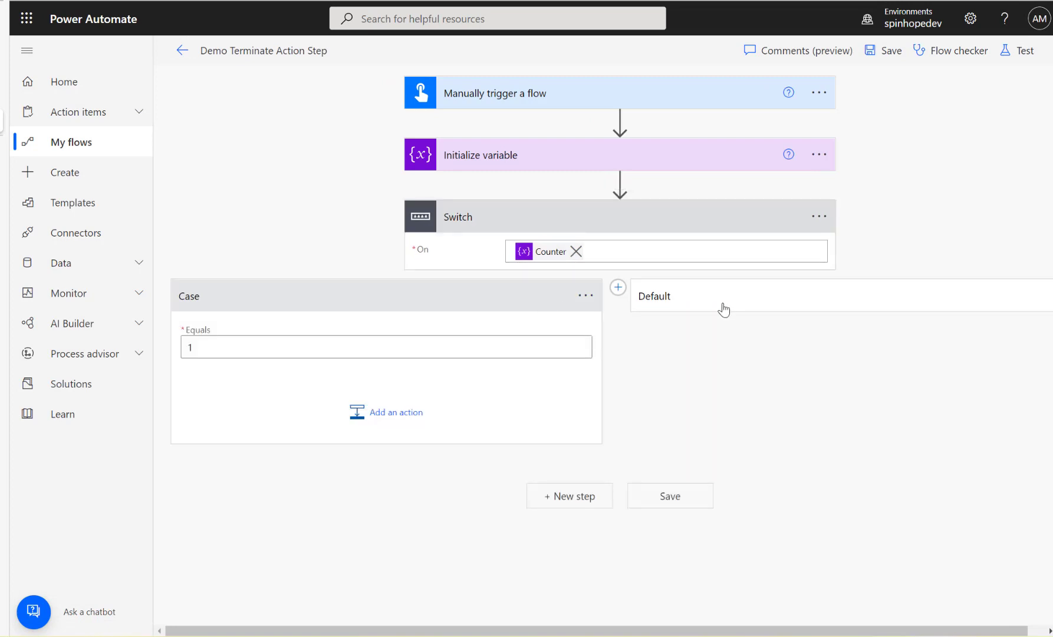
pyautogui.click(724, 308)
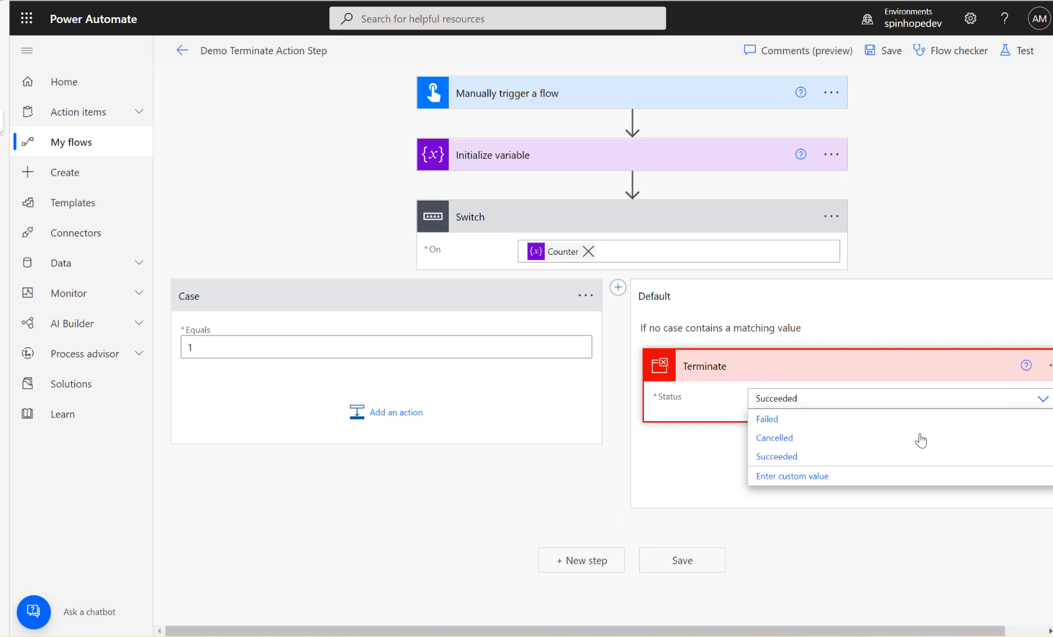
pyautogui.click(766, 419)
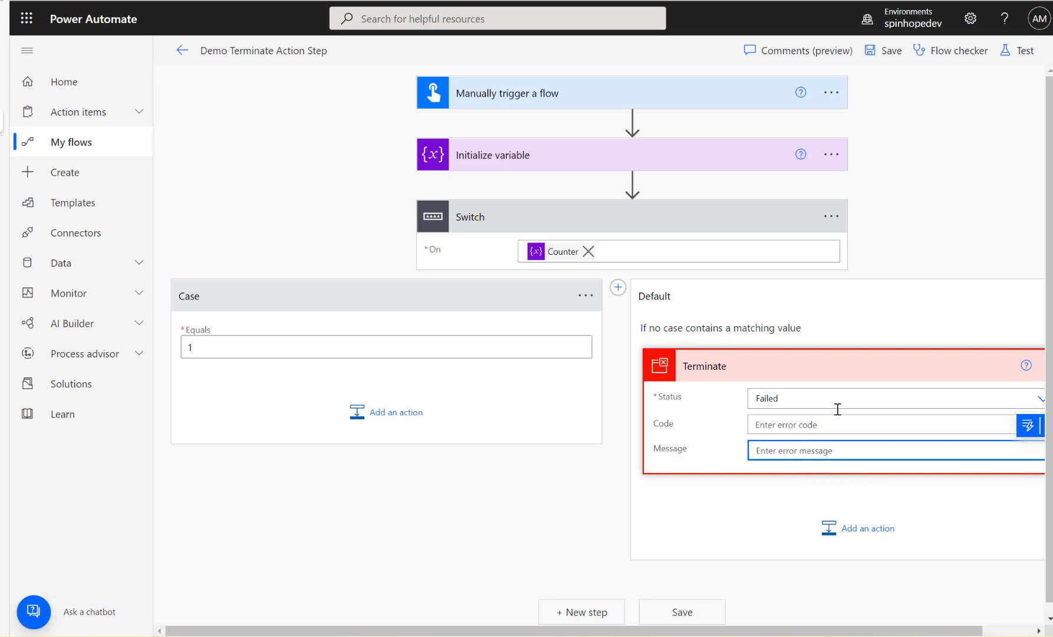
pyautogui.click(898, 398)
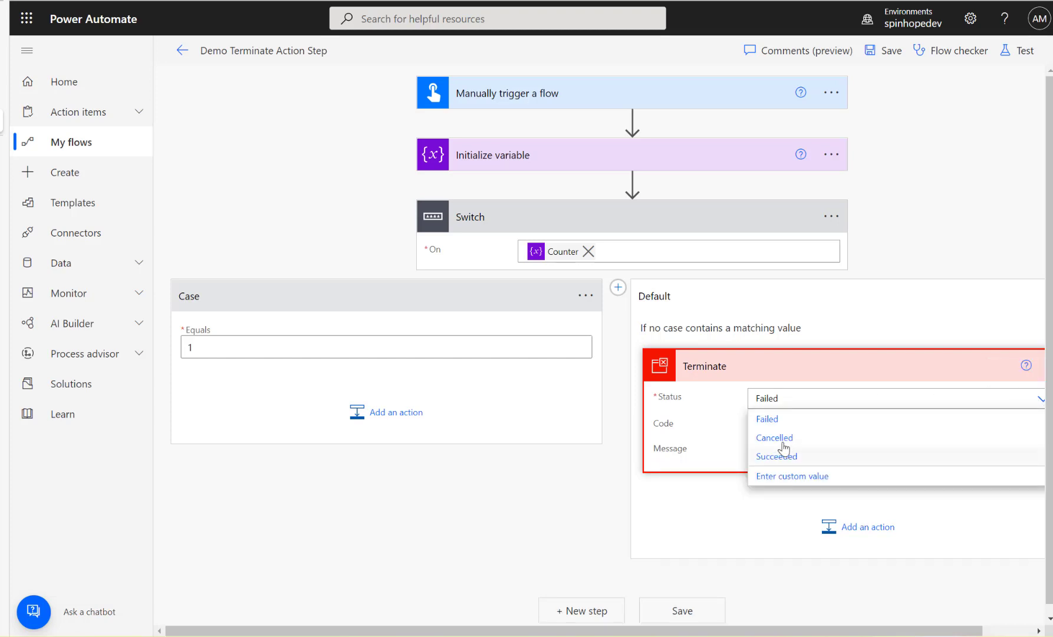
pyautogui.click(774, 437)
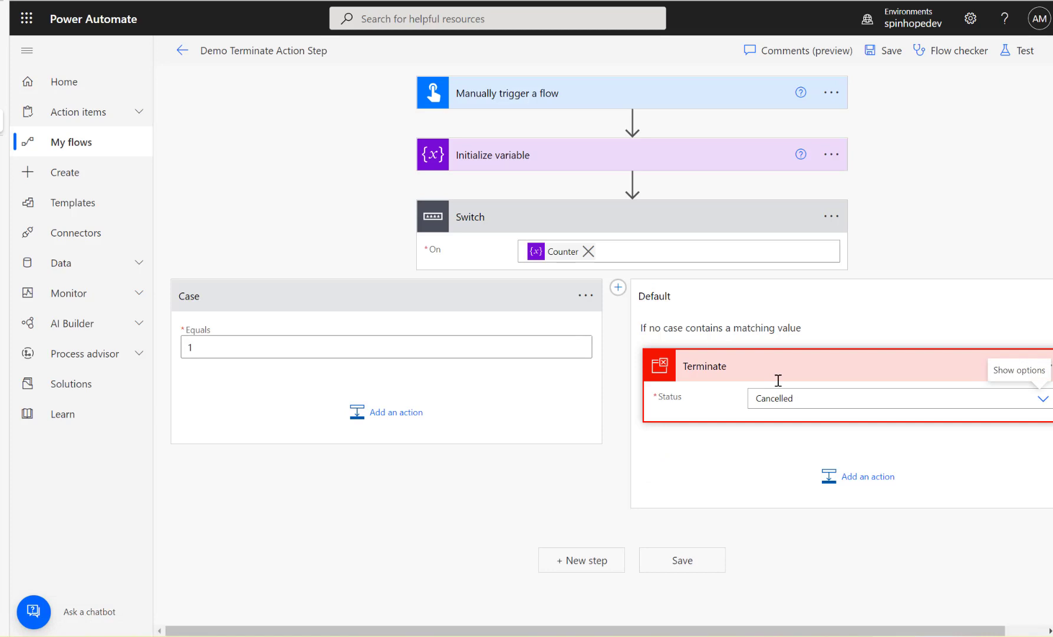
pyautogui.moveTo(657, 519)
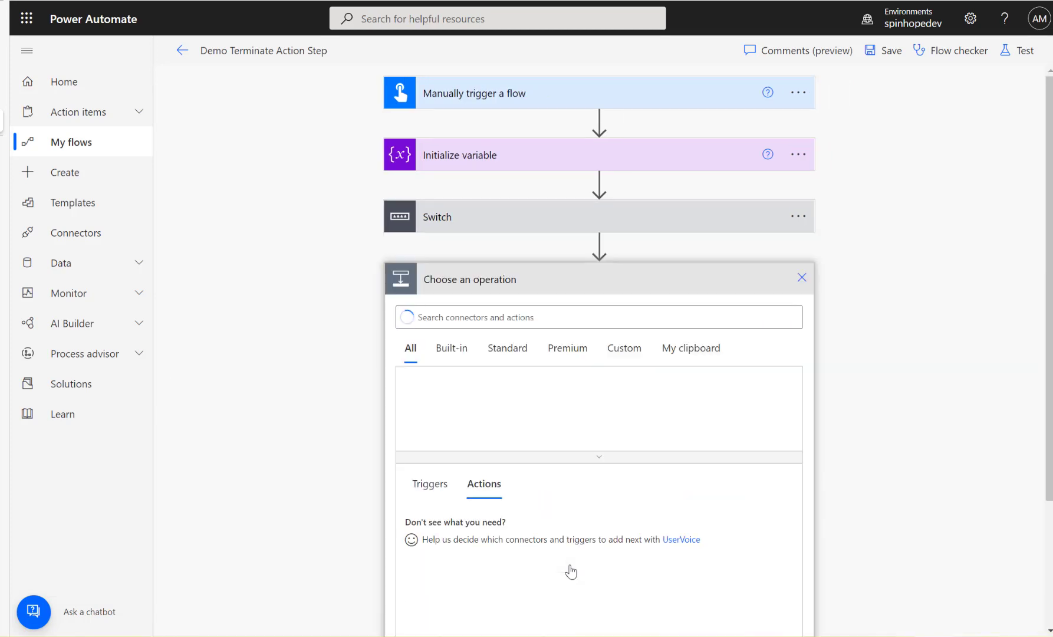
# - Add a Compose (Data Operation) step with input Test after the Switch and save the flow
pyautogui.write('compose')
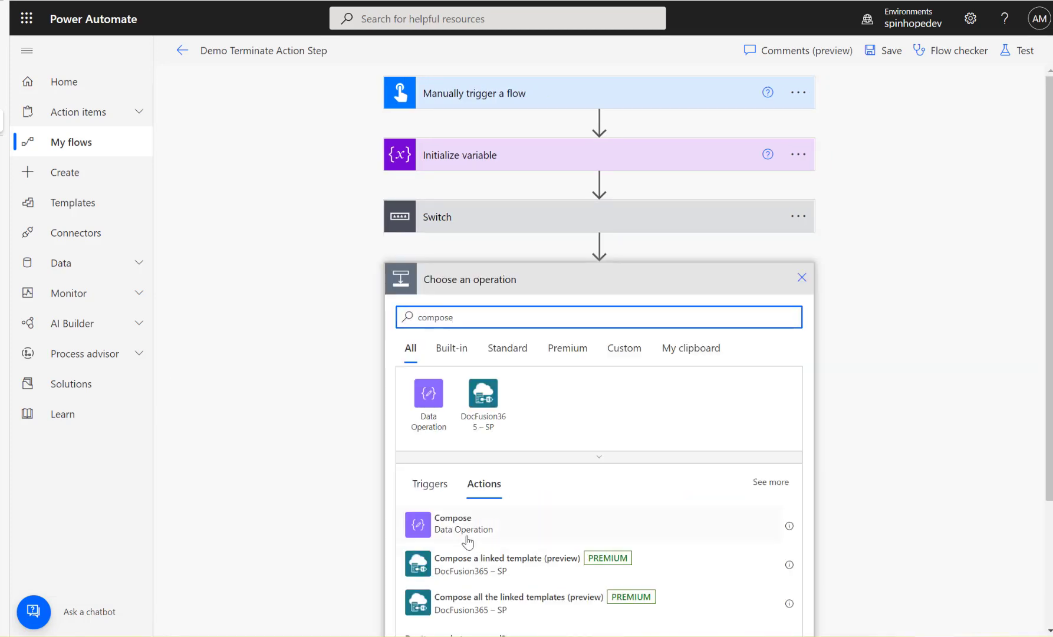
pyautogui.click(452, 523)
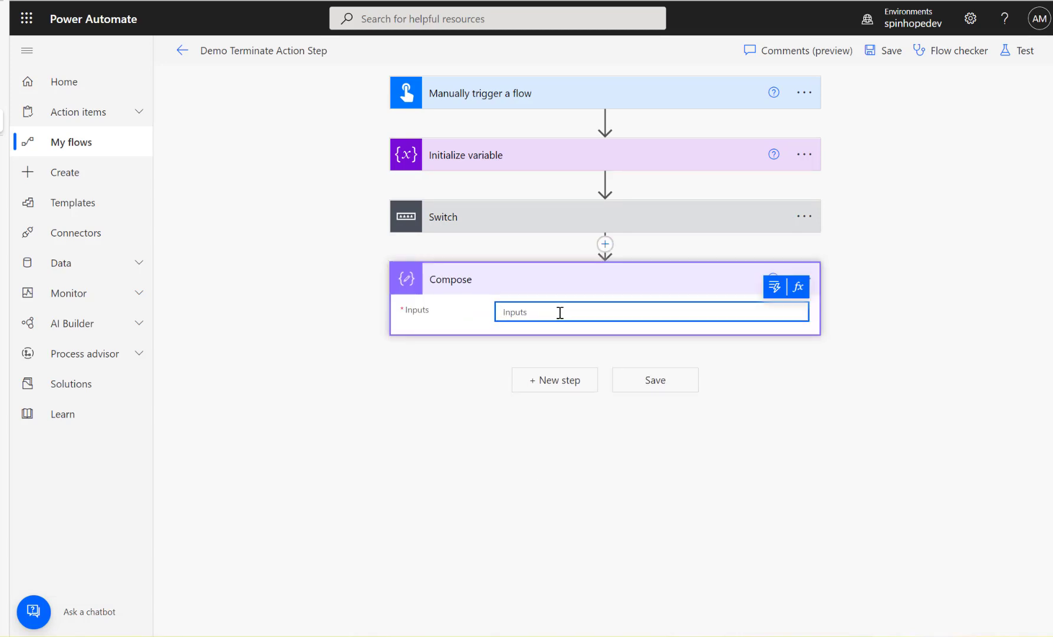
pyautogui.write('Test')
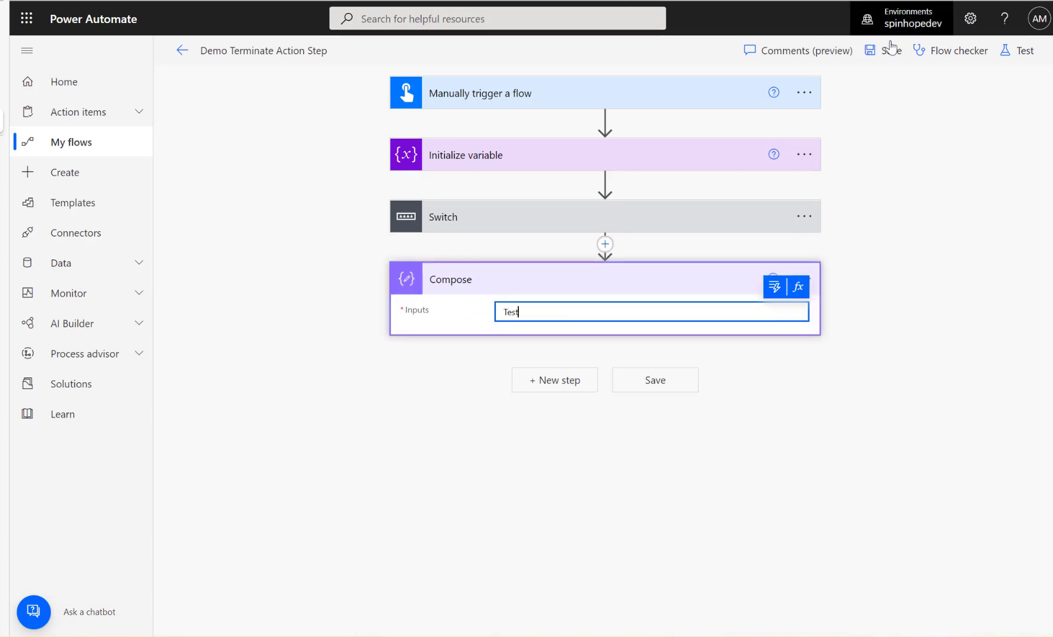
pyautogui.click(875, 50)
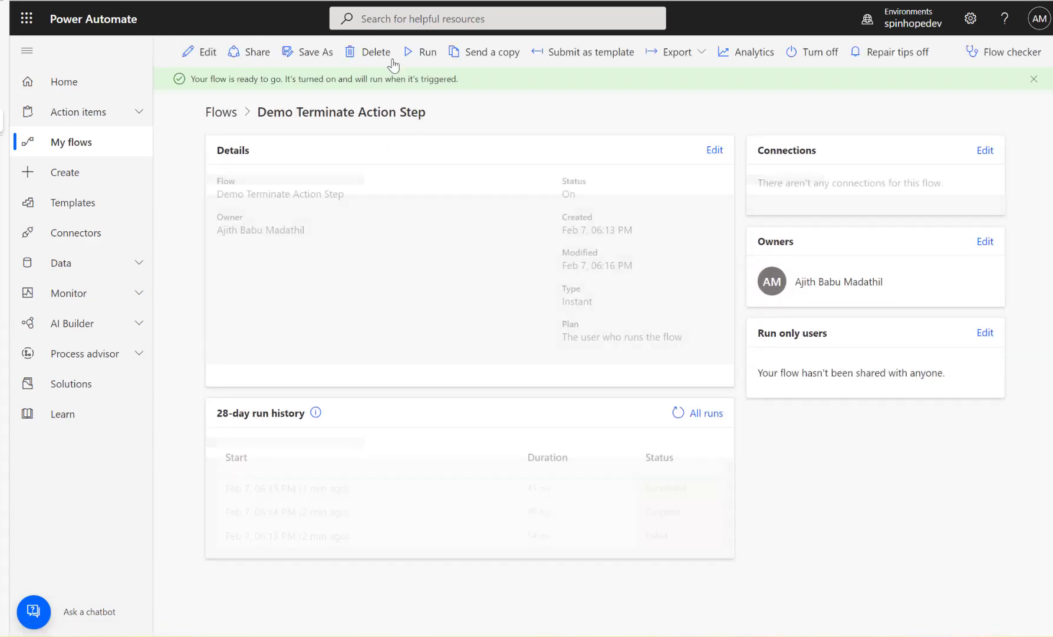
# - Run the flow manually, refresh the run history and view the newest Canceled run's details
pyautogui.click(420, 52)
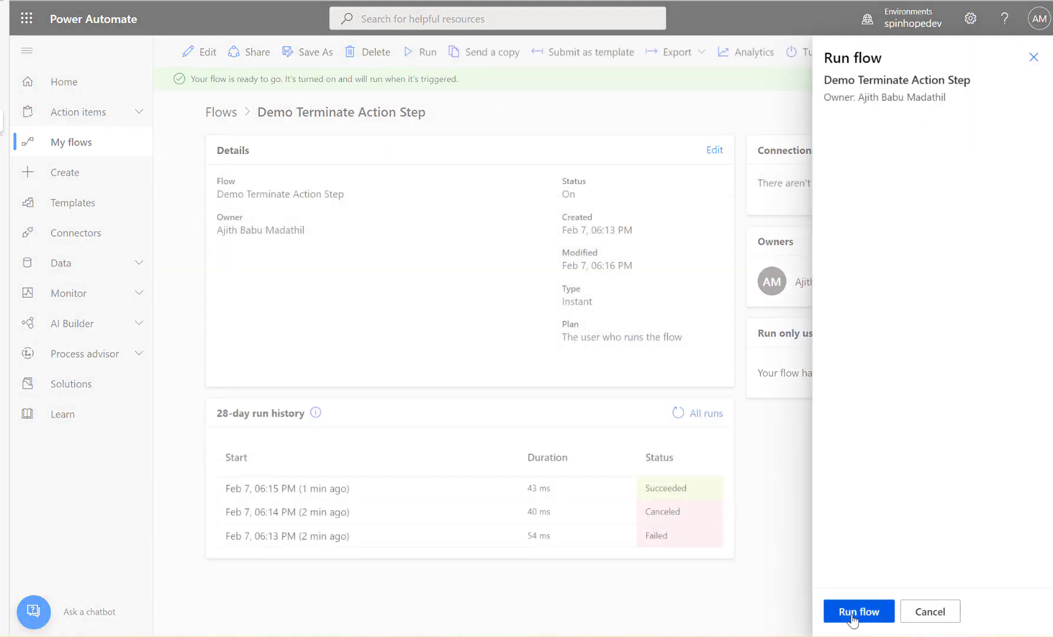
pyautogui.click(858, 628)
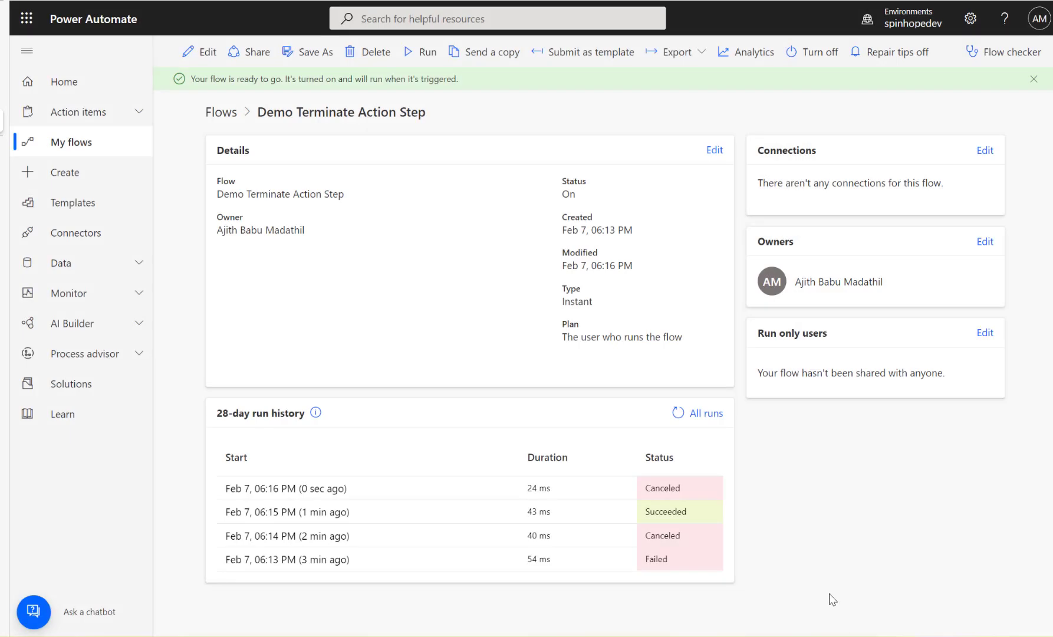
pyautogui.click(678, 413)
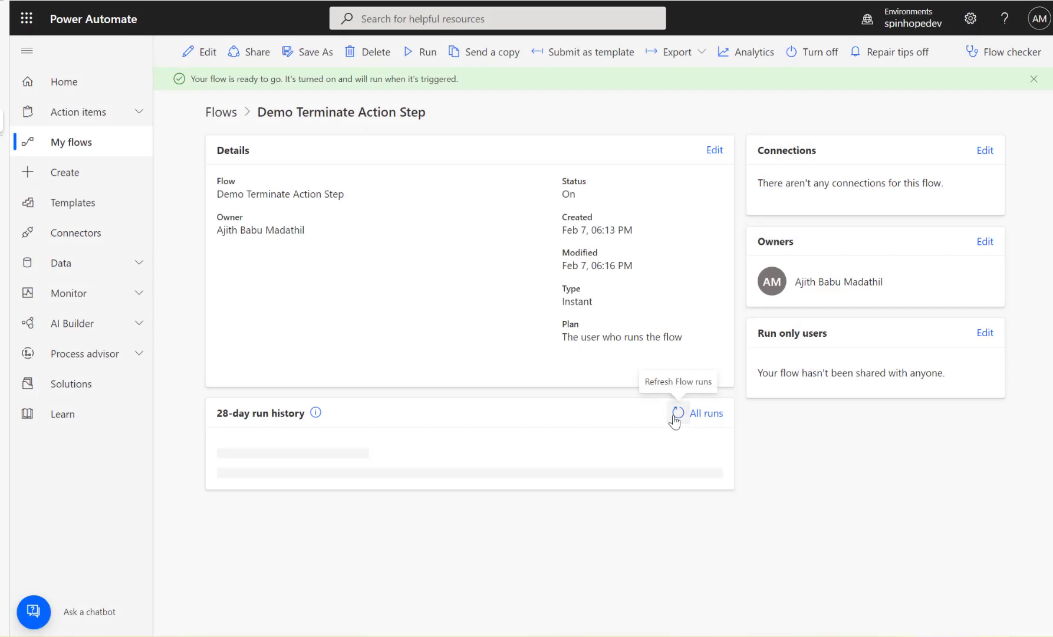
pyautogui.click(679, 413)
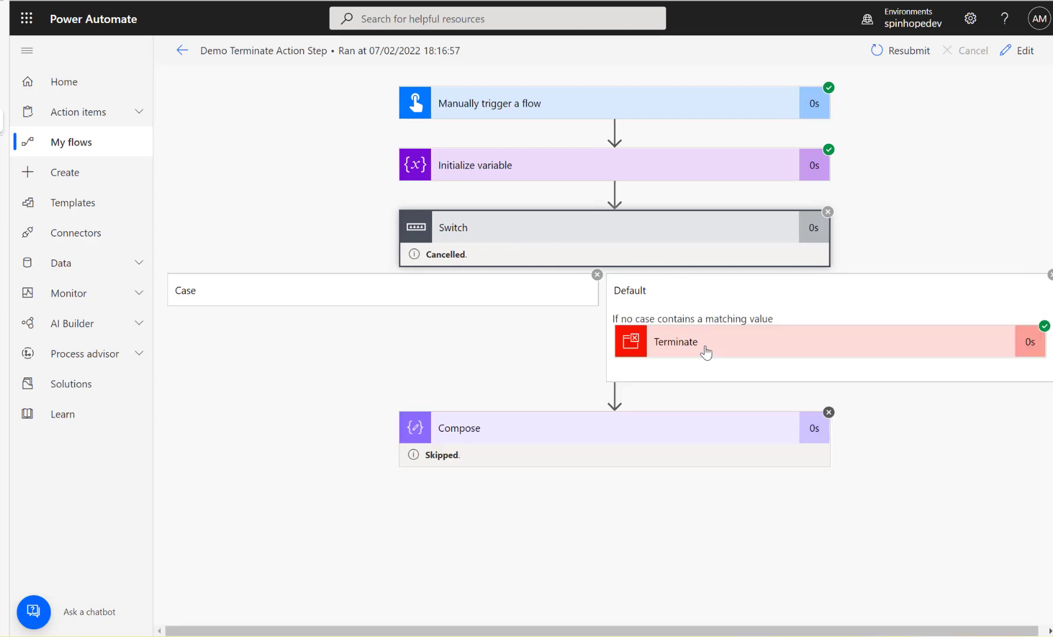
# - Inspect Terminate's Cancelled inputs and the Switch's Cancelled status, then go back to the flow overview
pyautogui.click(699, 342)
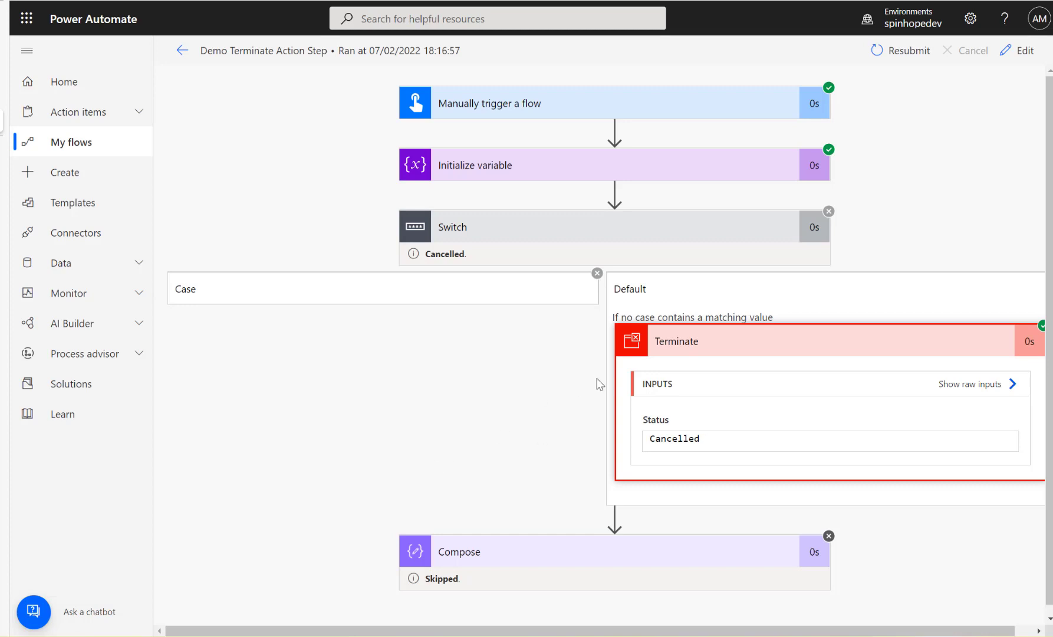
pyautogui.moveTo(706, 460)
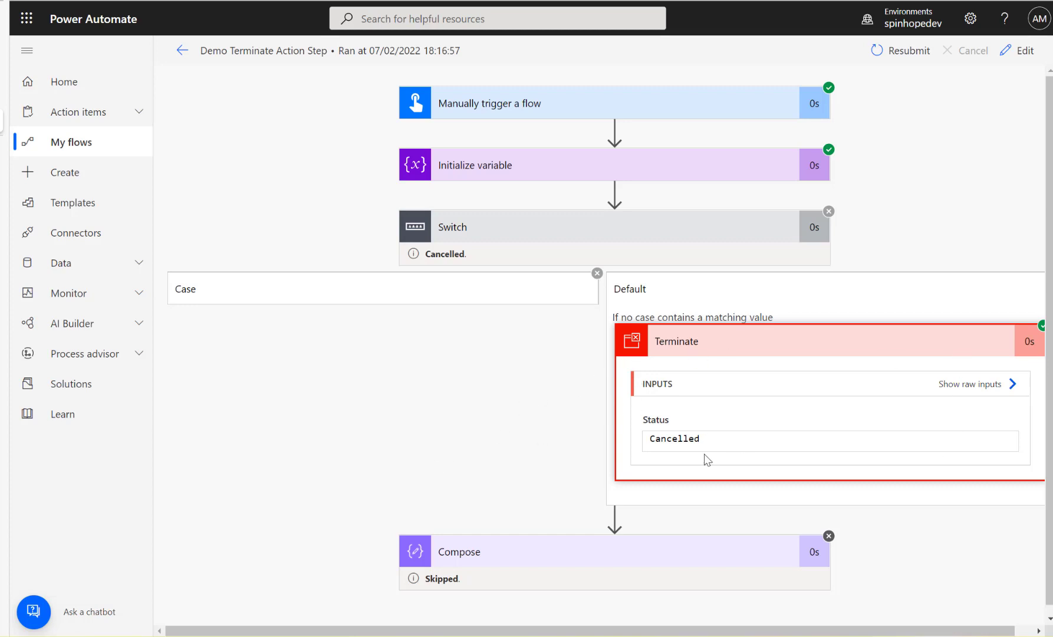
pyautogui.moveTo(823, 375)
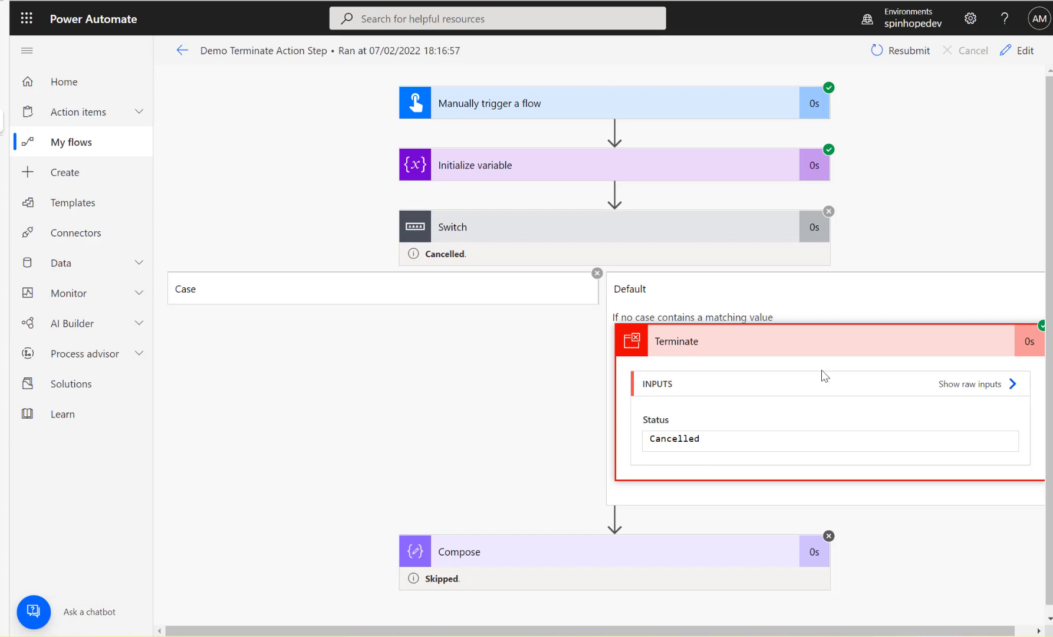
pyautogui.moveTo(455, 240)
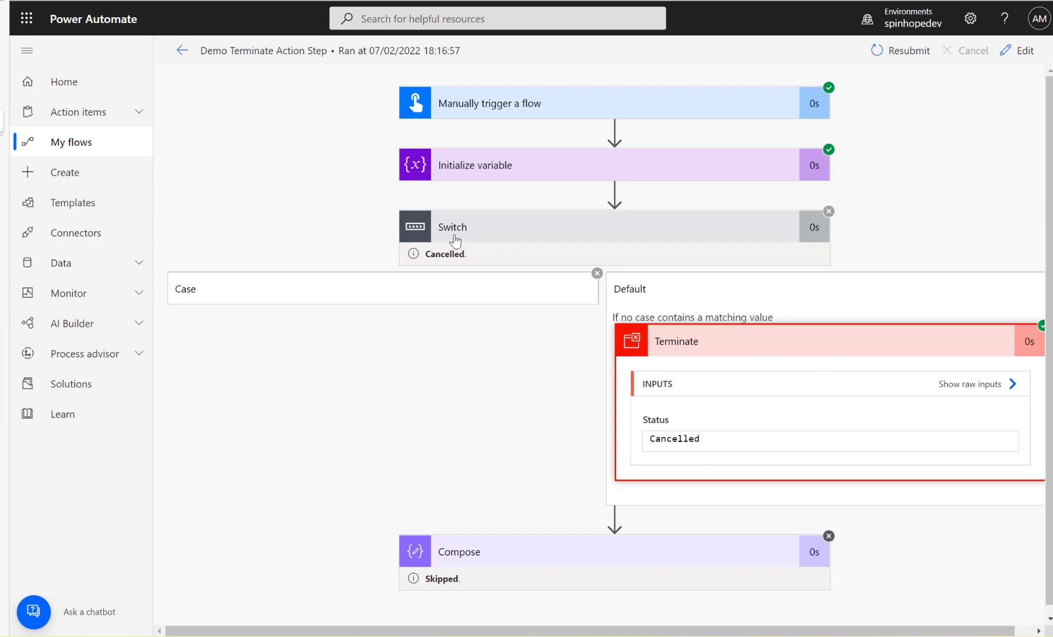
pyautogui.doubleClick(444, 254)
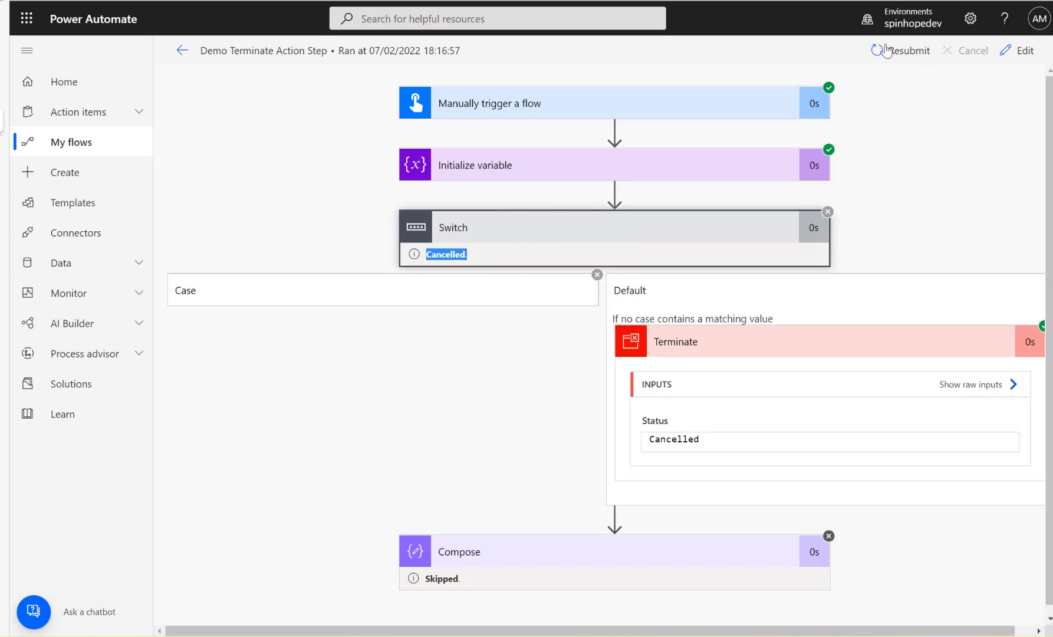
pyautogui.click(180, 49)
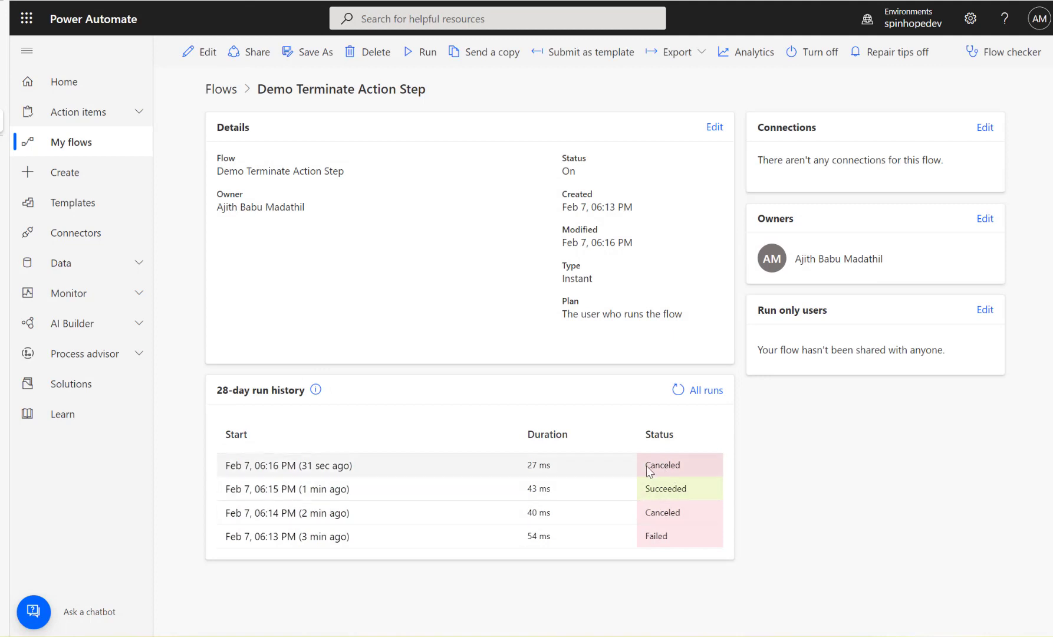
pyautogui.moveTo(699, 522)
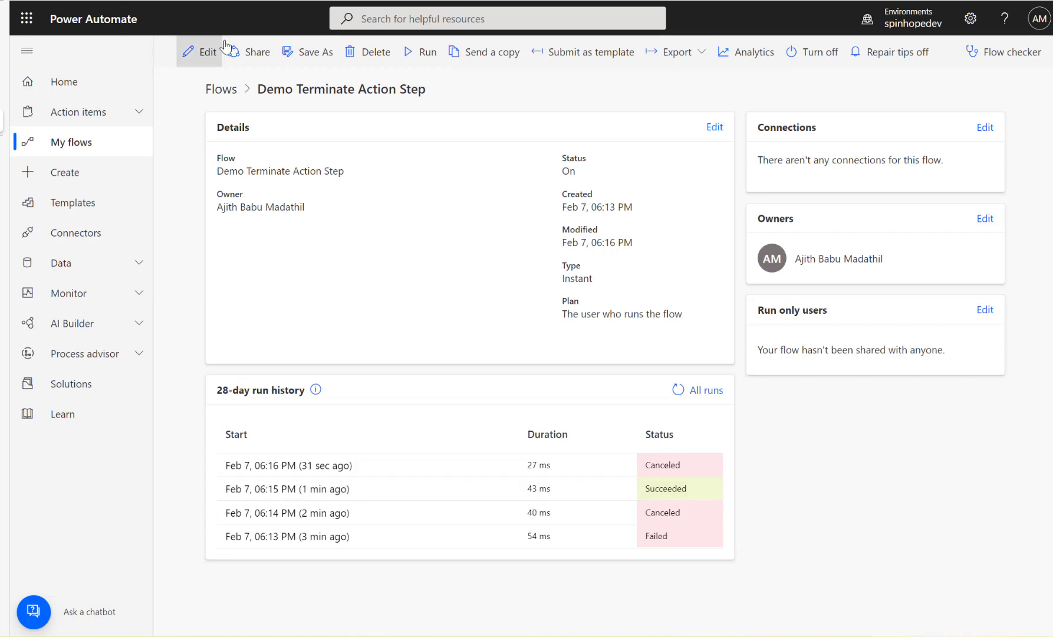
# - Edit the Demo Terminate Action Step flow in the designer
pyautogui.click(199, 52)
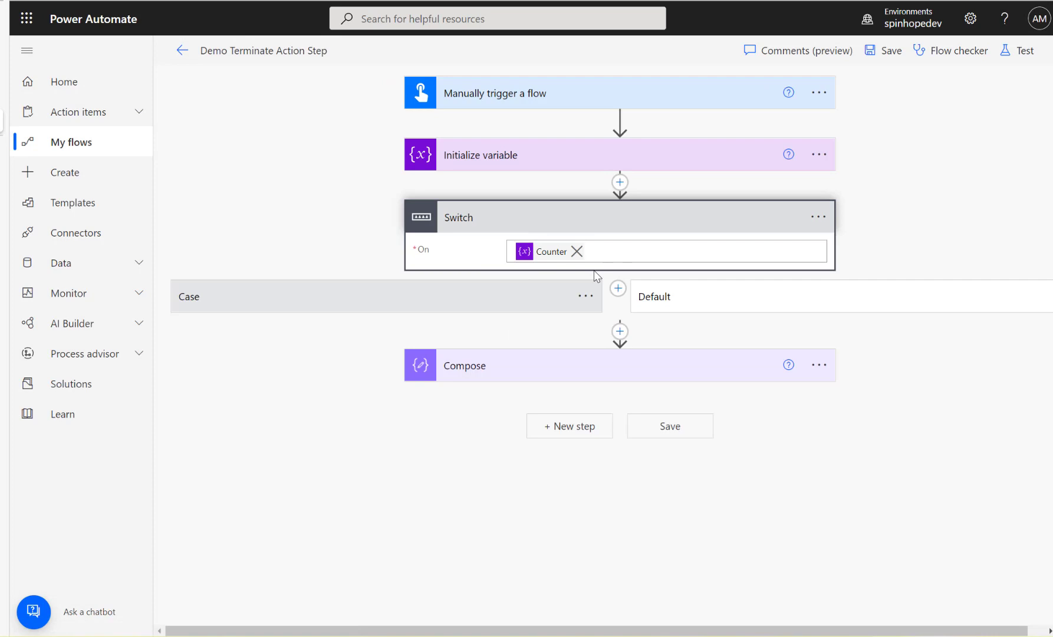
# - Review the first case's Equals value and add a Case 2 matching 2 to the Switch
pyautogui.click(400, 296)
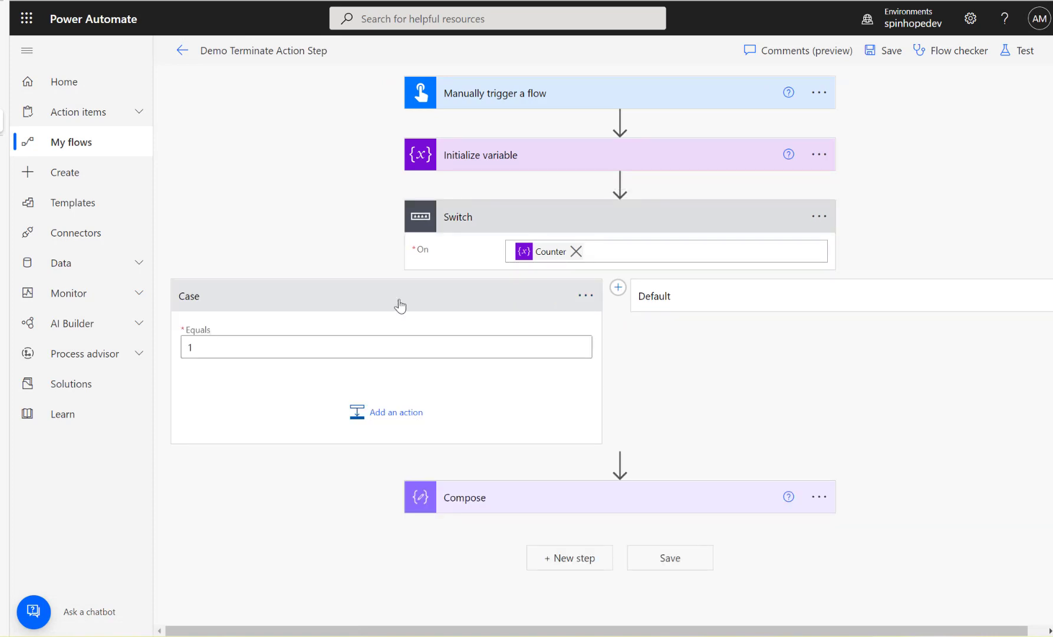
pyautogui.click(224, 347)
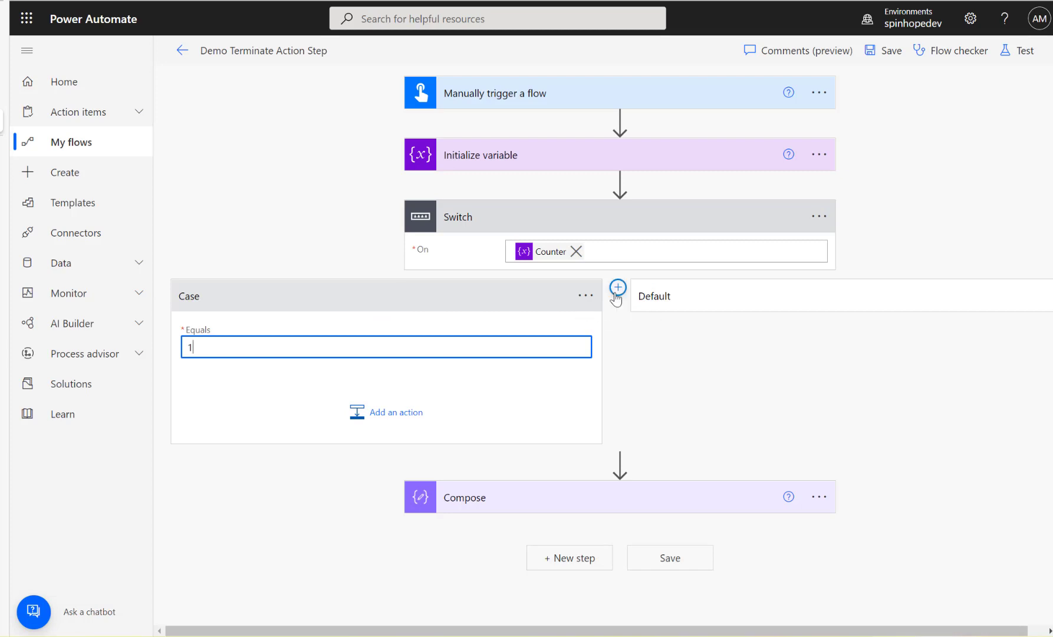
pyautogui.click(616, 288)
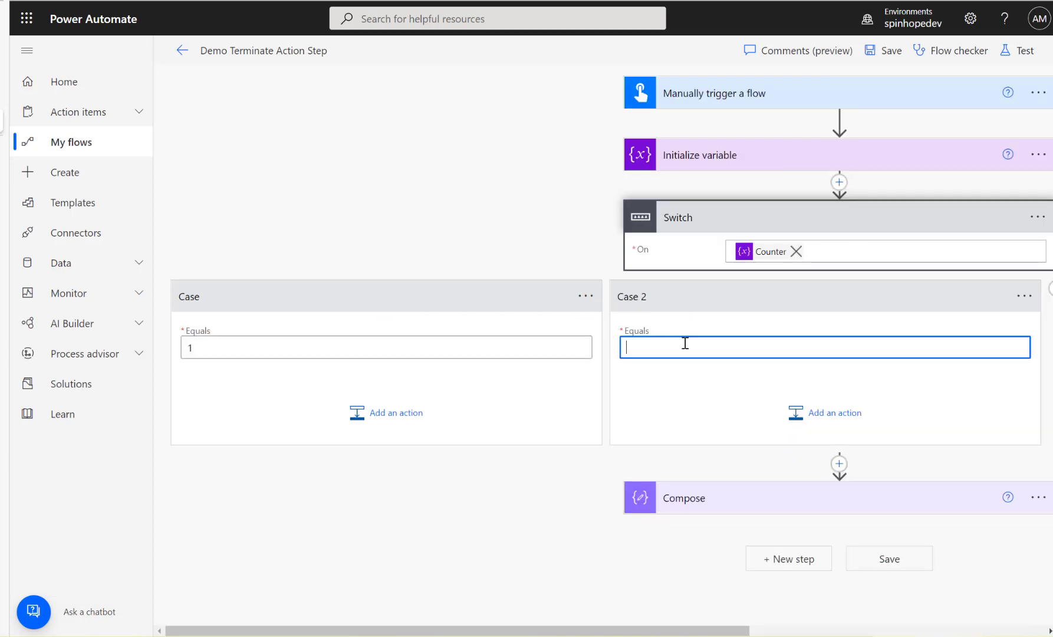
pyautogui.write('2')
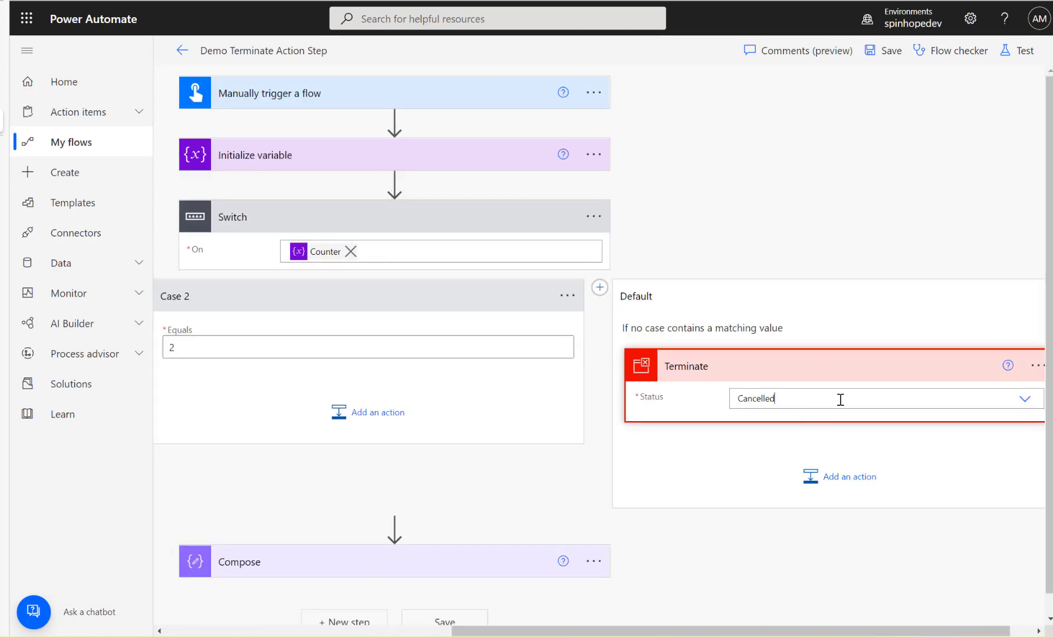
# - Cycle the Terminate status through Succeeded, Failed and Cancelled, ending on Failed with Code and Message fields
pyautogui.click(1024, 398)
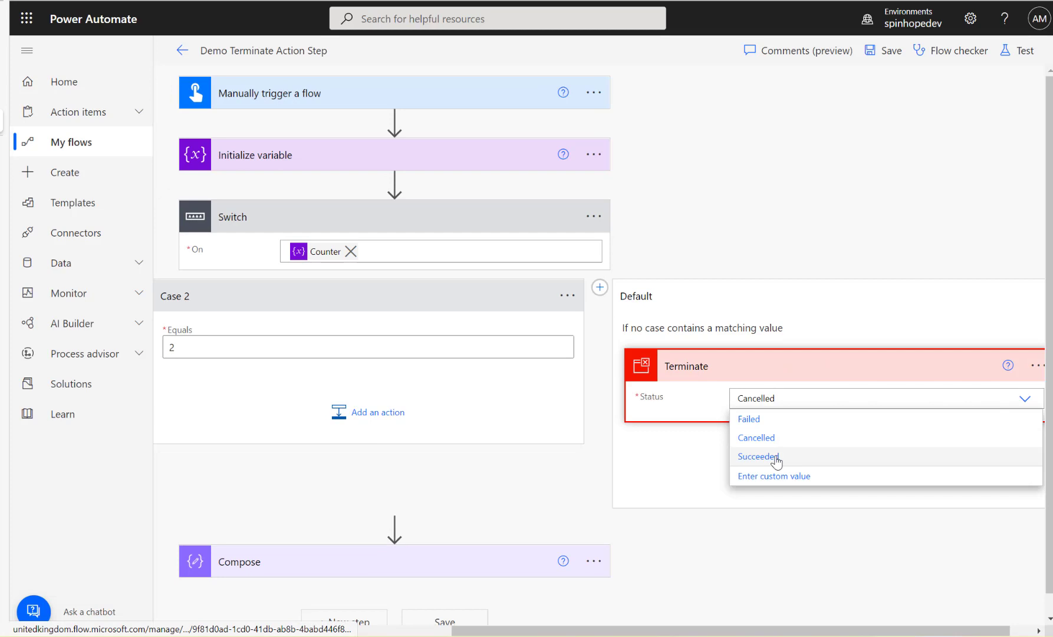
pyautogui.click(759, 456)
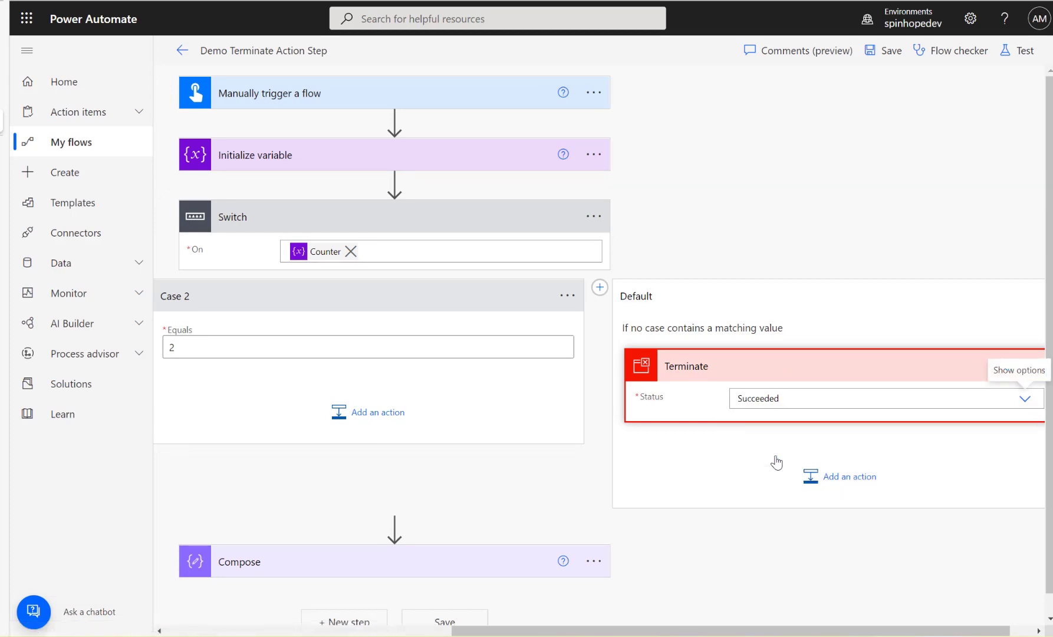
pyautogui.scroll(-3)
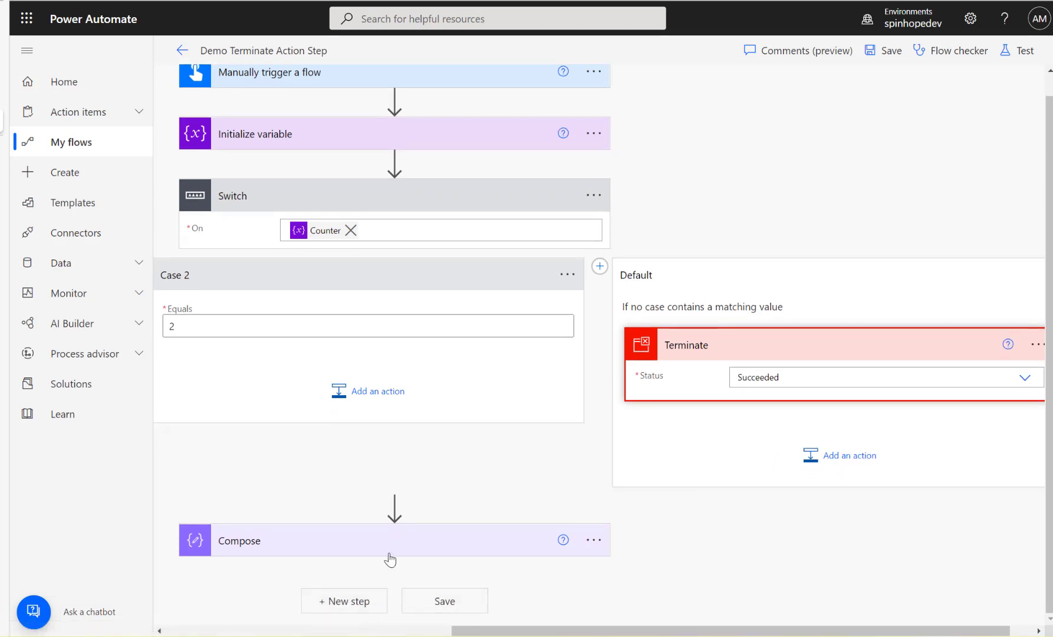
pyautogui.moveTo(677, 434)
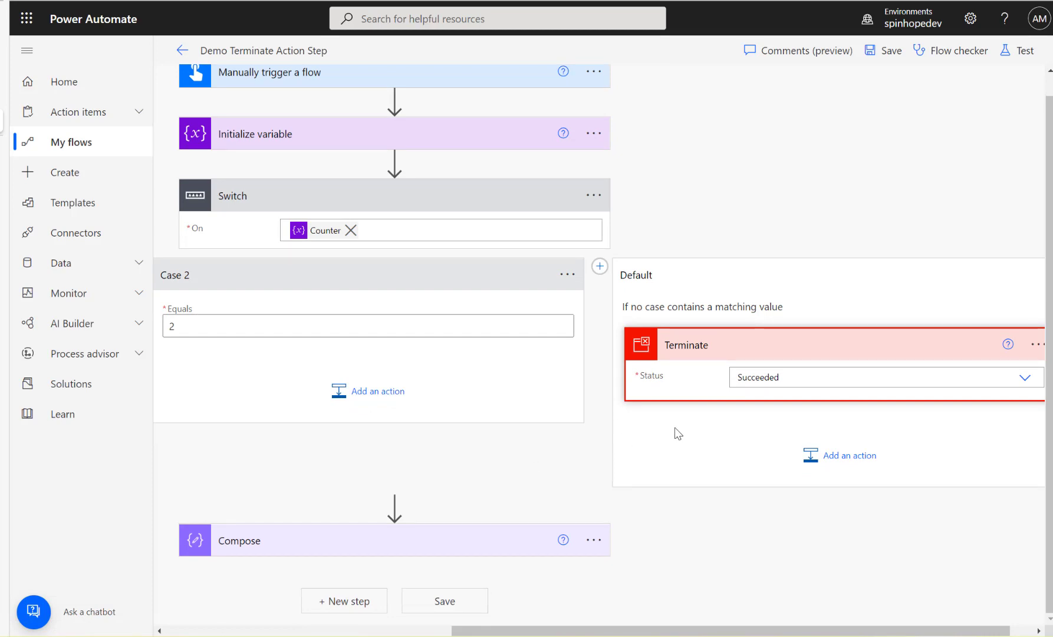
pyautogui.moveTo(902, 243)
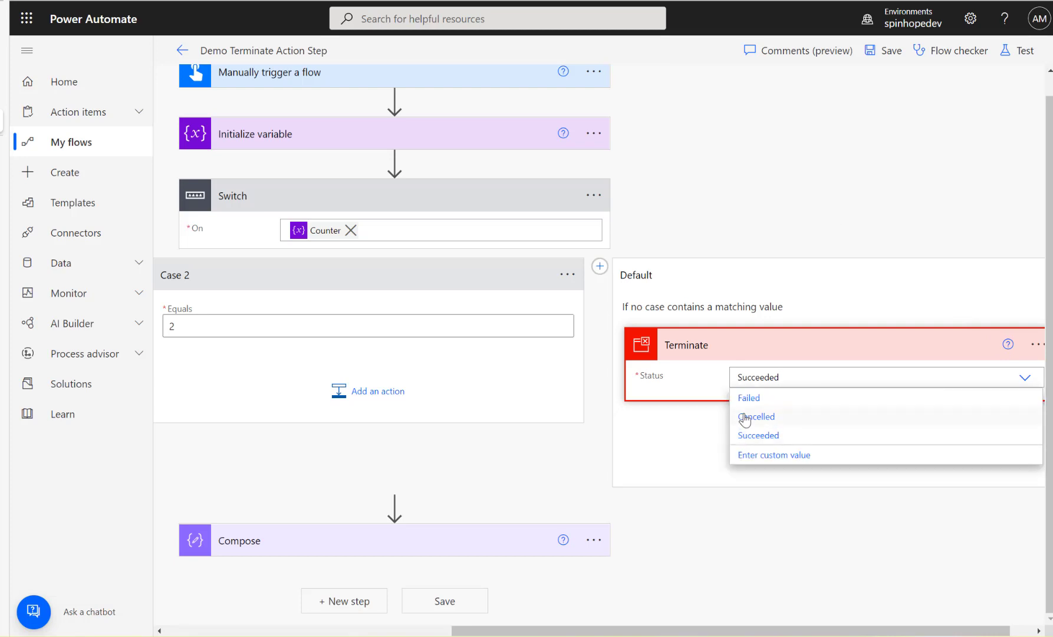
pyautogui.click(749, 397)
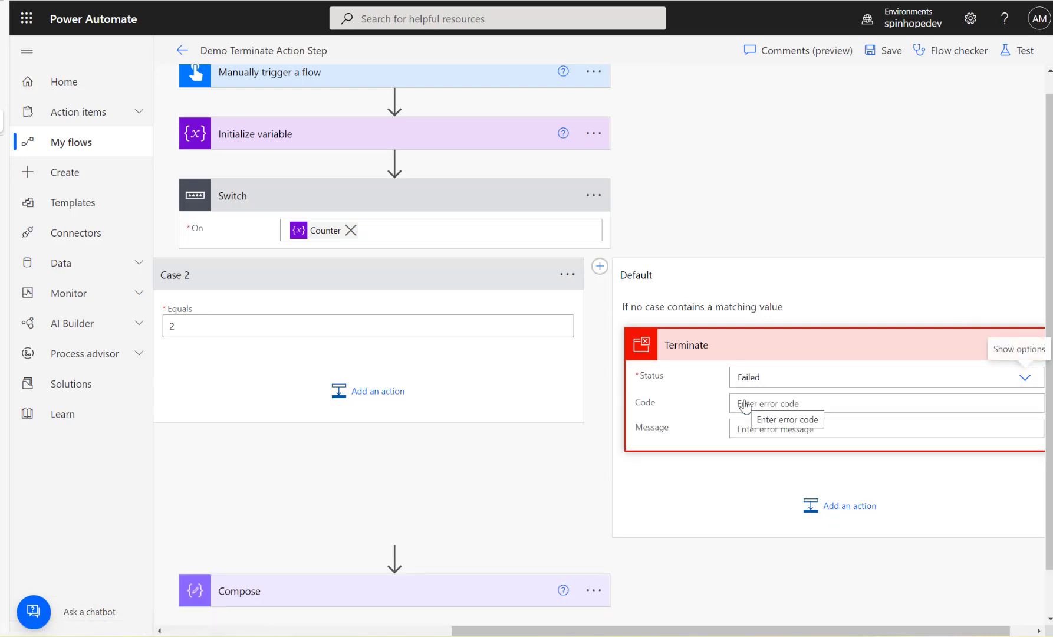
pyautogui.moveTo(779, 549)
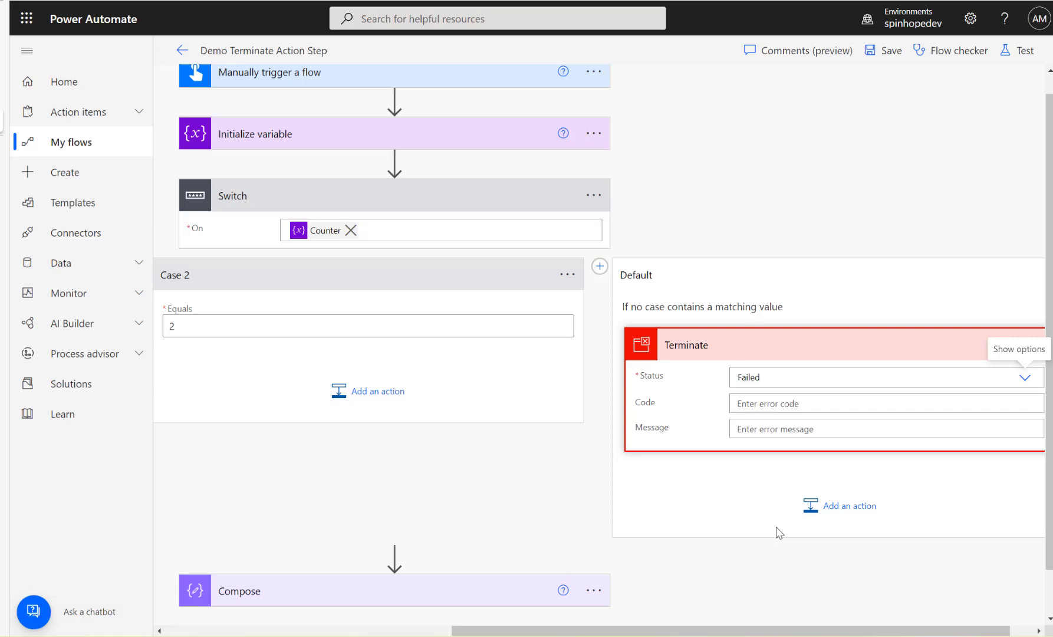
pyautogui.scroll(-3)
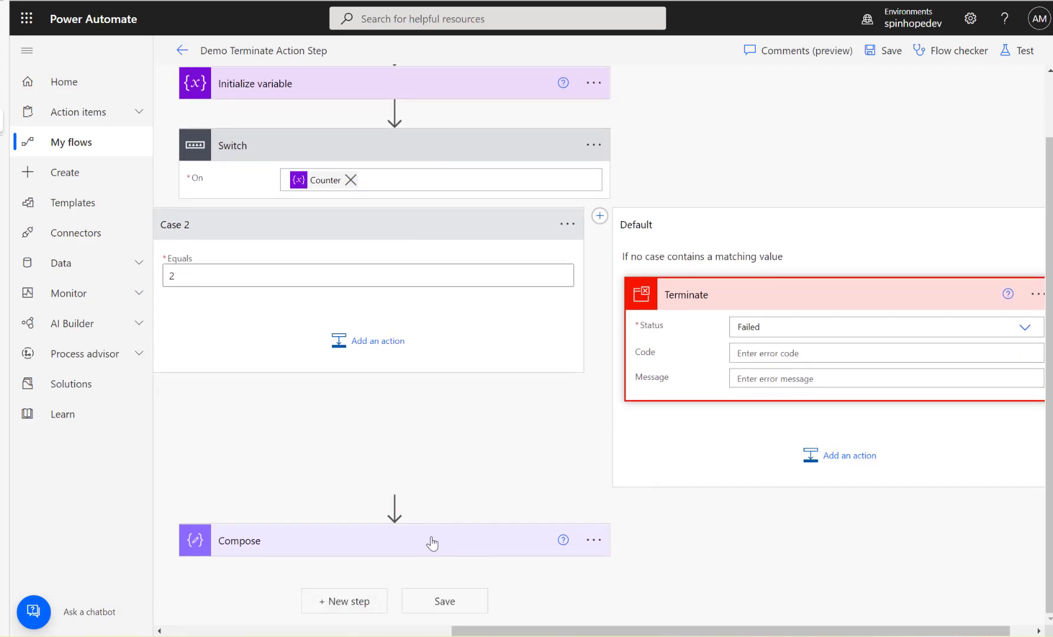
pyautogui.moveTo(369, 342)
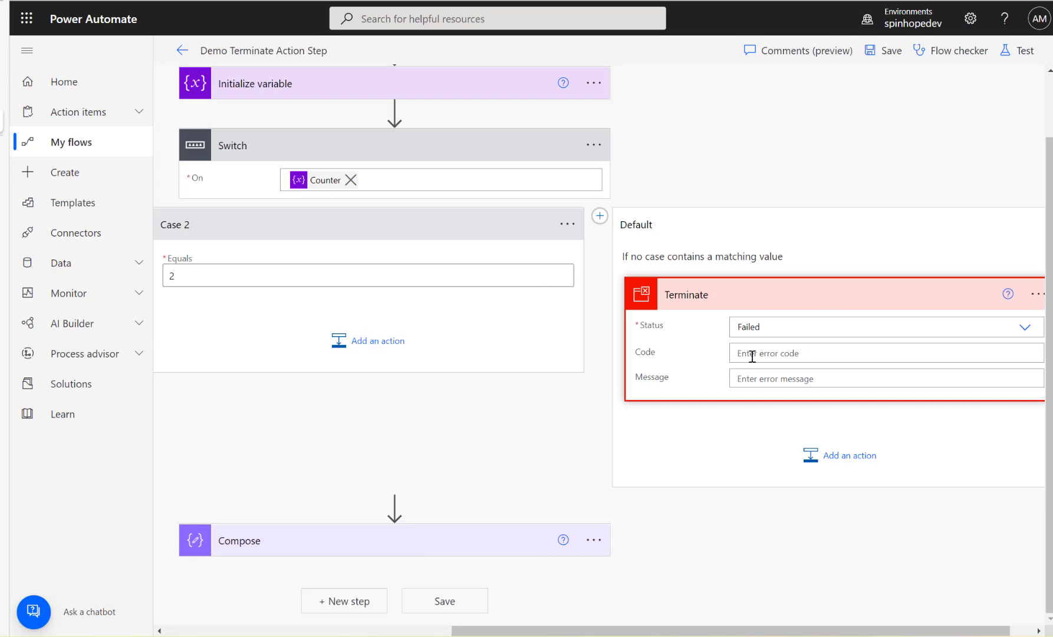
pyautogui.moveTo(779, 376)
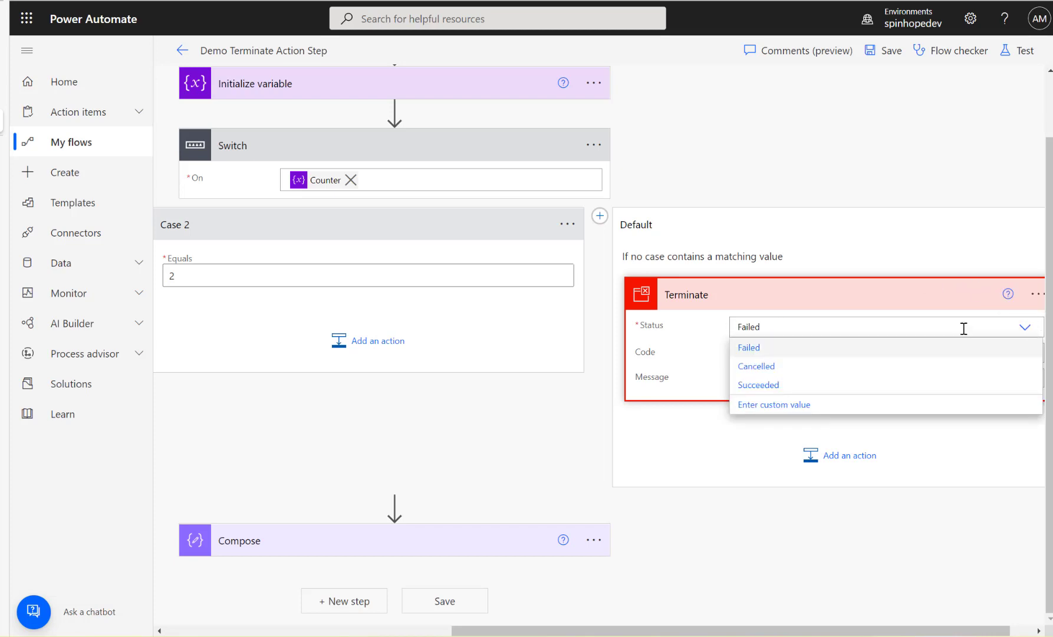
pyautogui.click(756, 367)
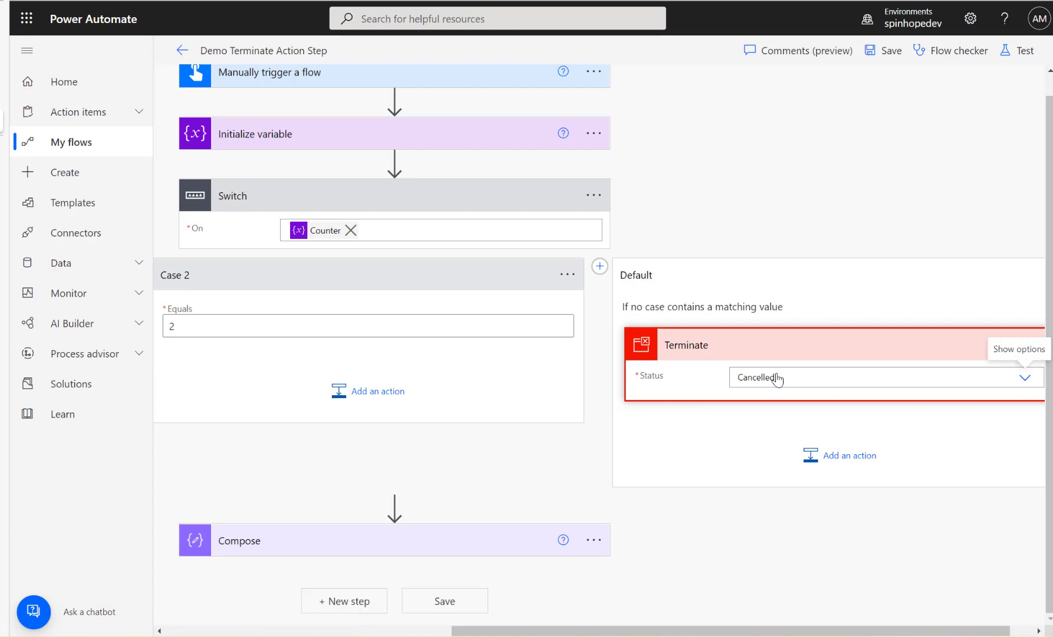
pyautogui.moveTo(1025, 381)
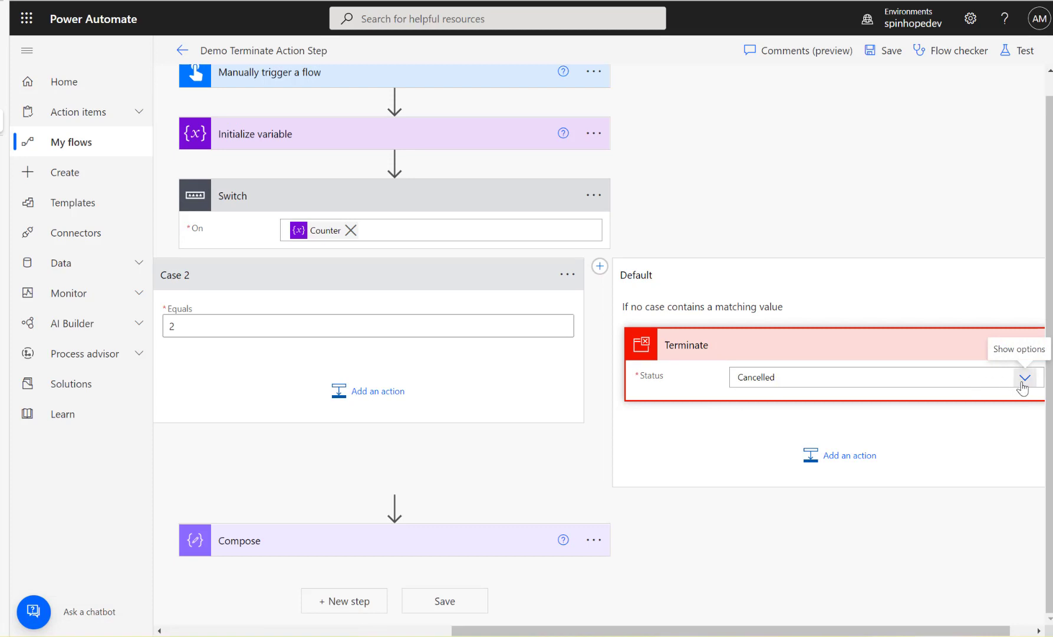
pyautogui.click(1025, 377)
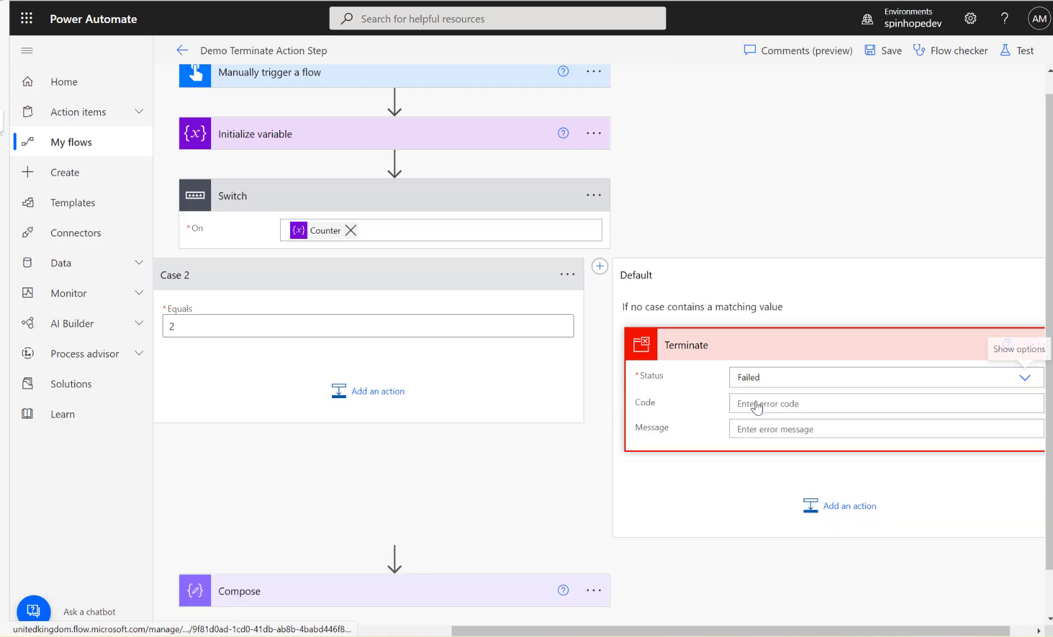
pyautogui.moveTo(757, 406)
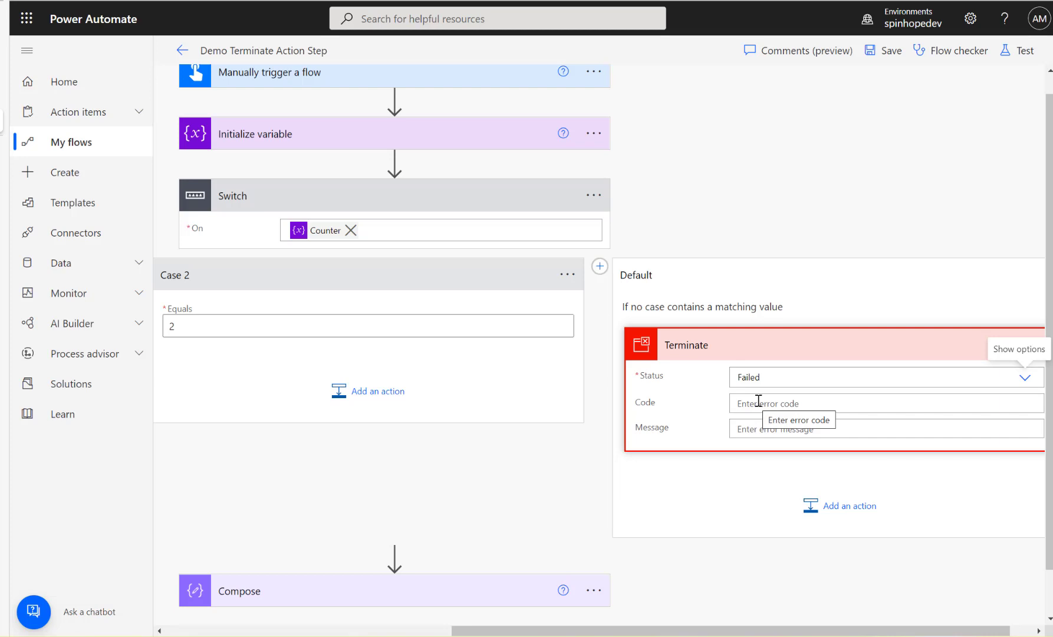
pyautogui.moveTo(807, 383)
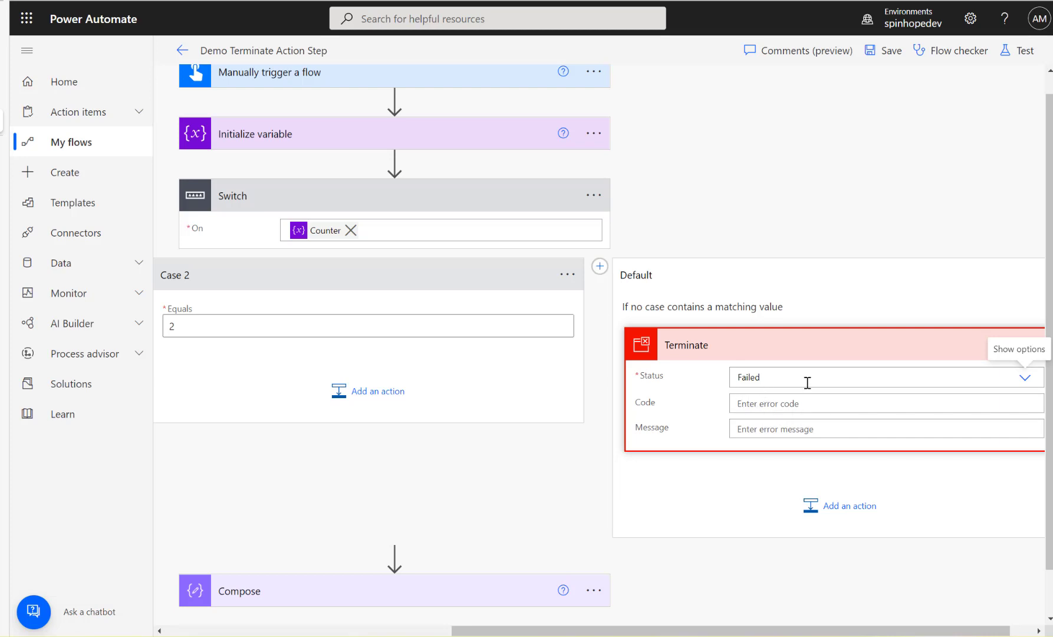
pyautogui.moveTo(675, 499)
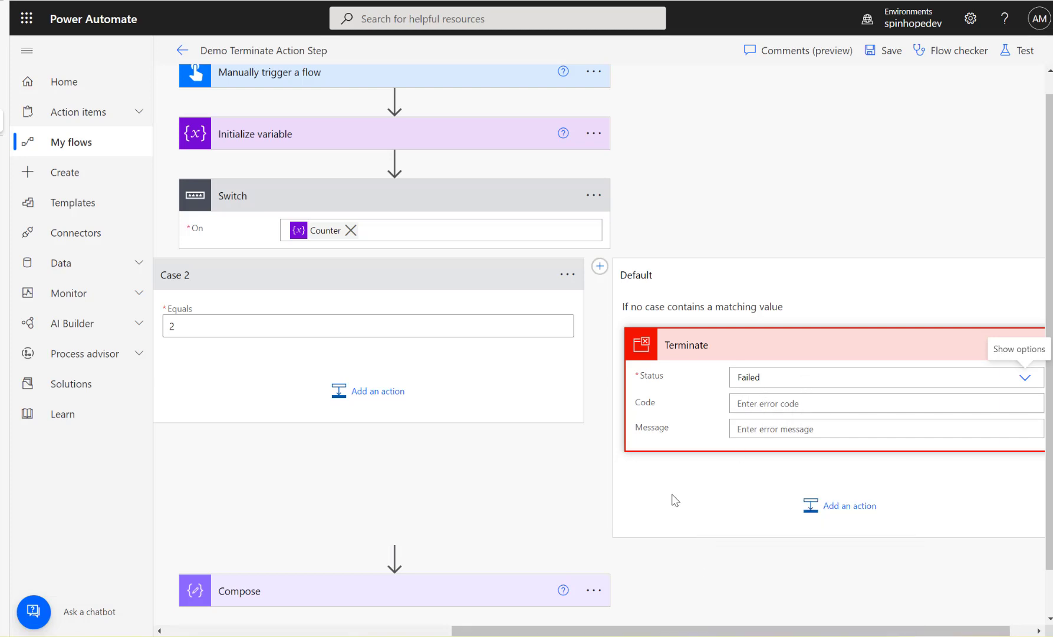
pyautogui.moveTo(659, 511)
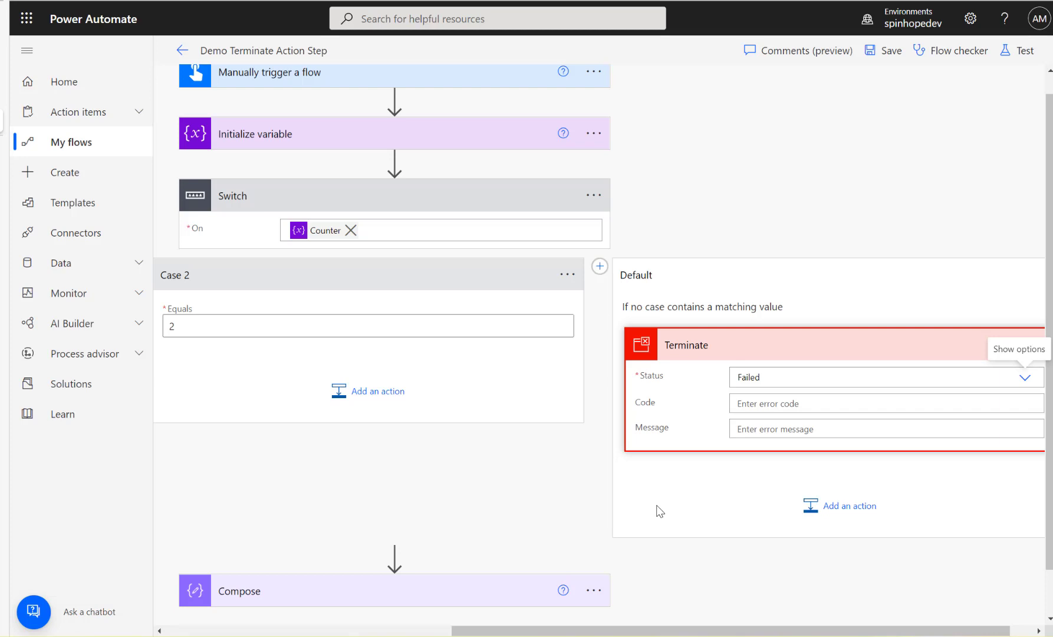